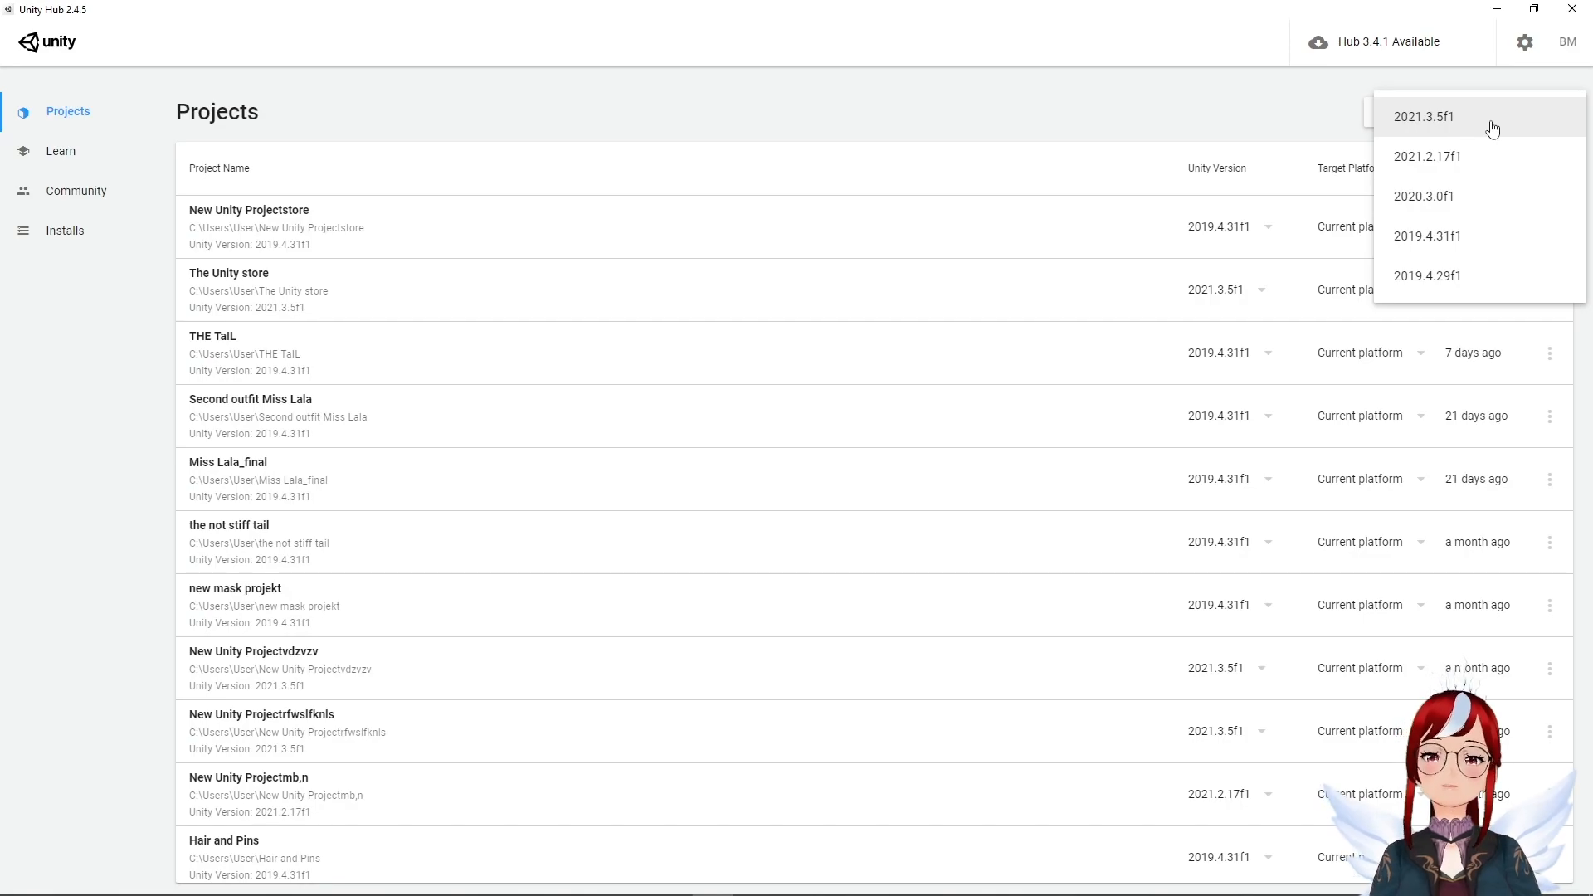
Step: Pick editor version 2021.3.5f1 for the New UnityStore project and open it
click(1425, 117)
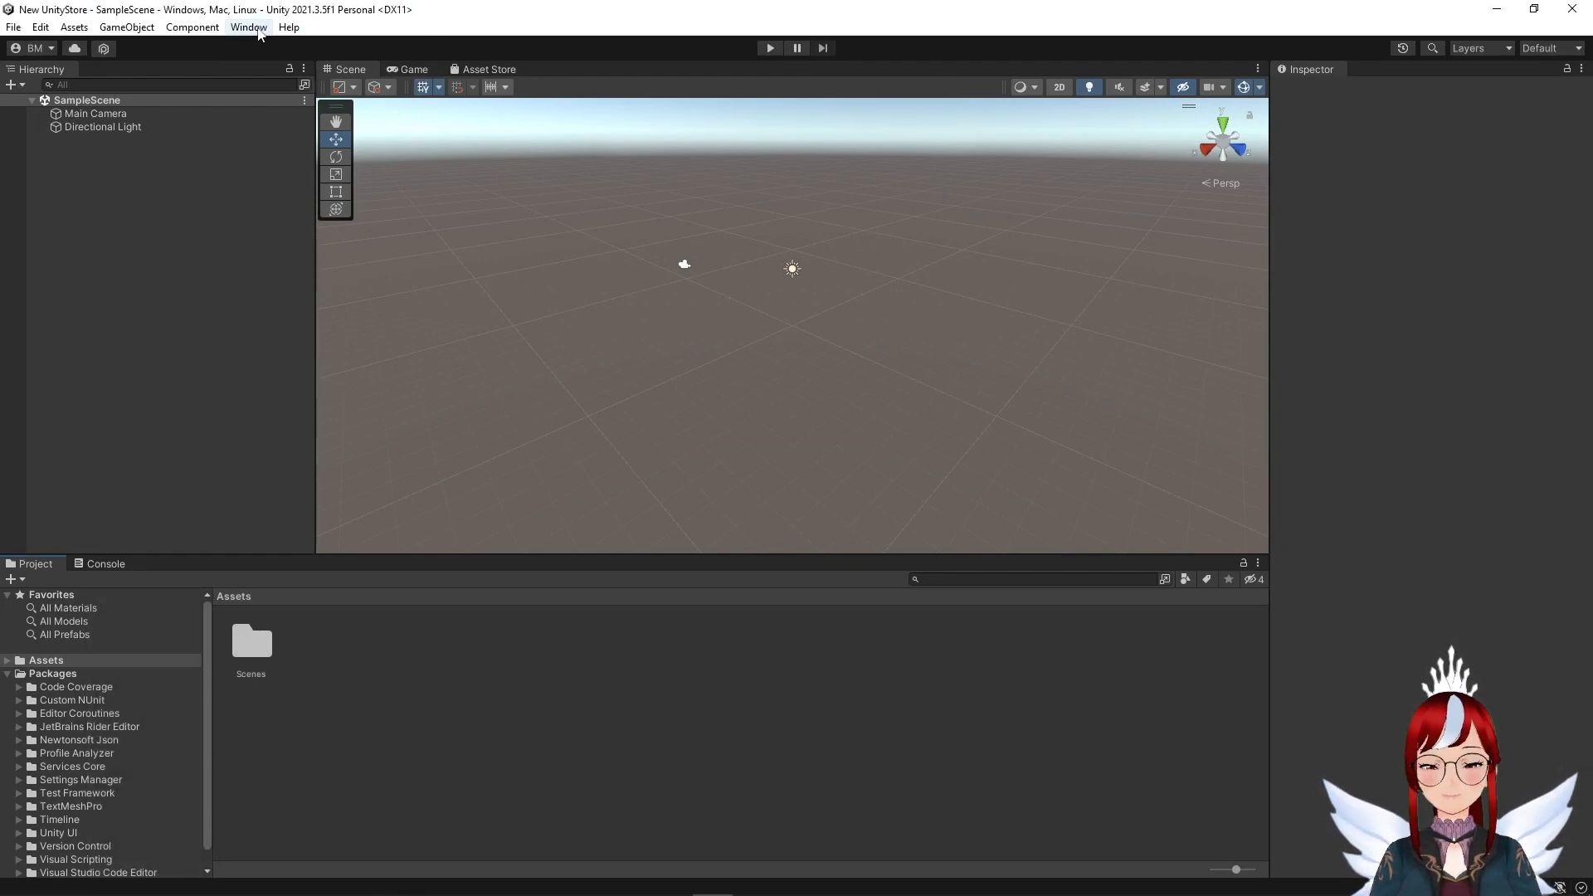
Step: Switch to the Asset Store panel beside the Scene and Game tabs
click(249, 26)
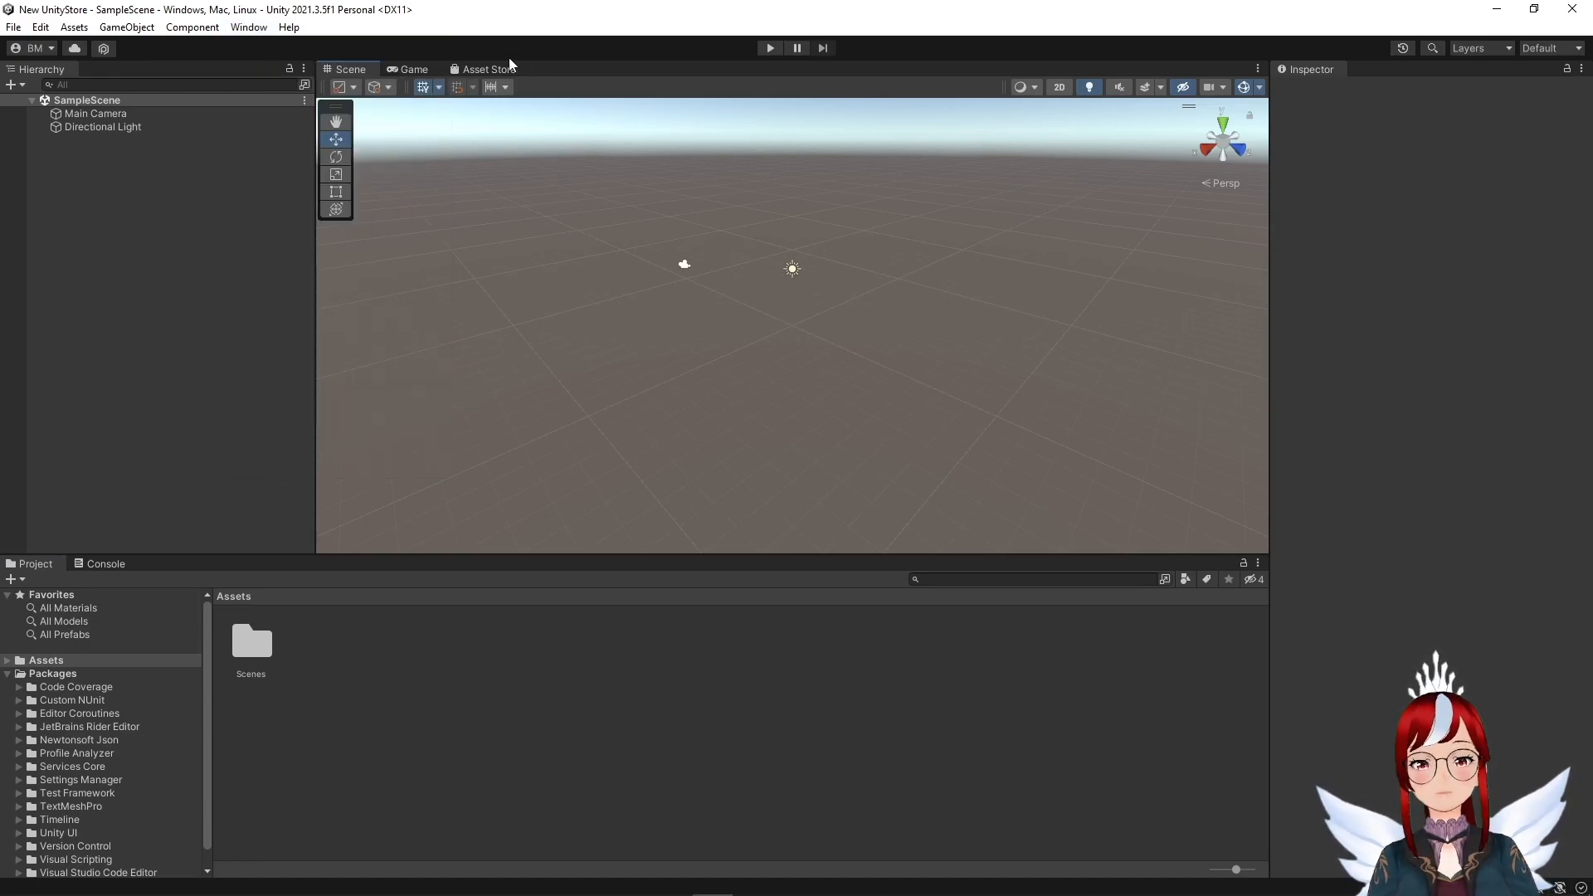
click(486, 69)
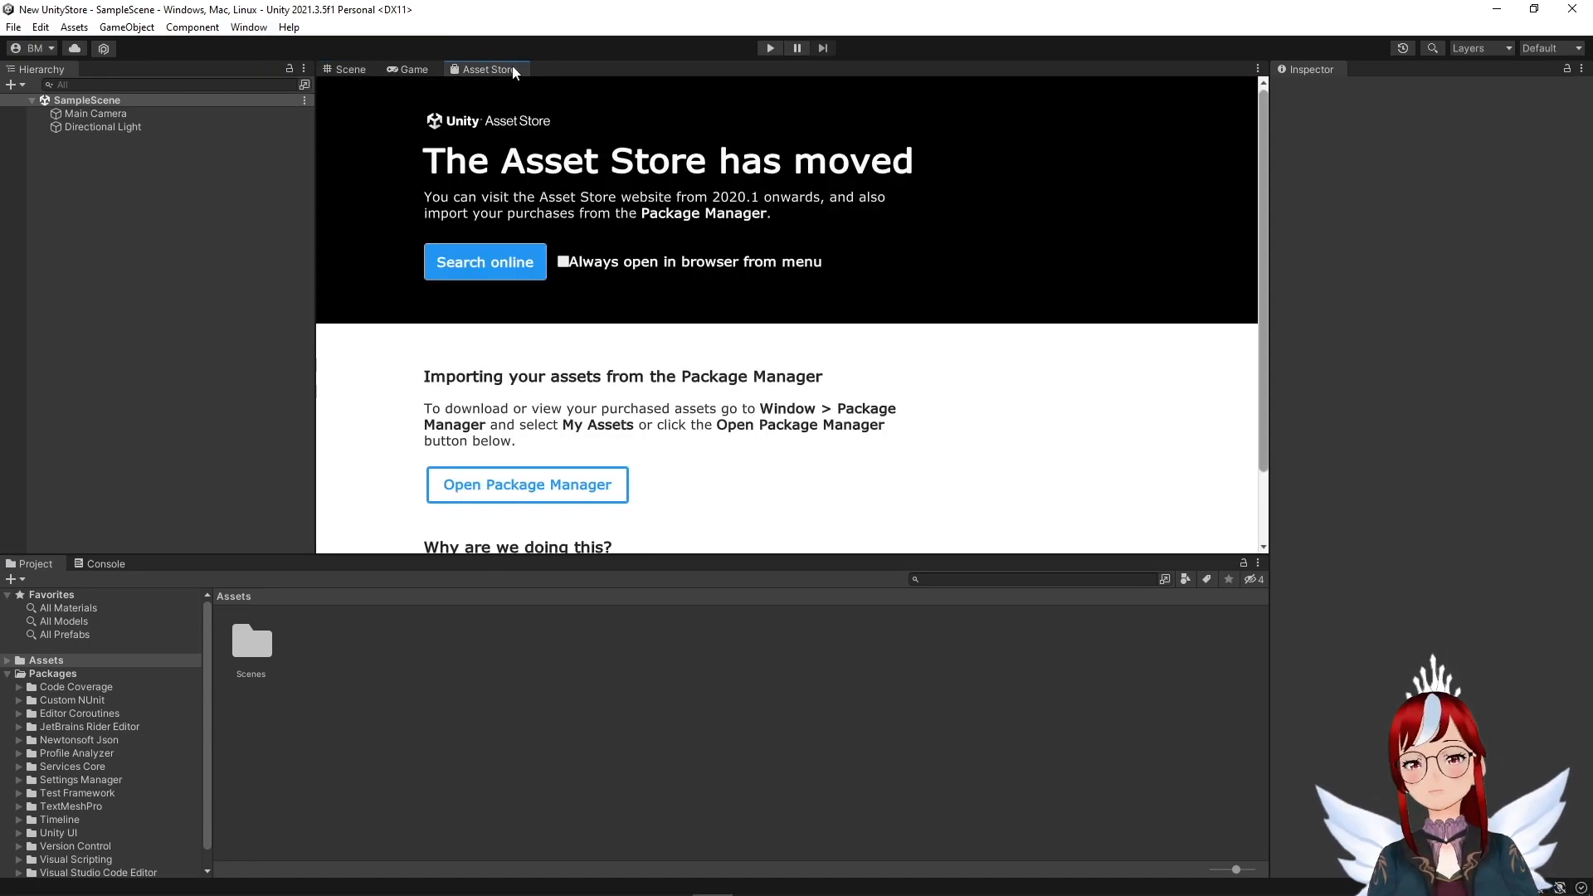
mouse_move(868, 293)
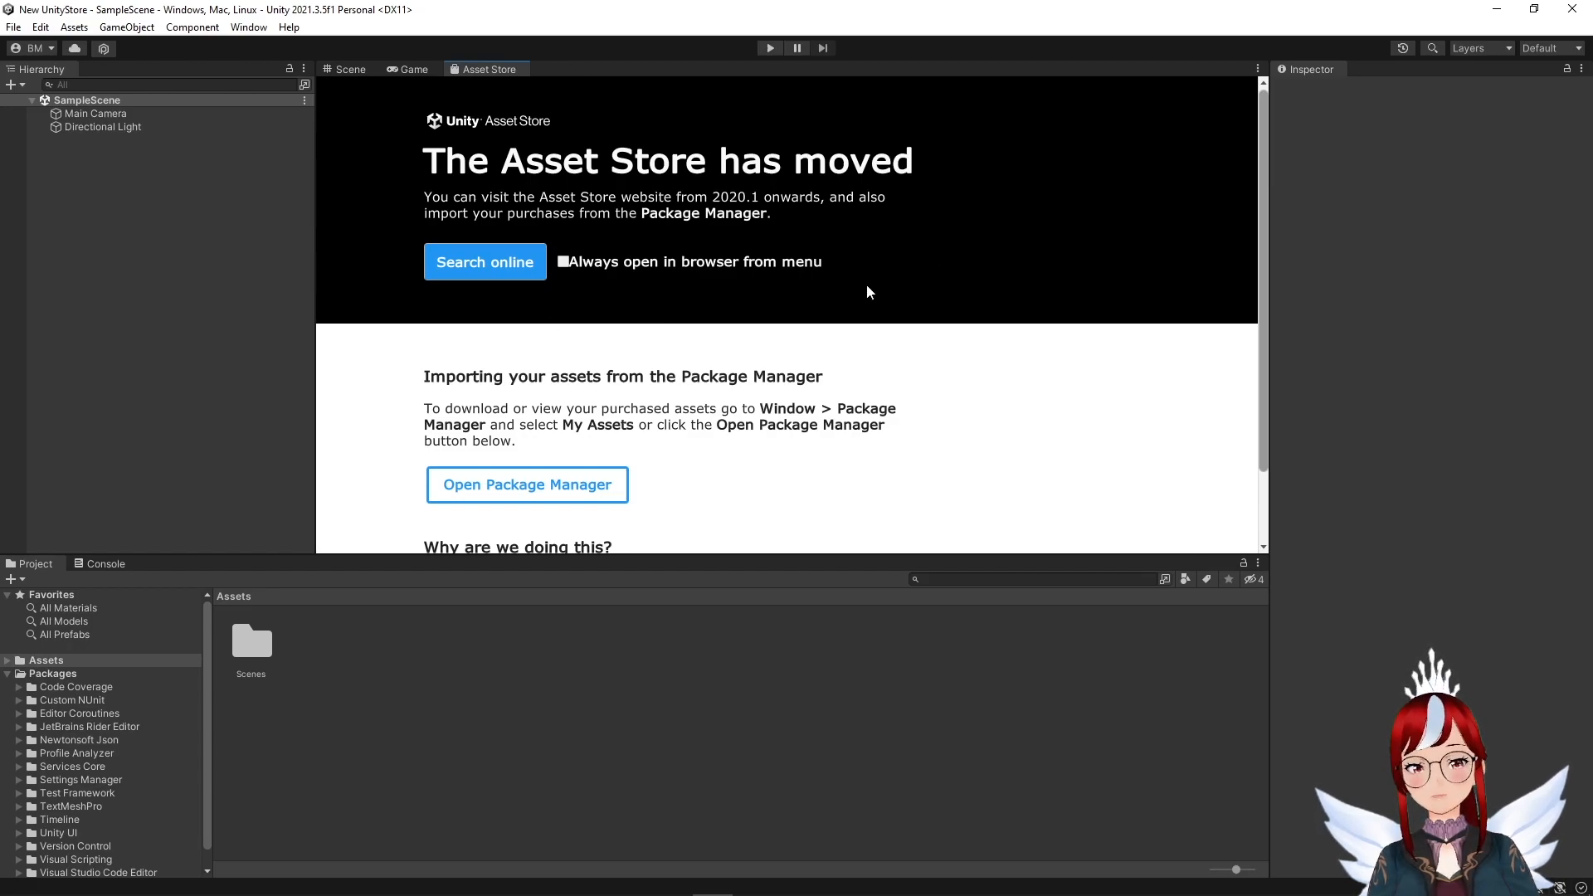
mouse_move(898, 291)
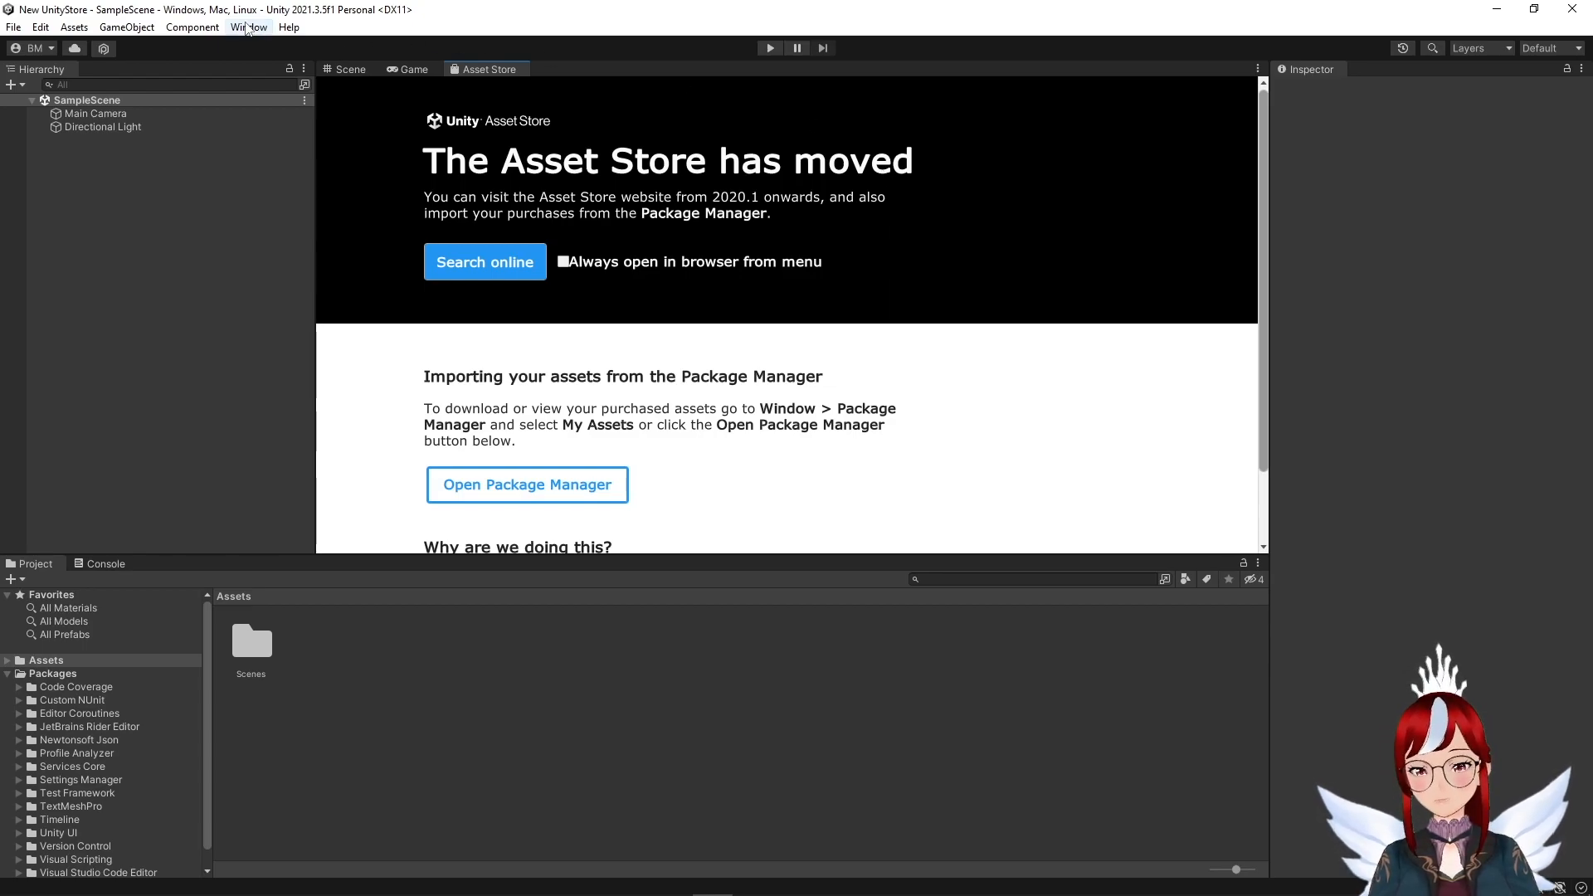
Step: Open the Package Manager and list My Assets to view Cosmo Bunny Girl
click(249, 26)
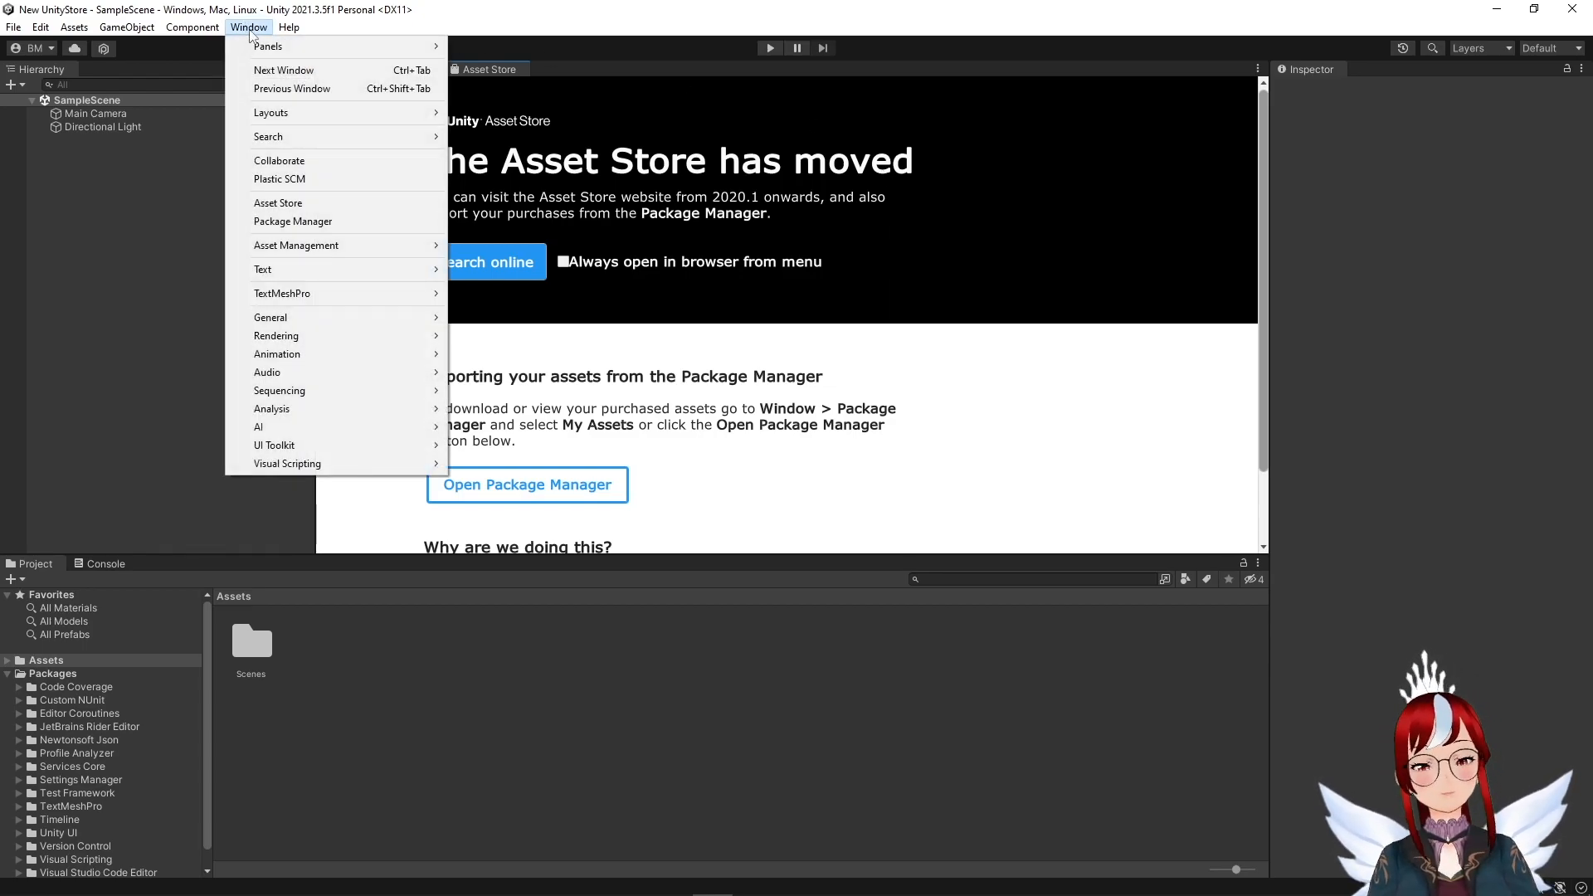
mouse_move(293, 221)
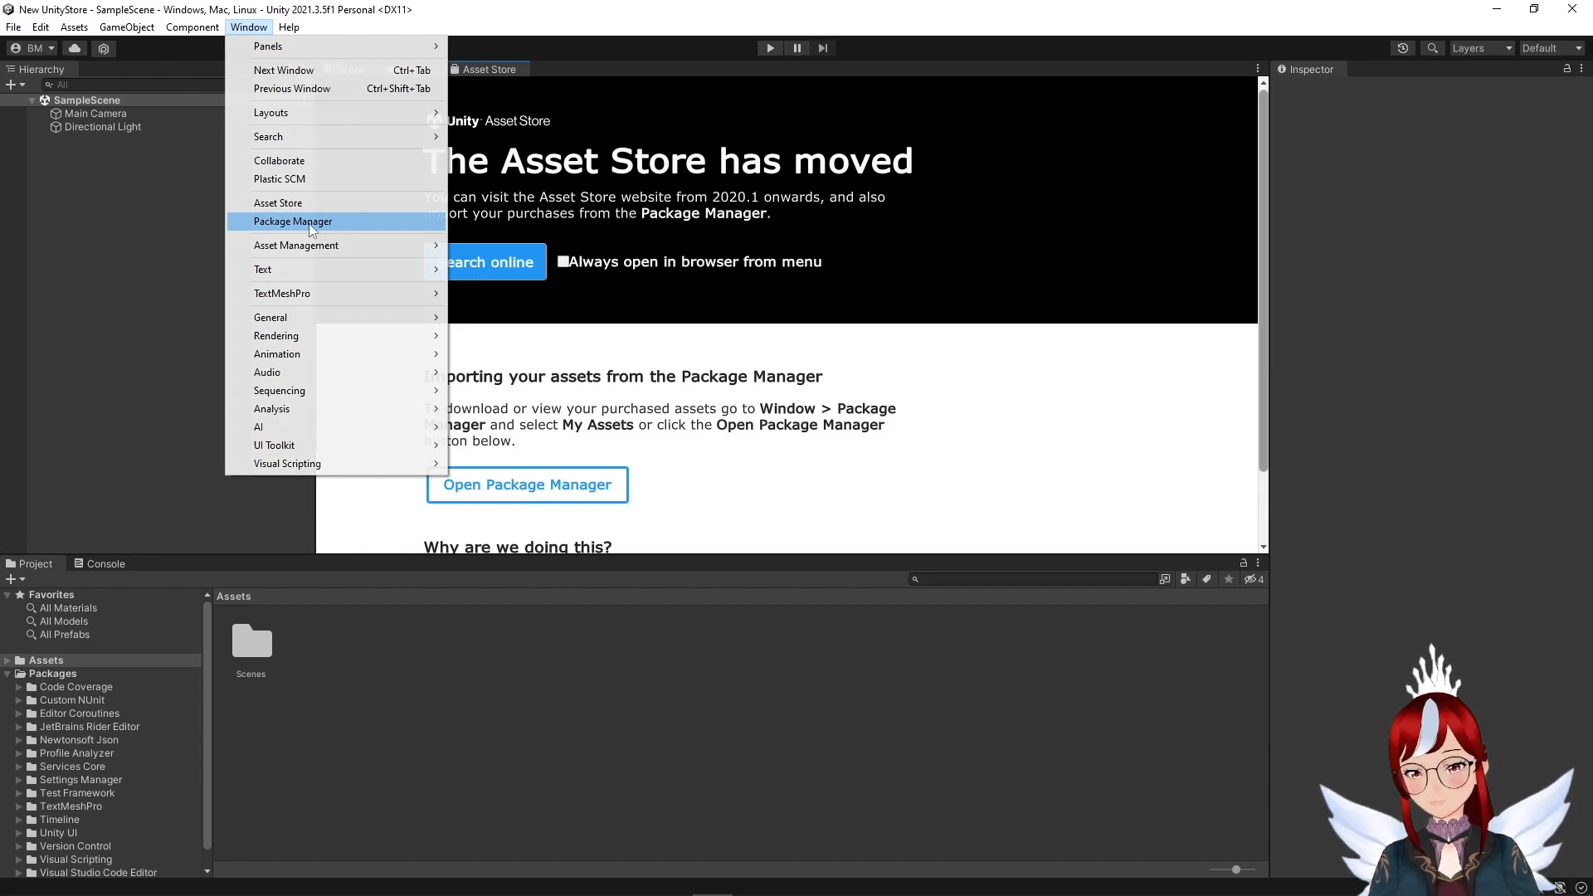
click(293, 220)
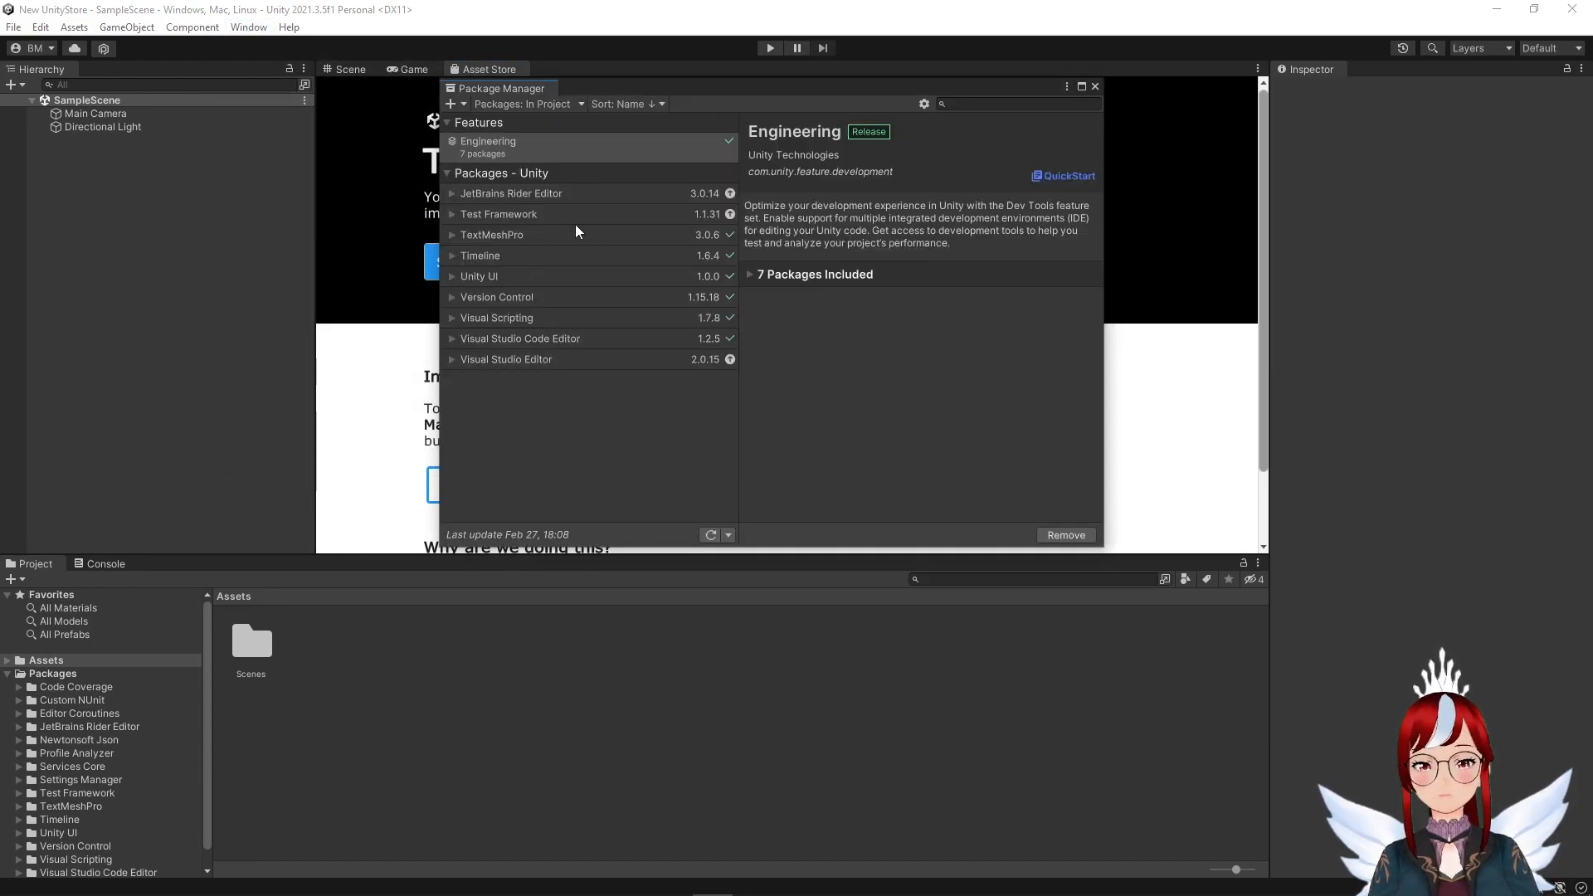
click(526, 104)
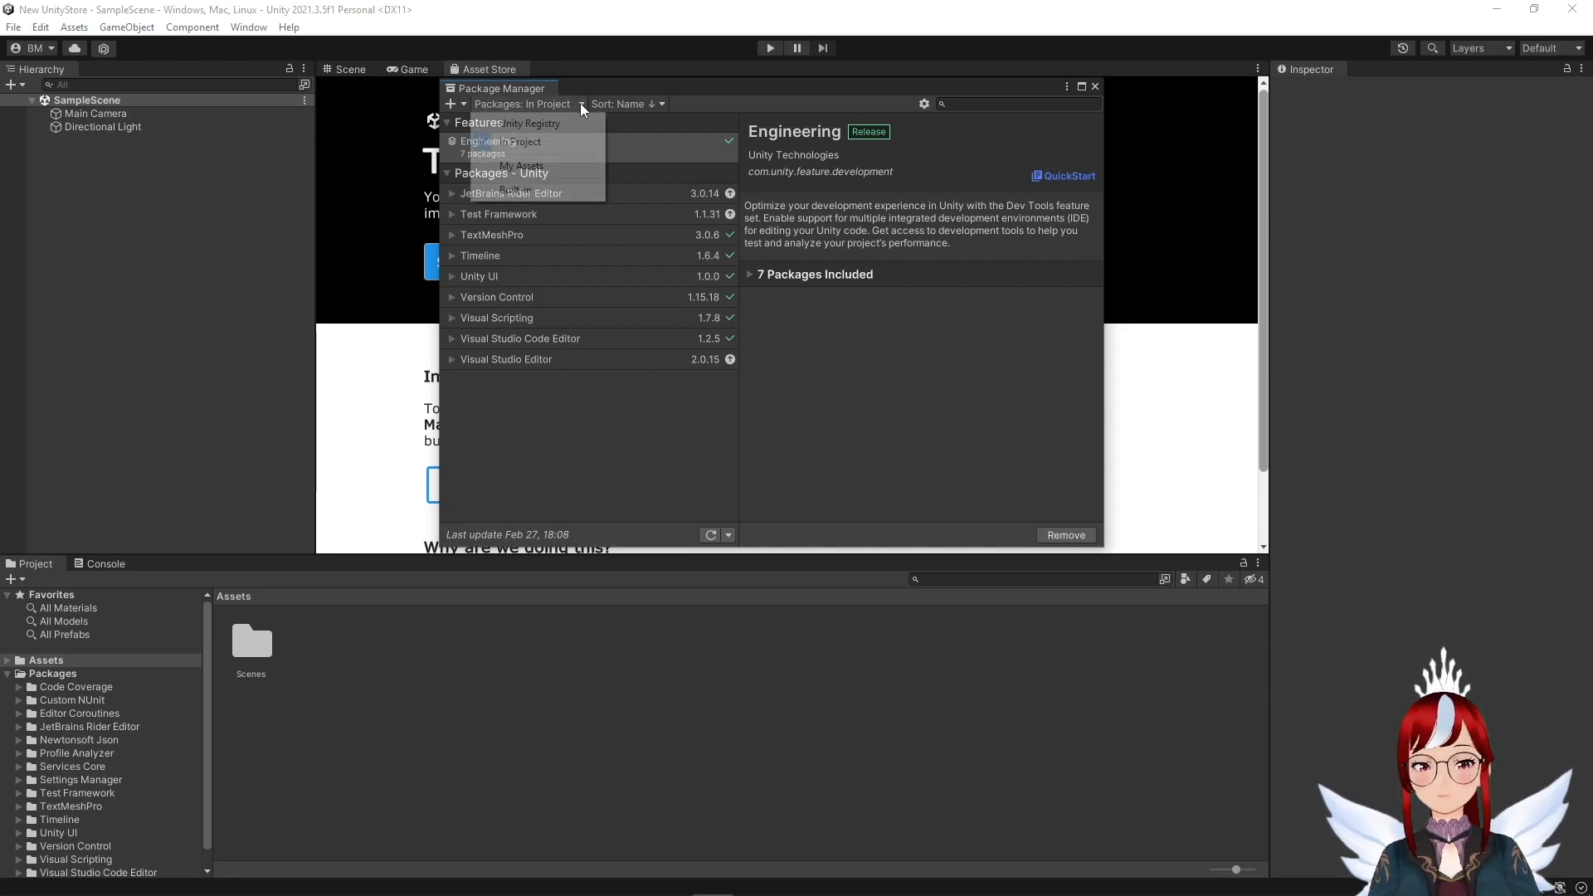
click(513, 166)
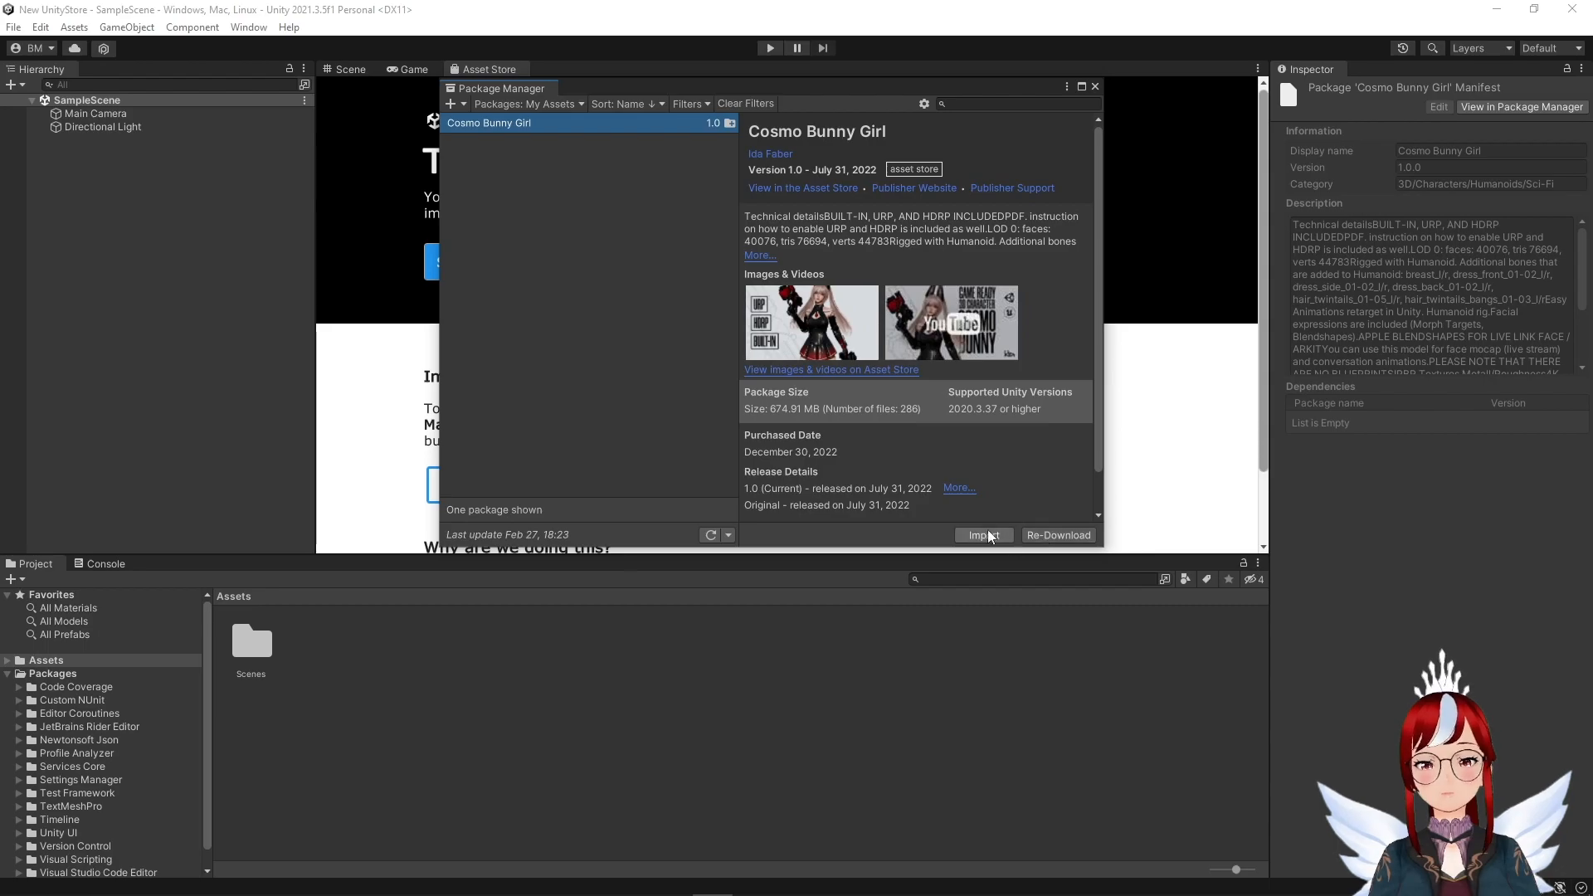
mouse_move(1055, 544)
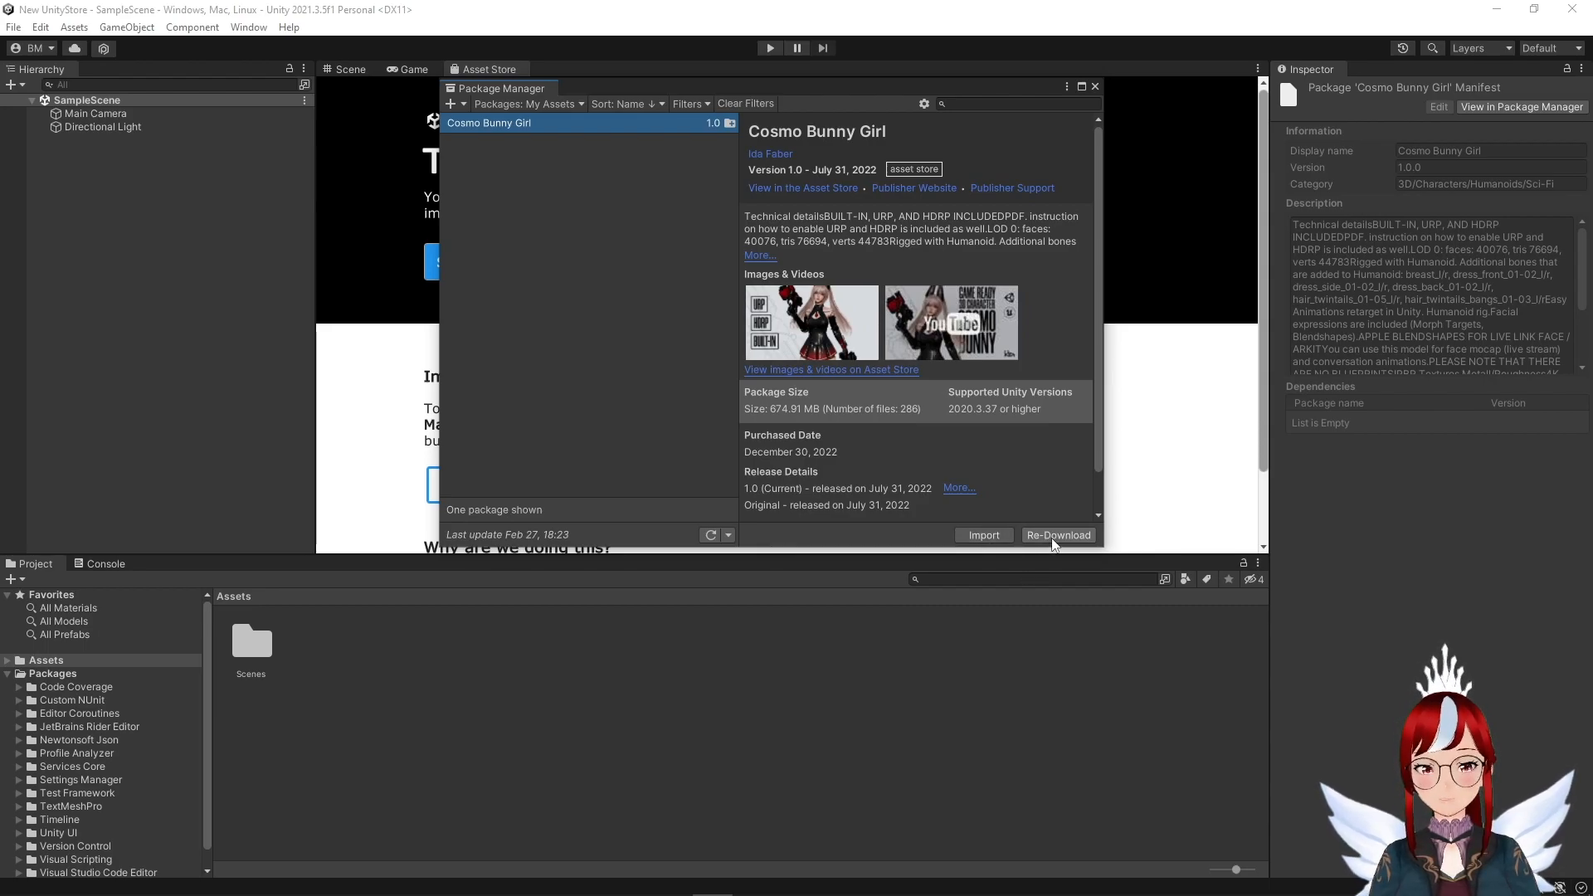
mouse_move(1058, 535)
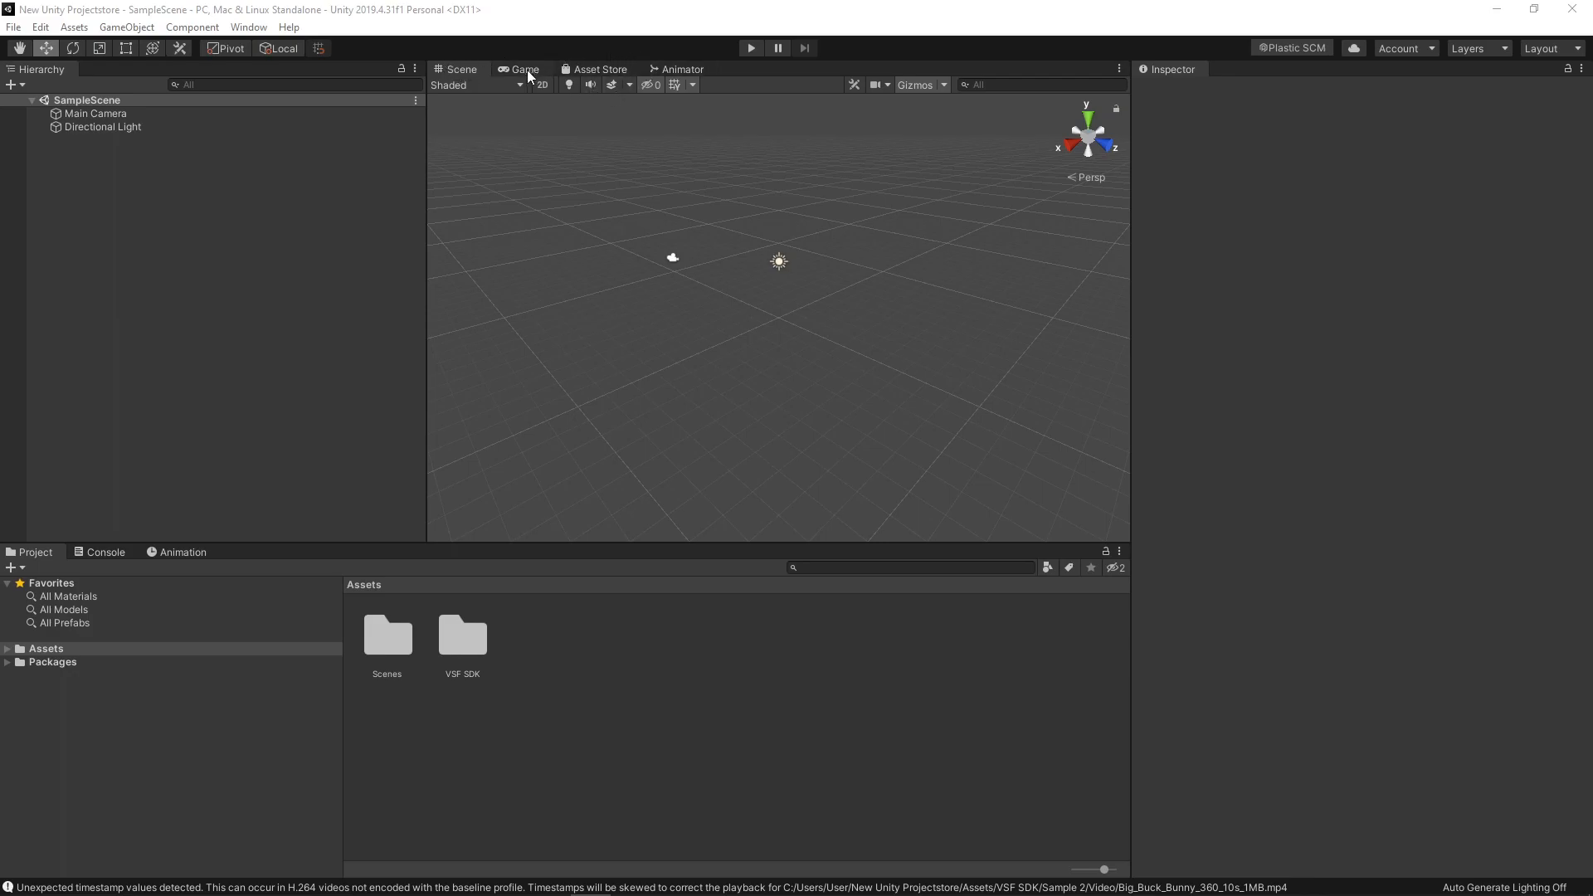
mouse_move(599, 70)
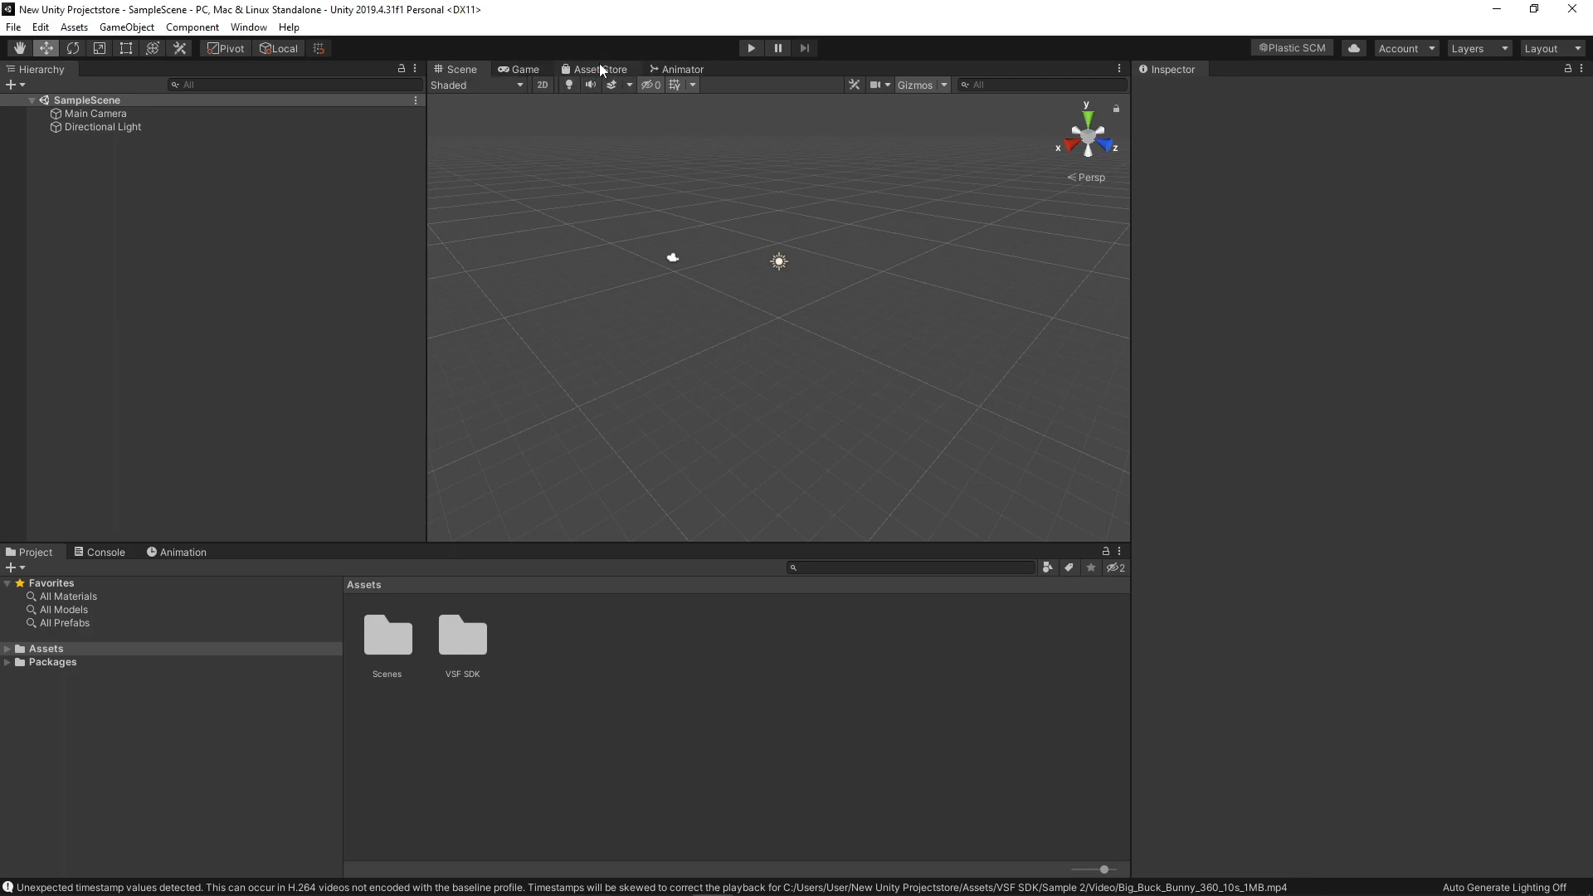
Step: Load Window > Asset Store in the 2019.4.31f1 project and scroll the store page
click(248, 27)
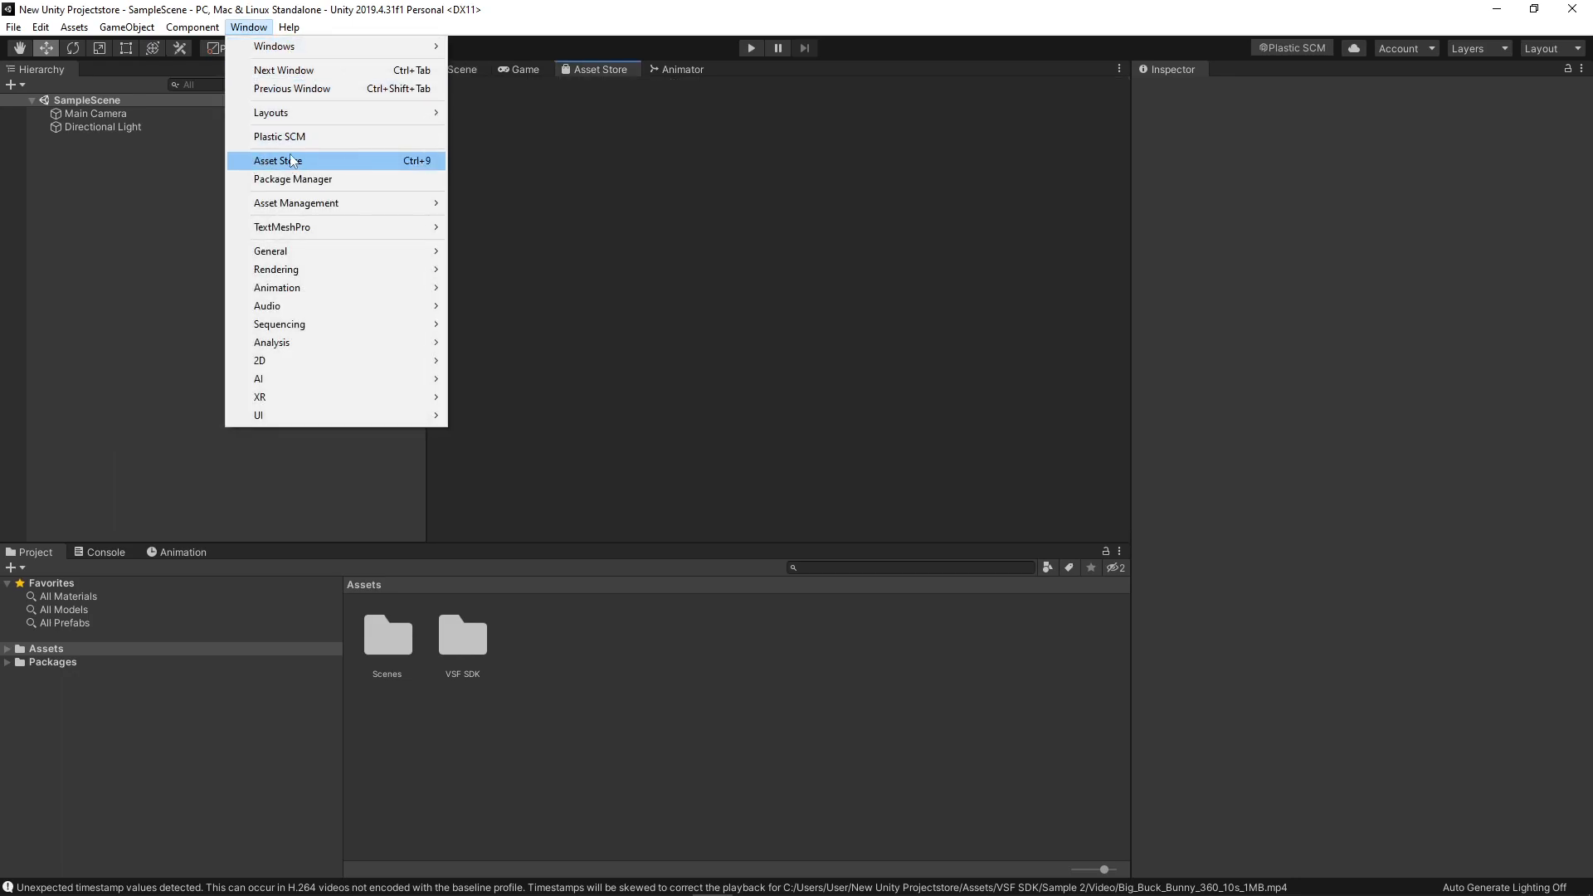
click(276, 160)
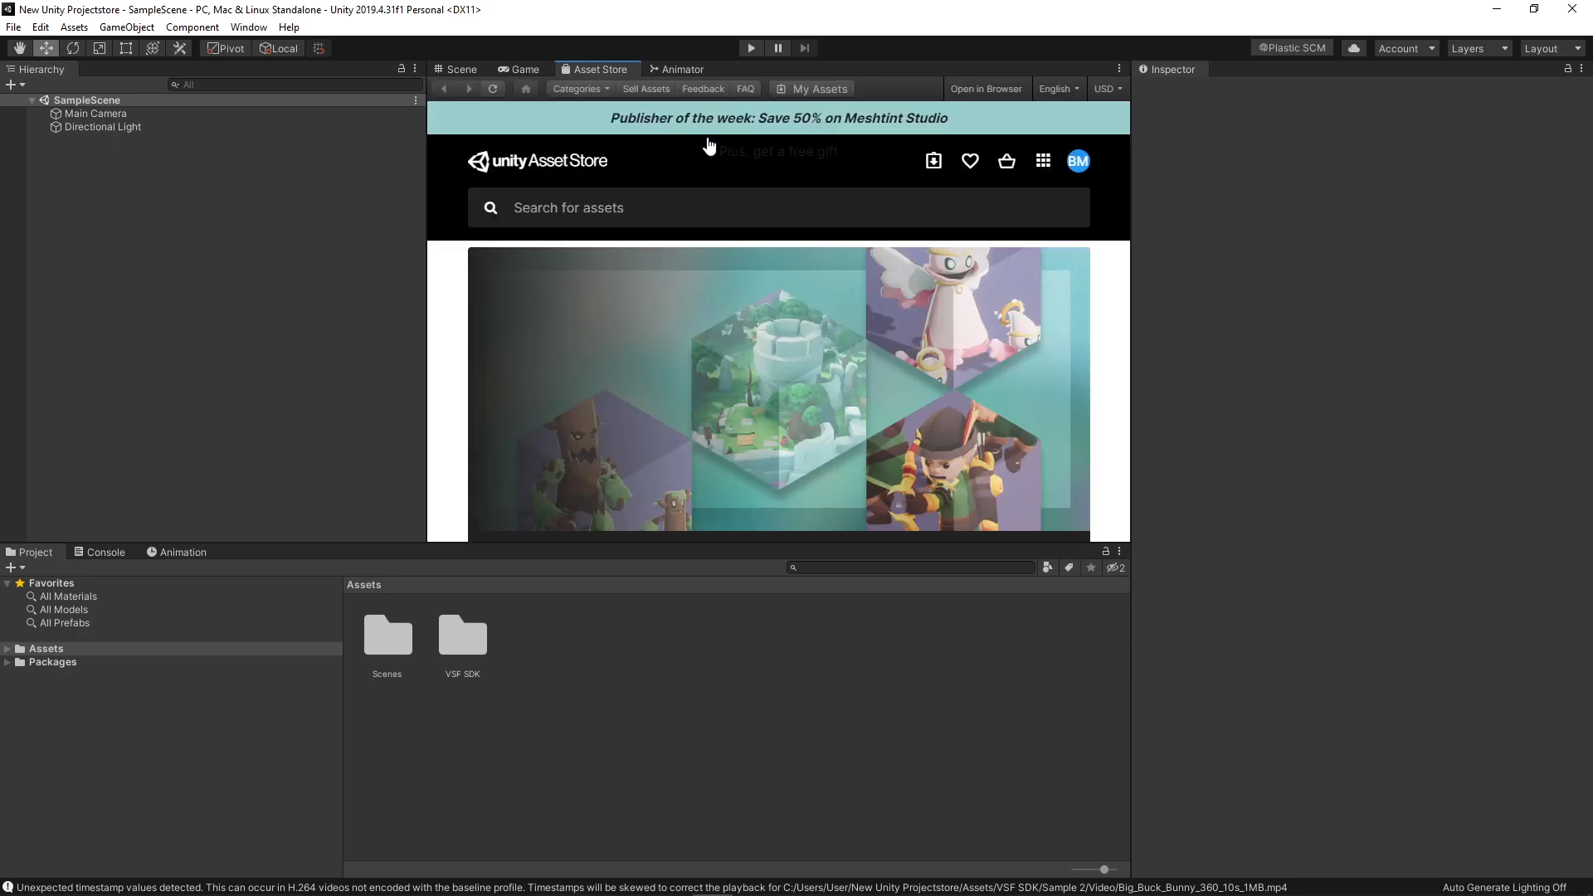
scroll(down, 3)
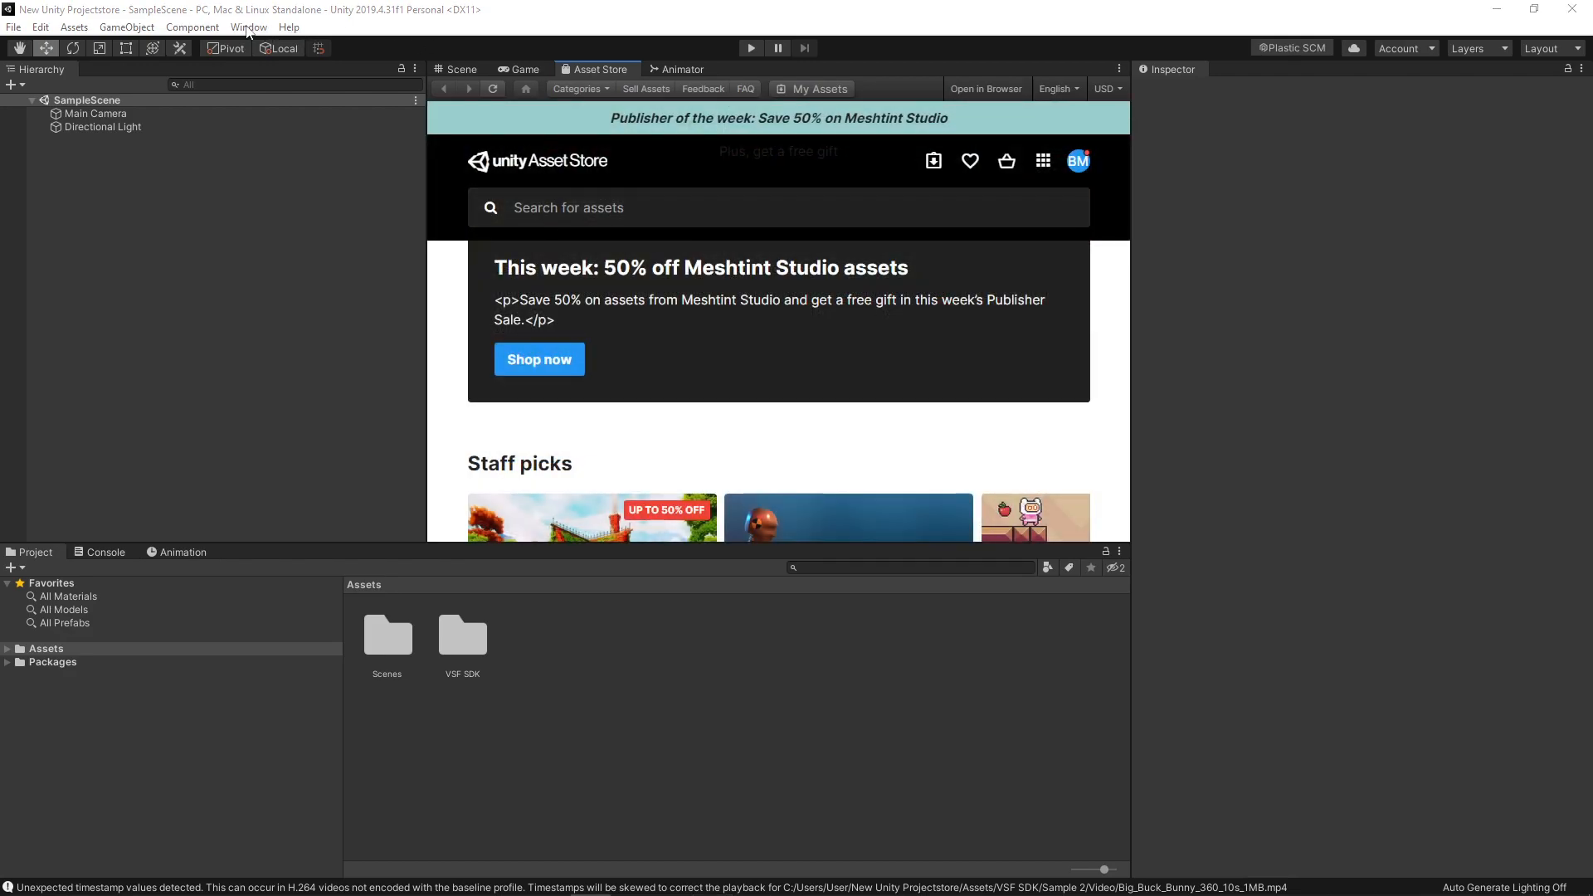
Step: Open the Package Manager to check Cosmo Bunny Girl under My Assets
click(248, 27)
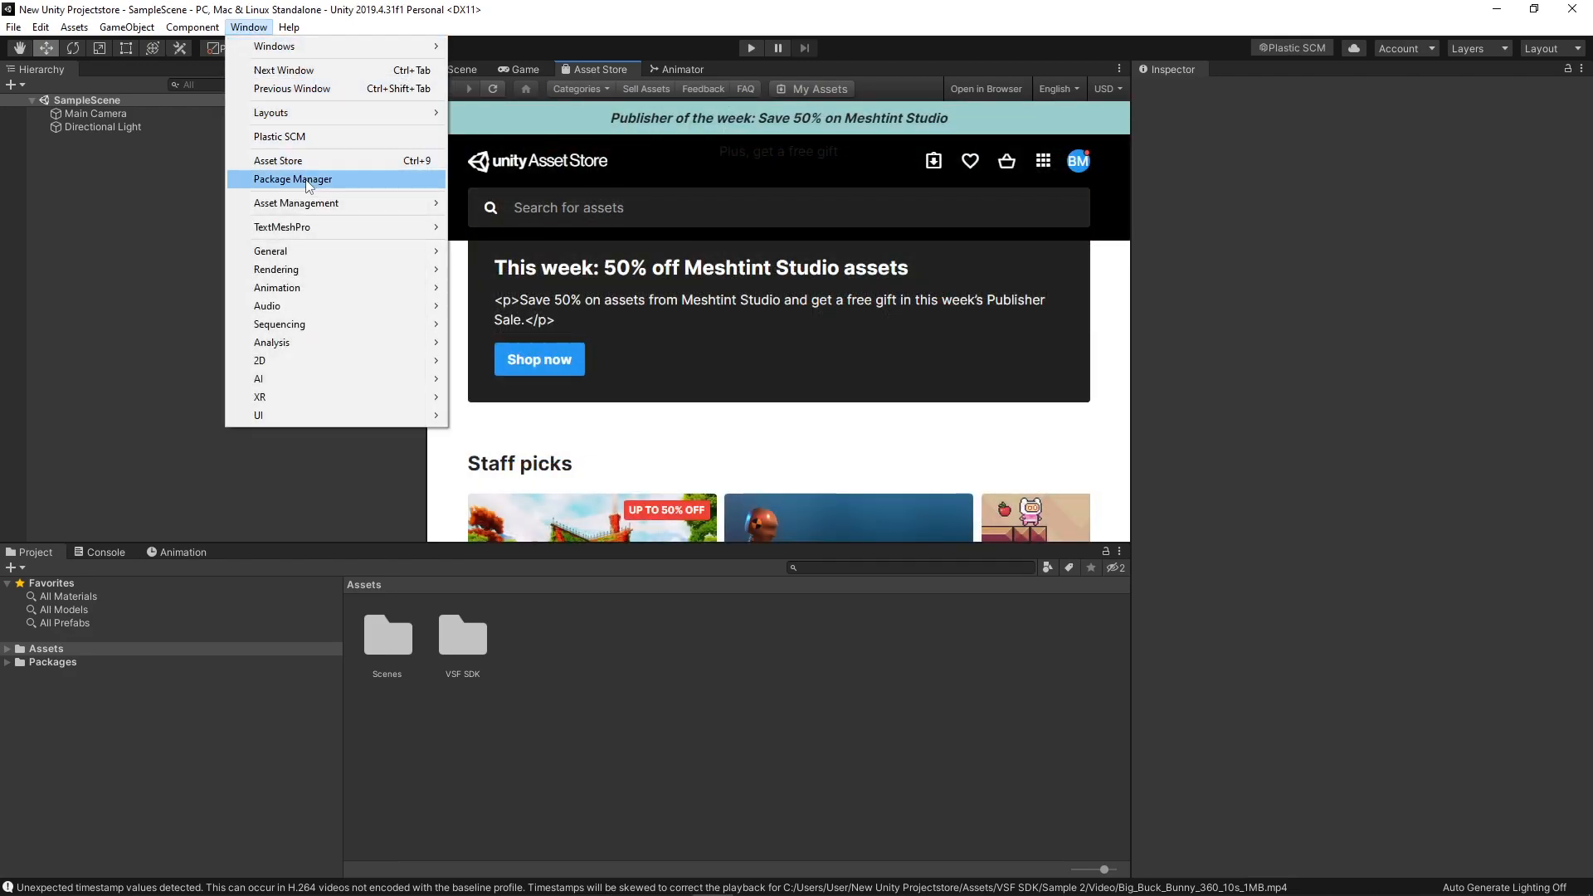
click(293, 180)
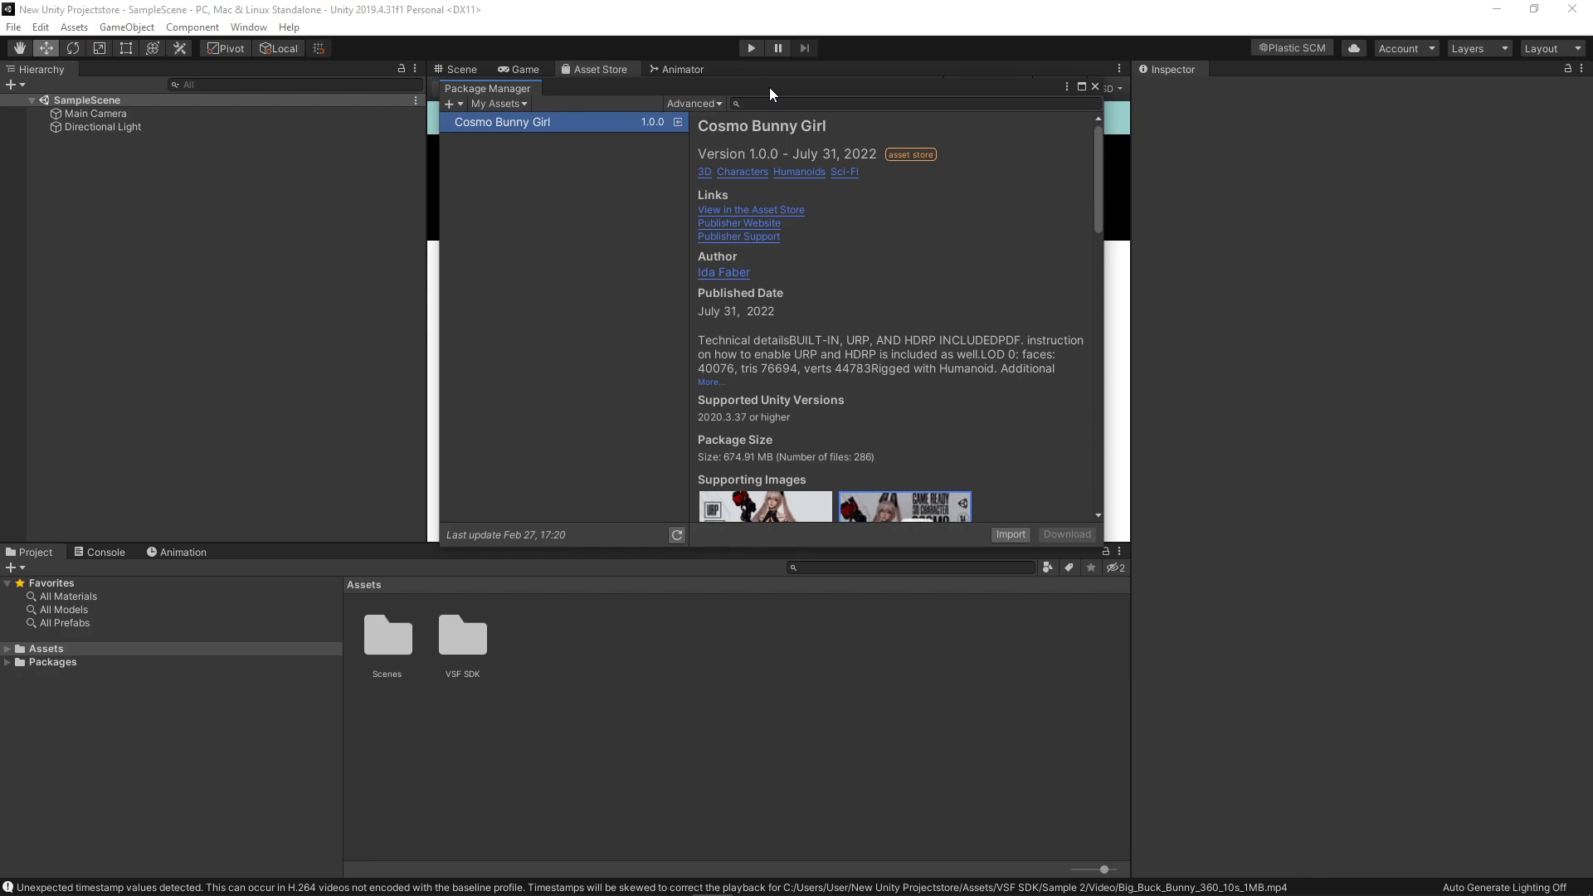
mouse_move(688, 163)
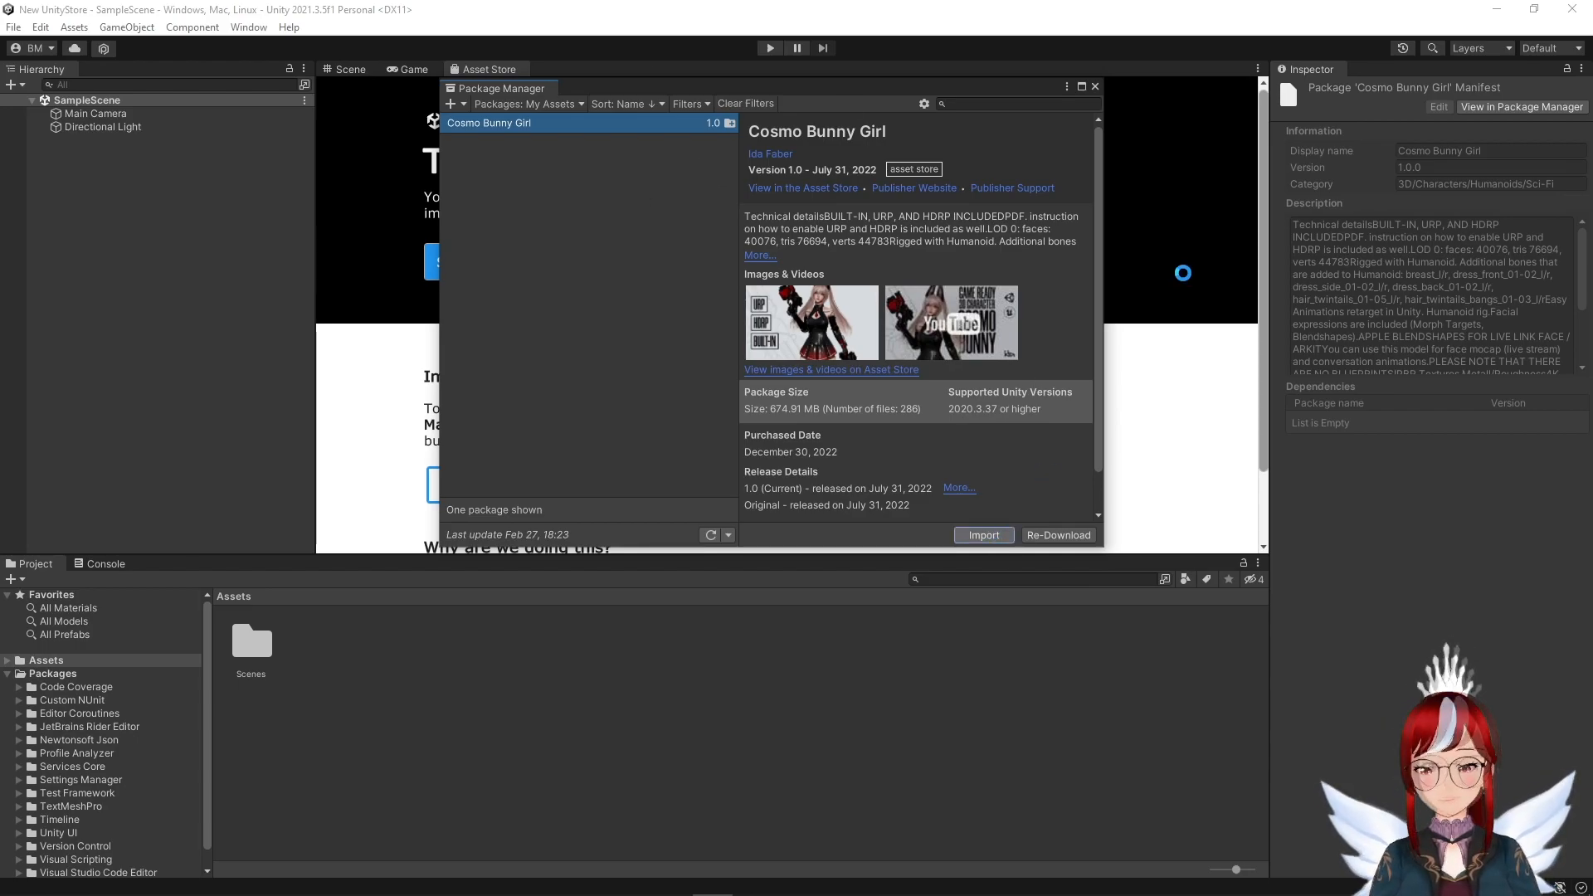
Step: Import and confirm the Cosmo Bunny Girl package, then close the Package Manager
click(982, 536)
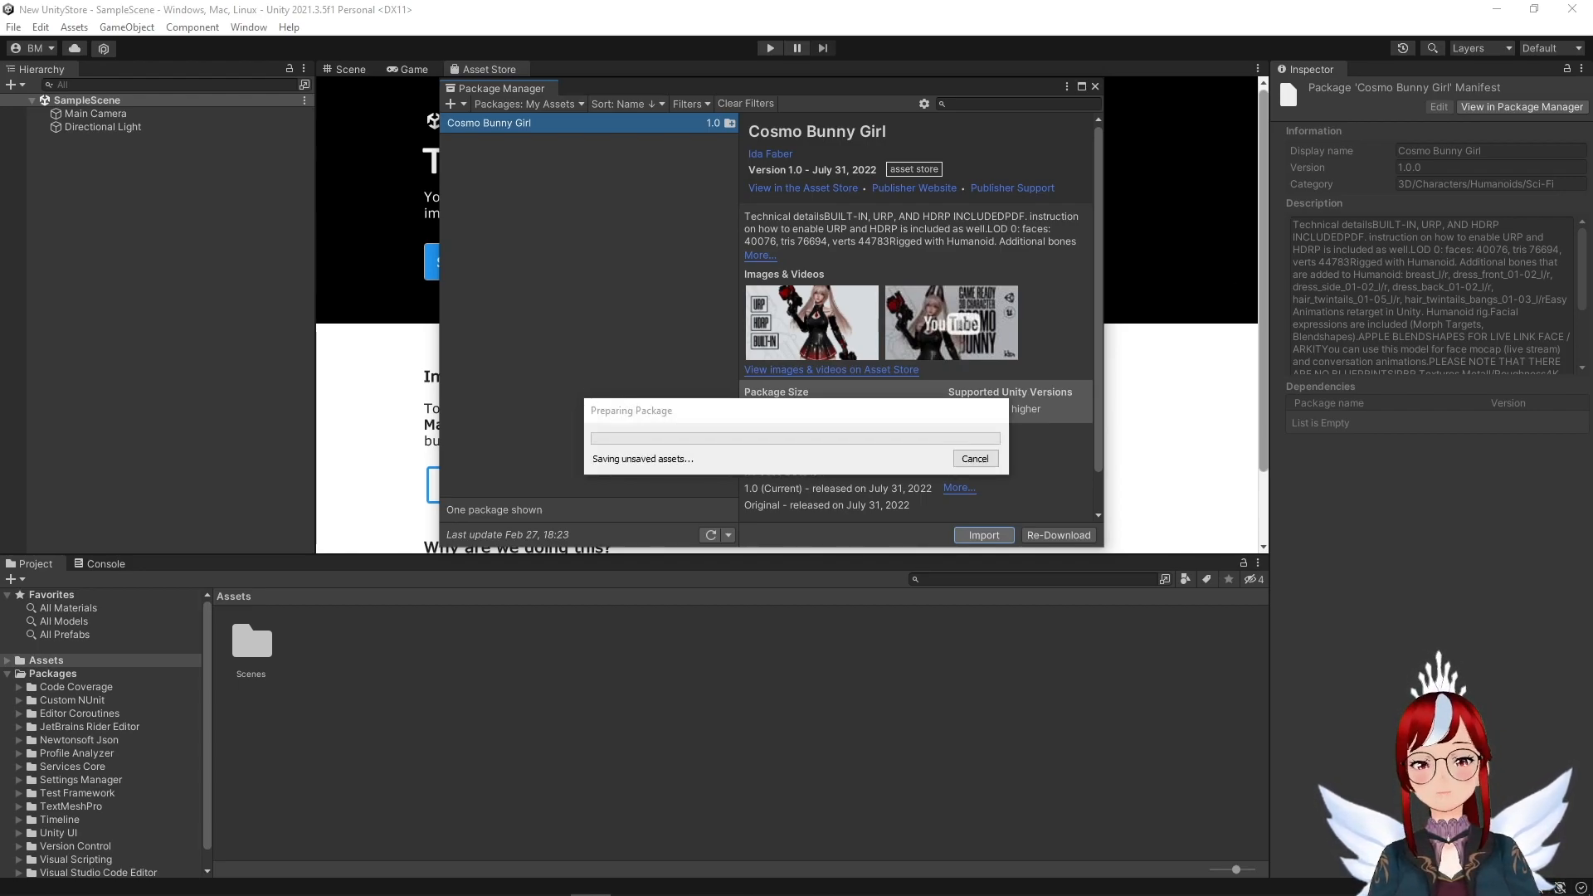
click(982, 535)
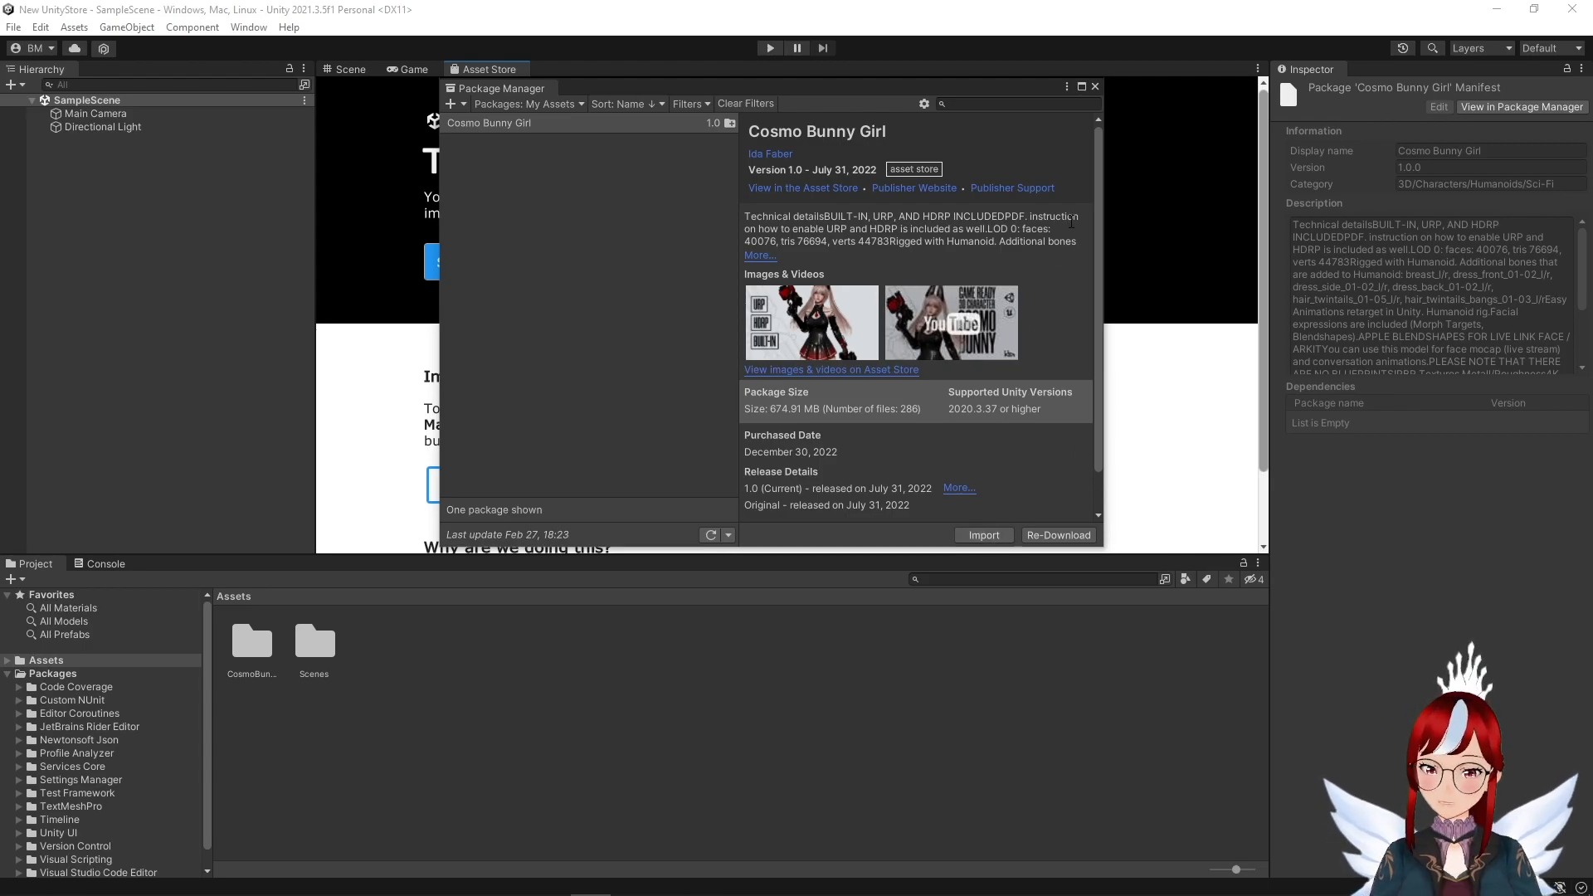
click(1095, 86)
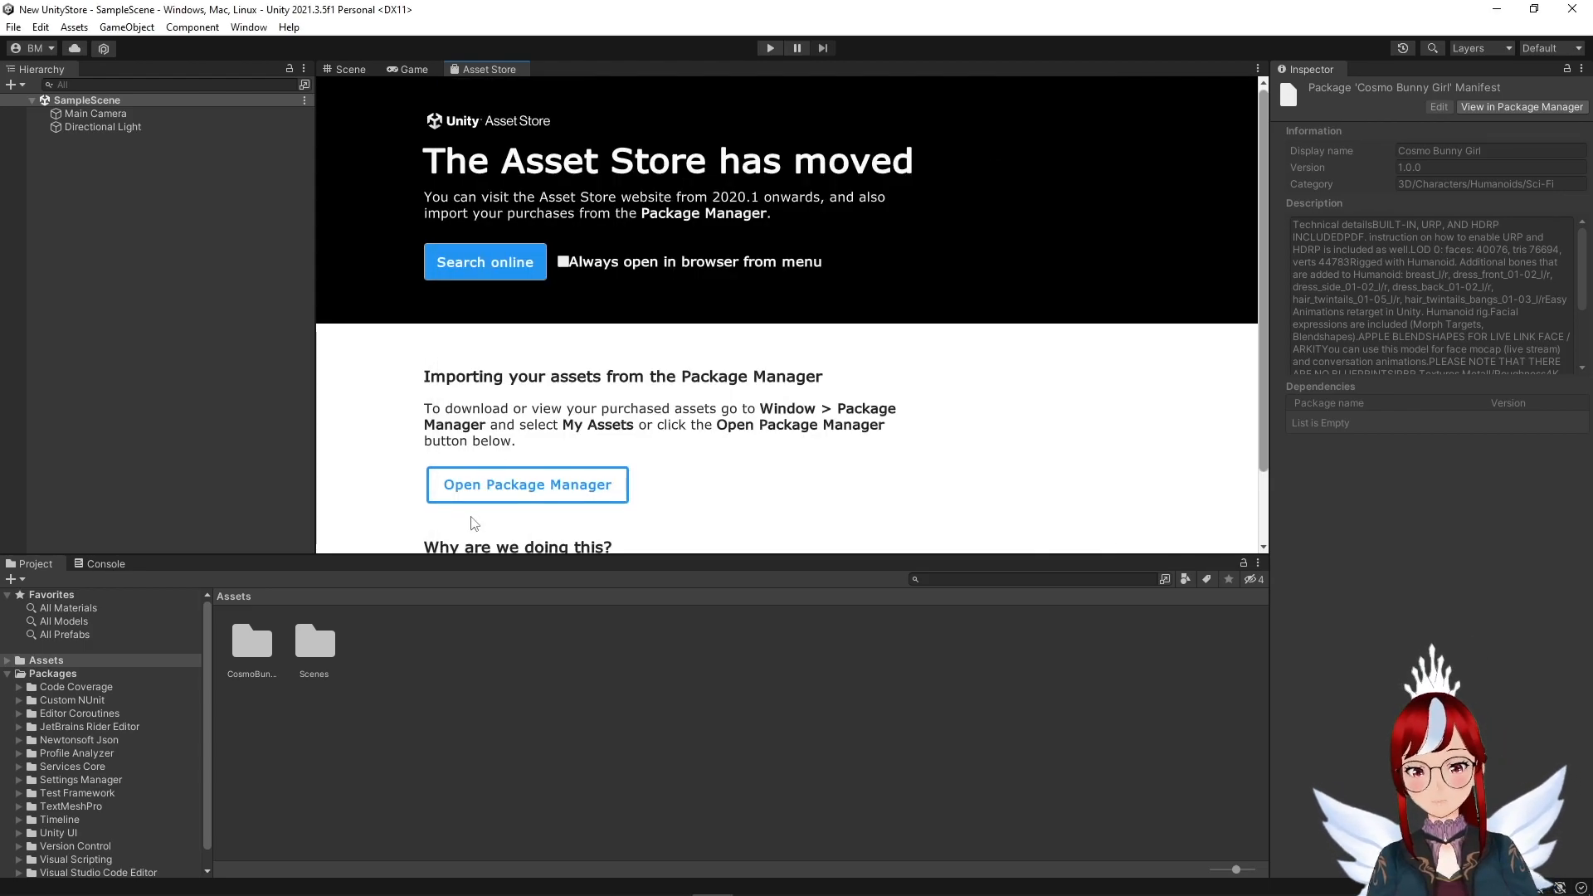
Step: Browse into the imported CosmoBunny folder and open its Base Mesh folder
click(347, 69)
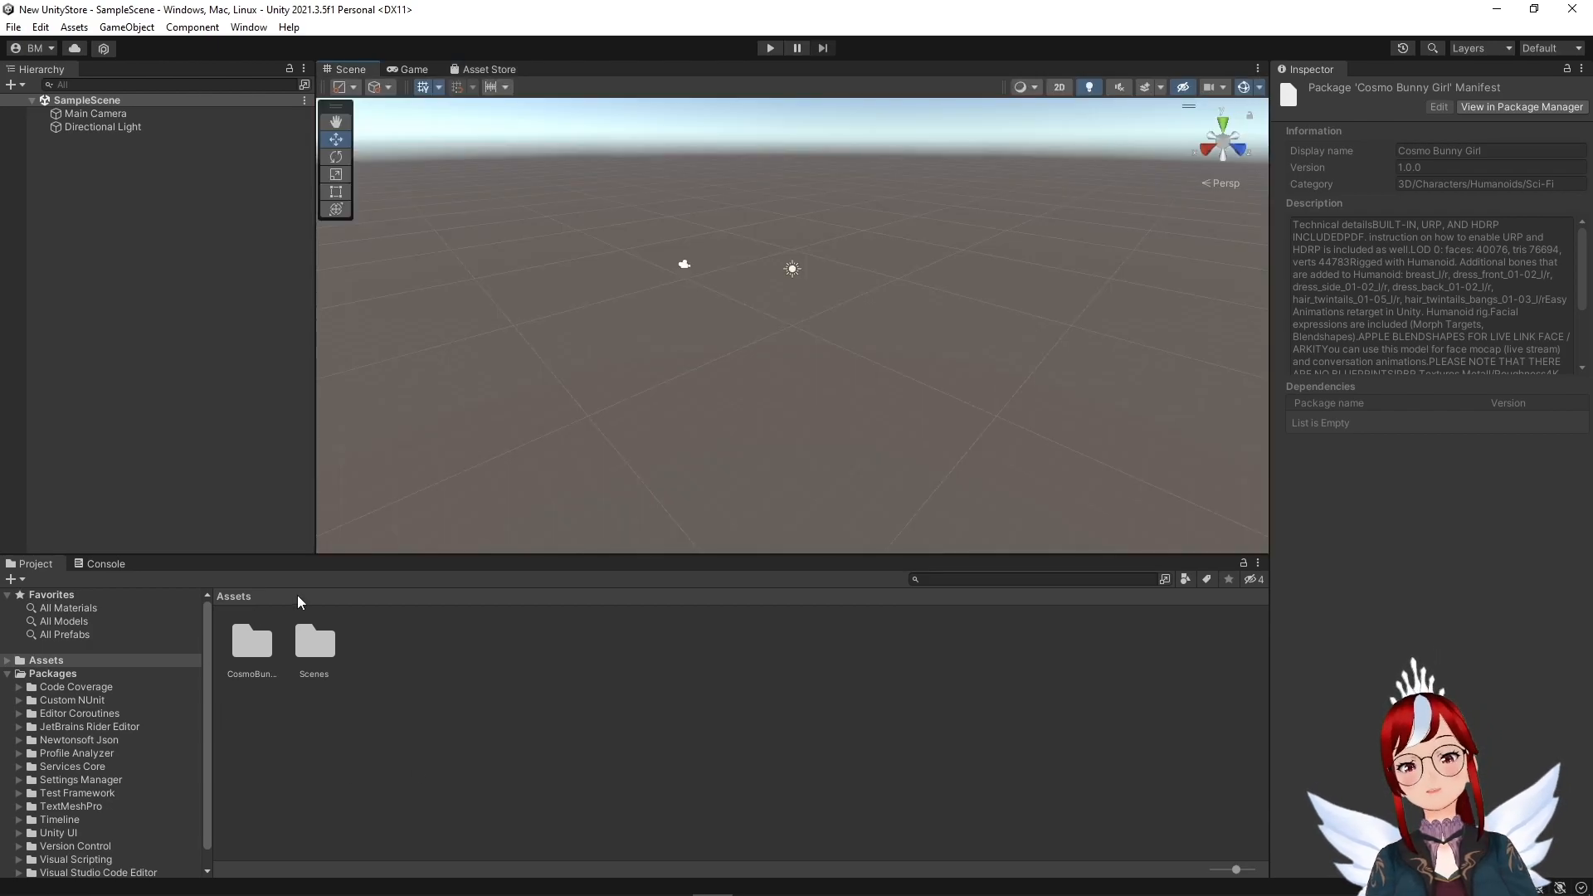
double_click(251, 640)
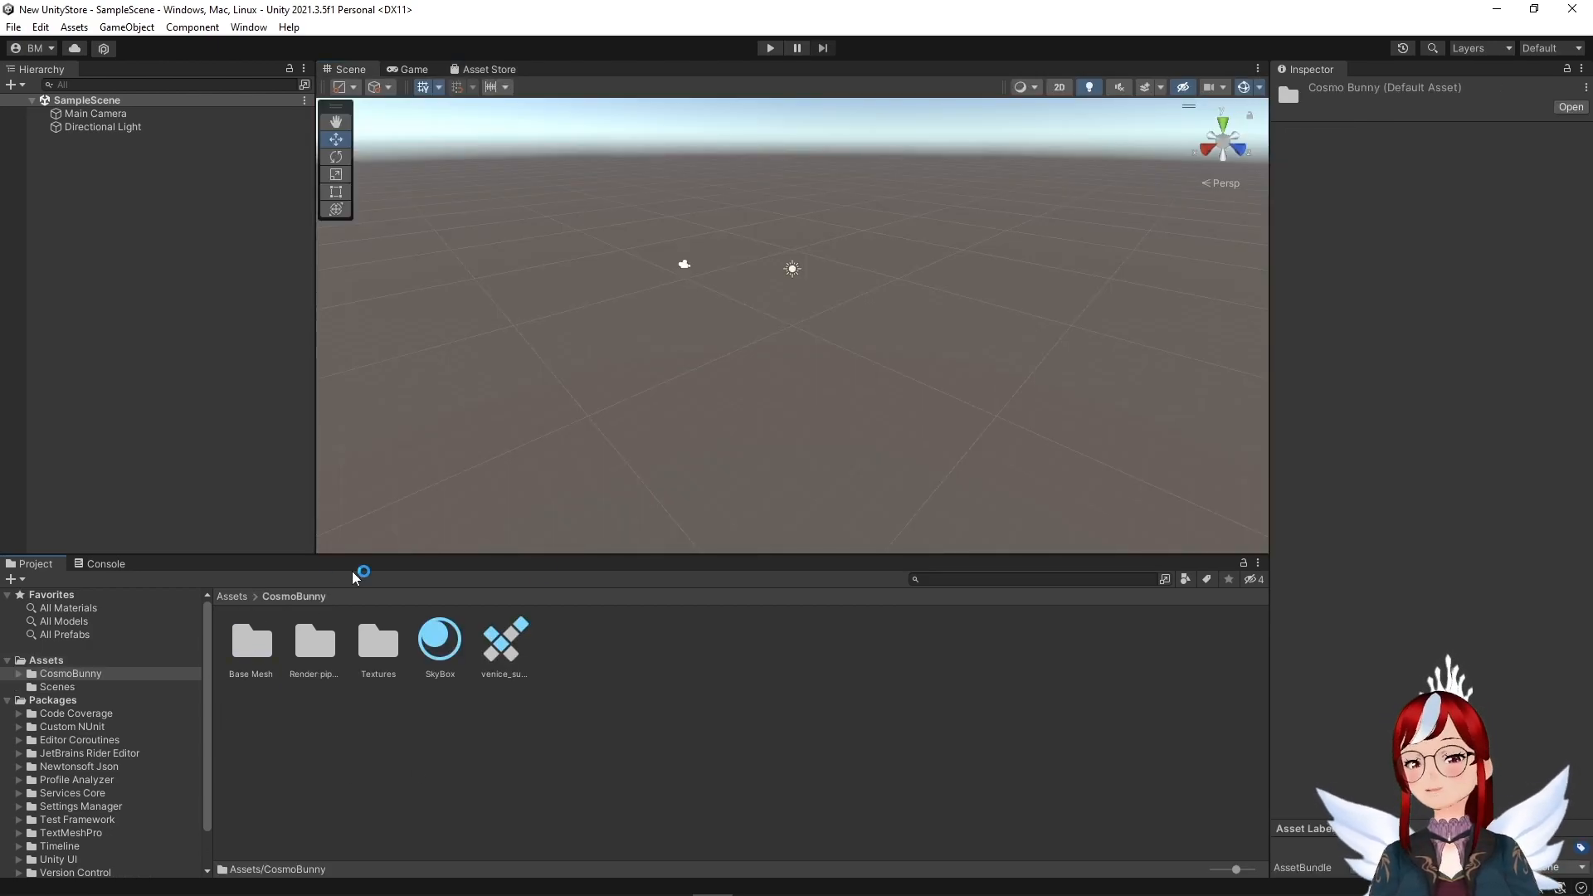
click(251, 641)
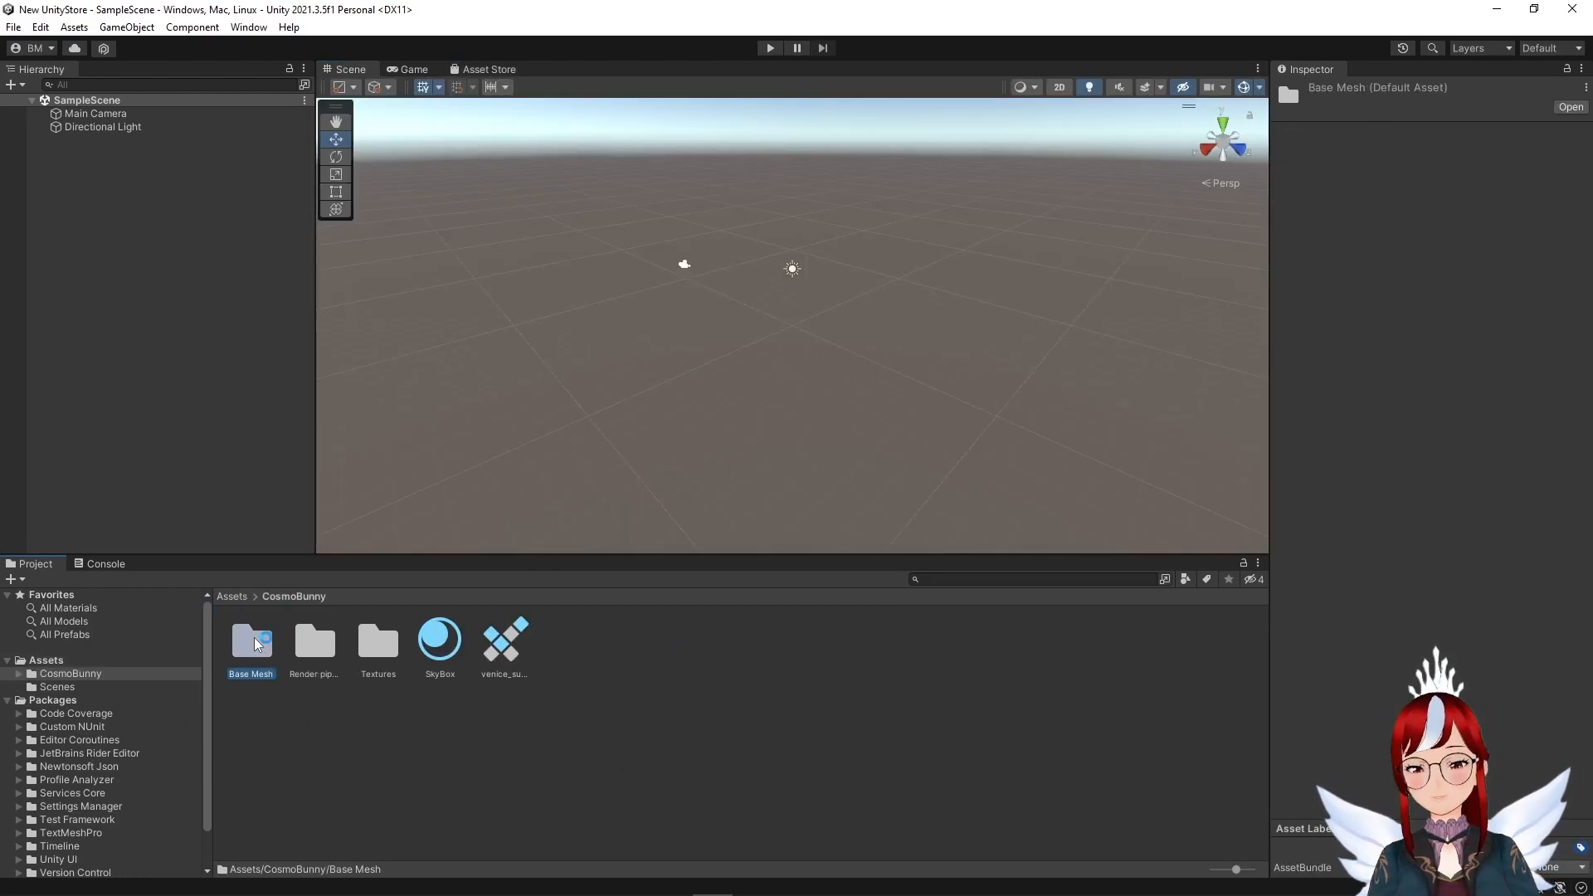
double_click(251, 643)
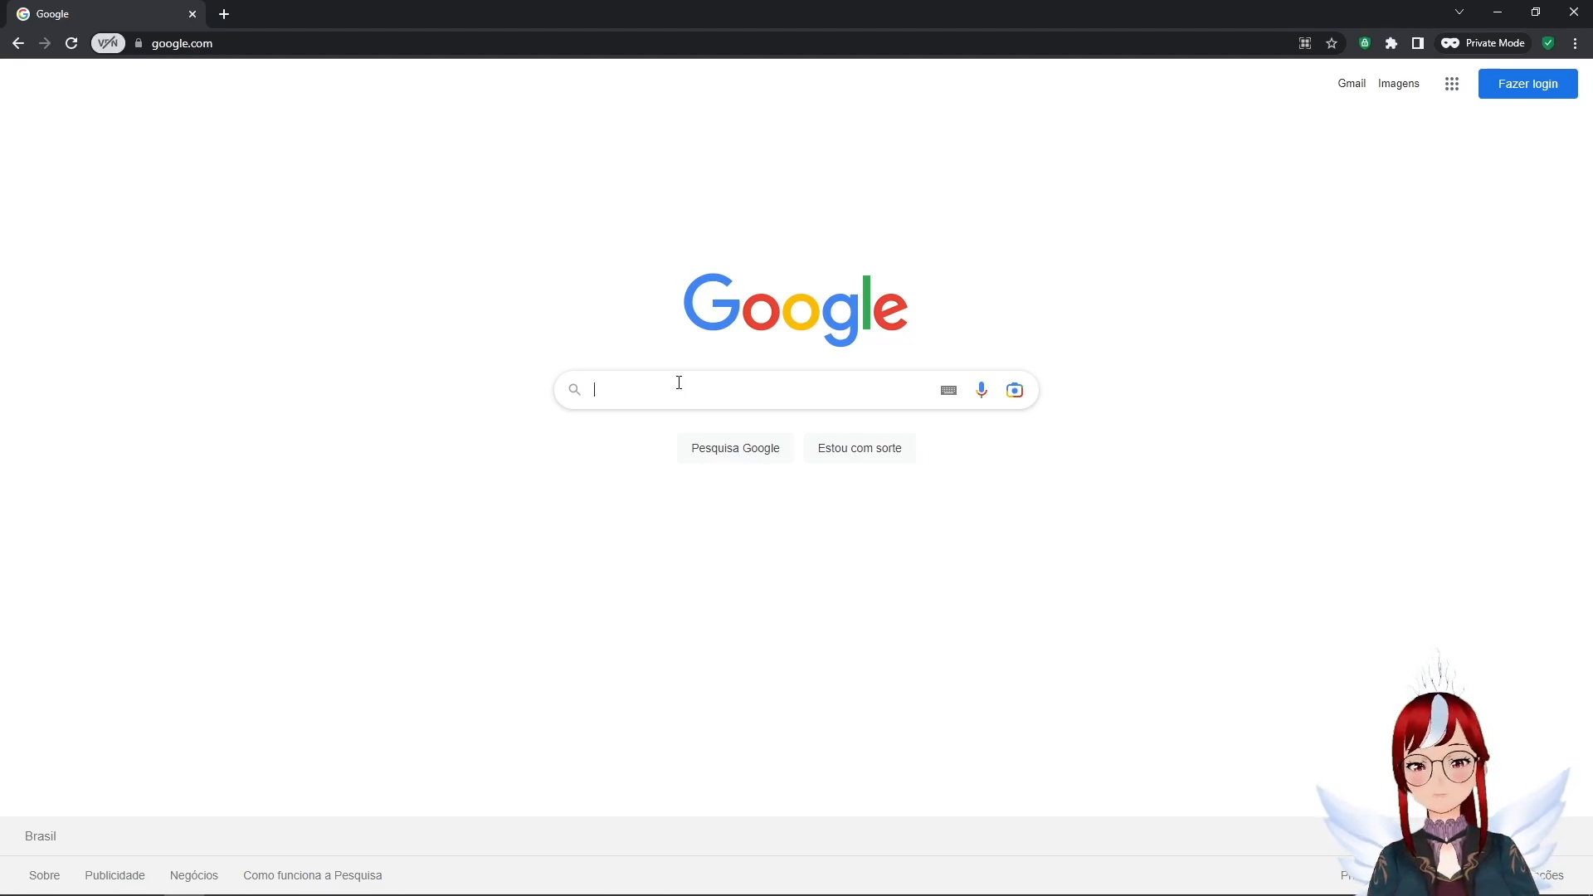
Step: Search Google for 'Free 3D model angel halo'
text(Free 3D model a)
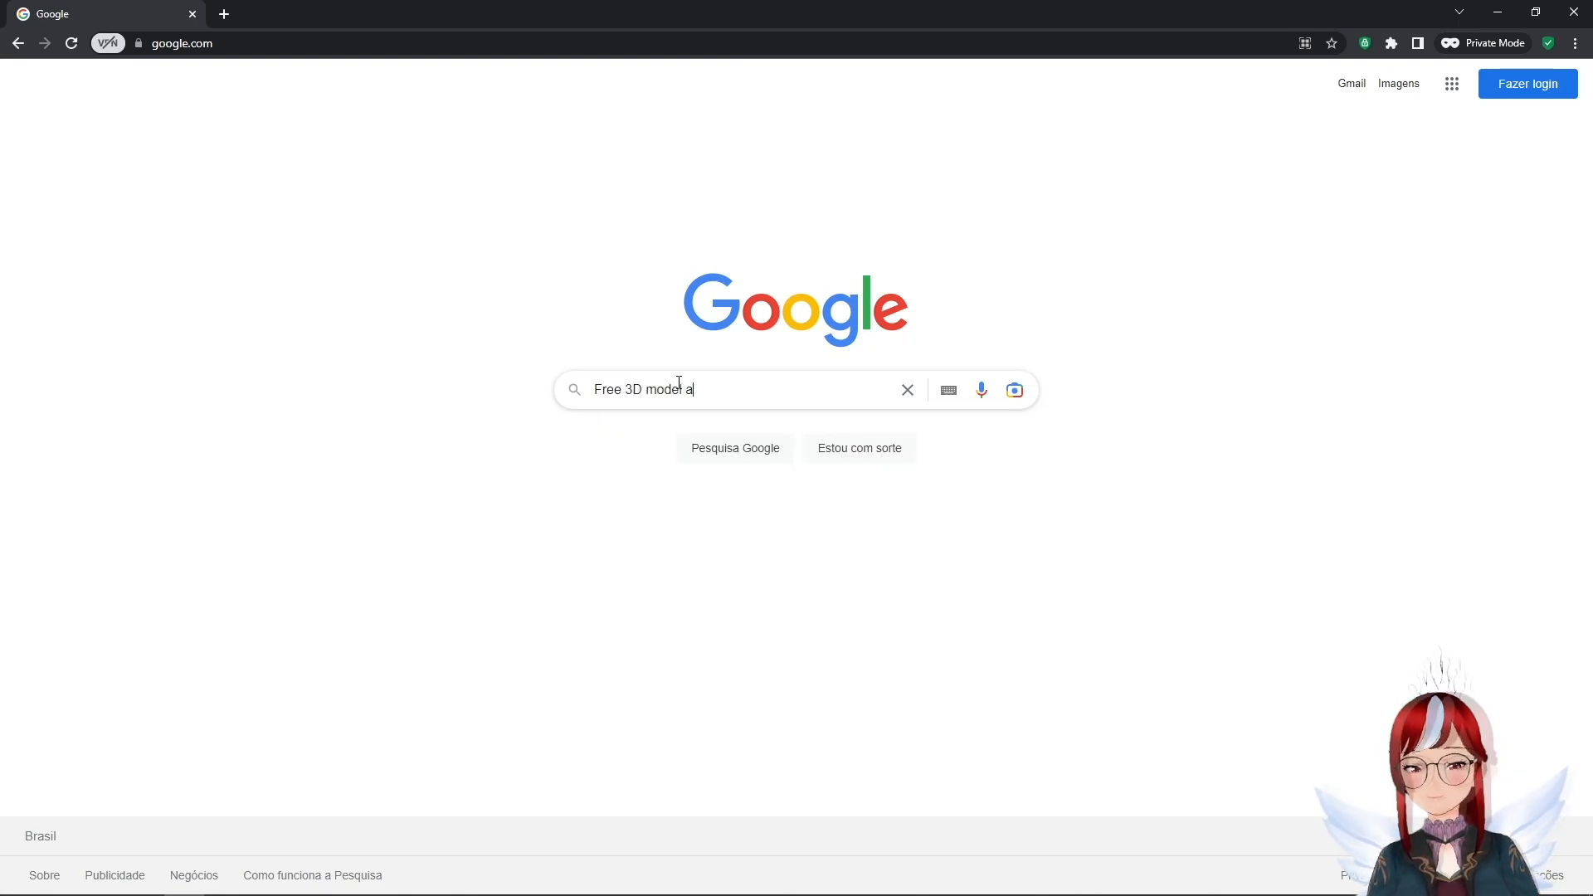
text(g)
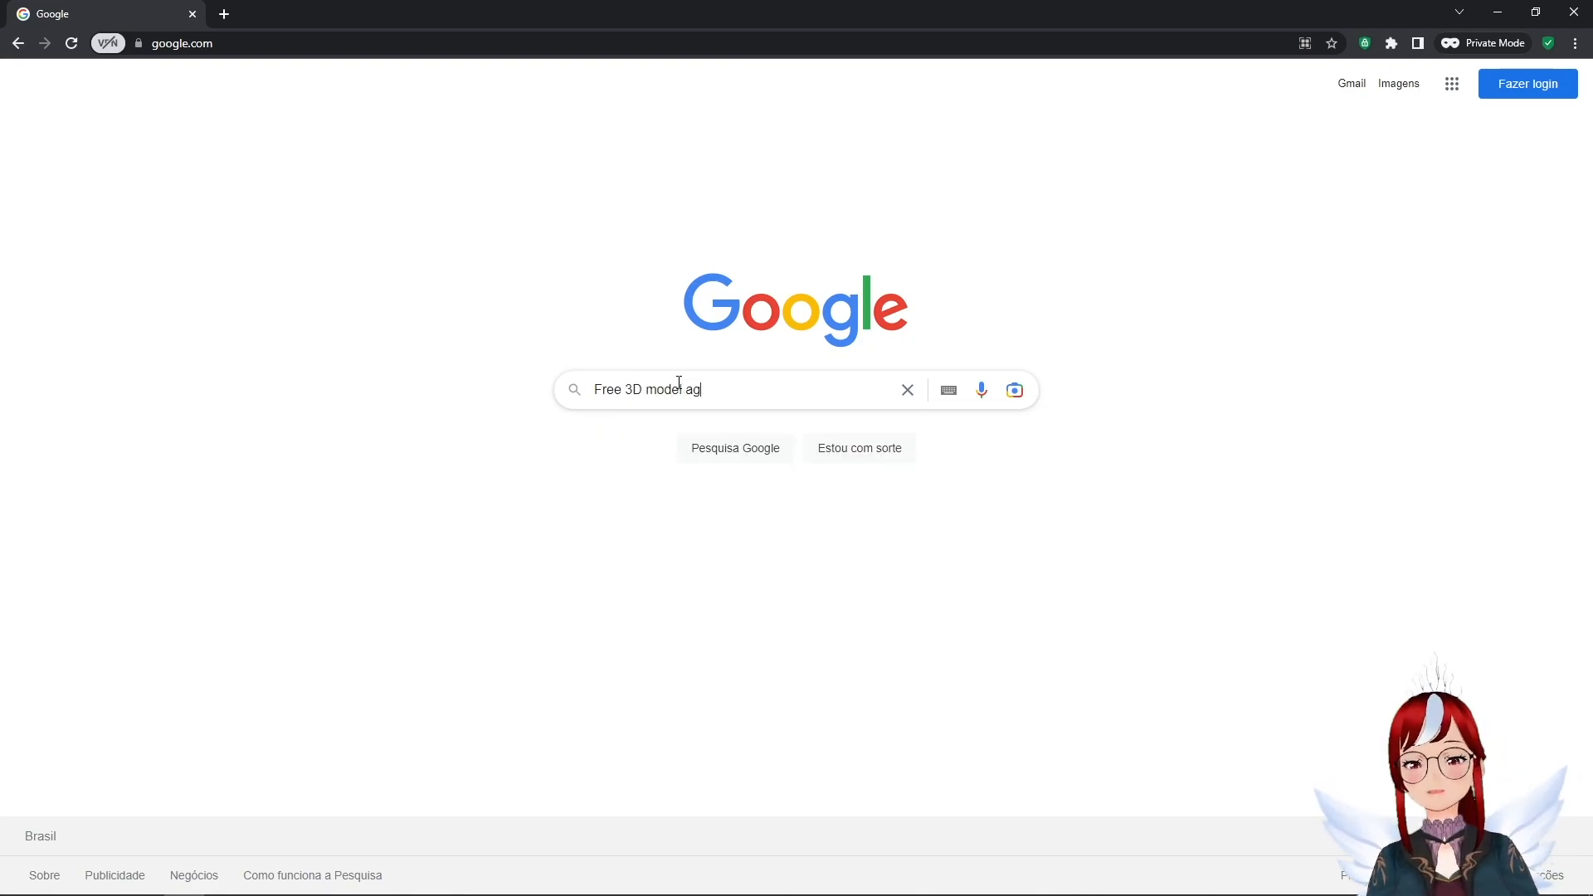
text(ngel halo)
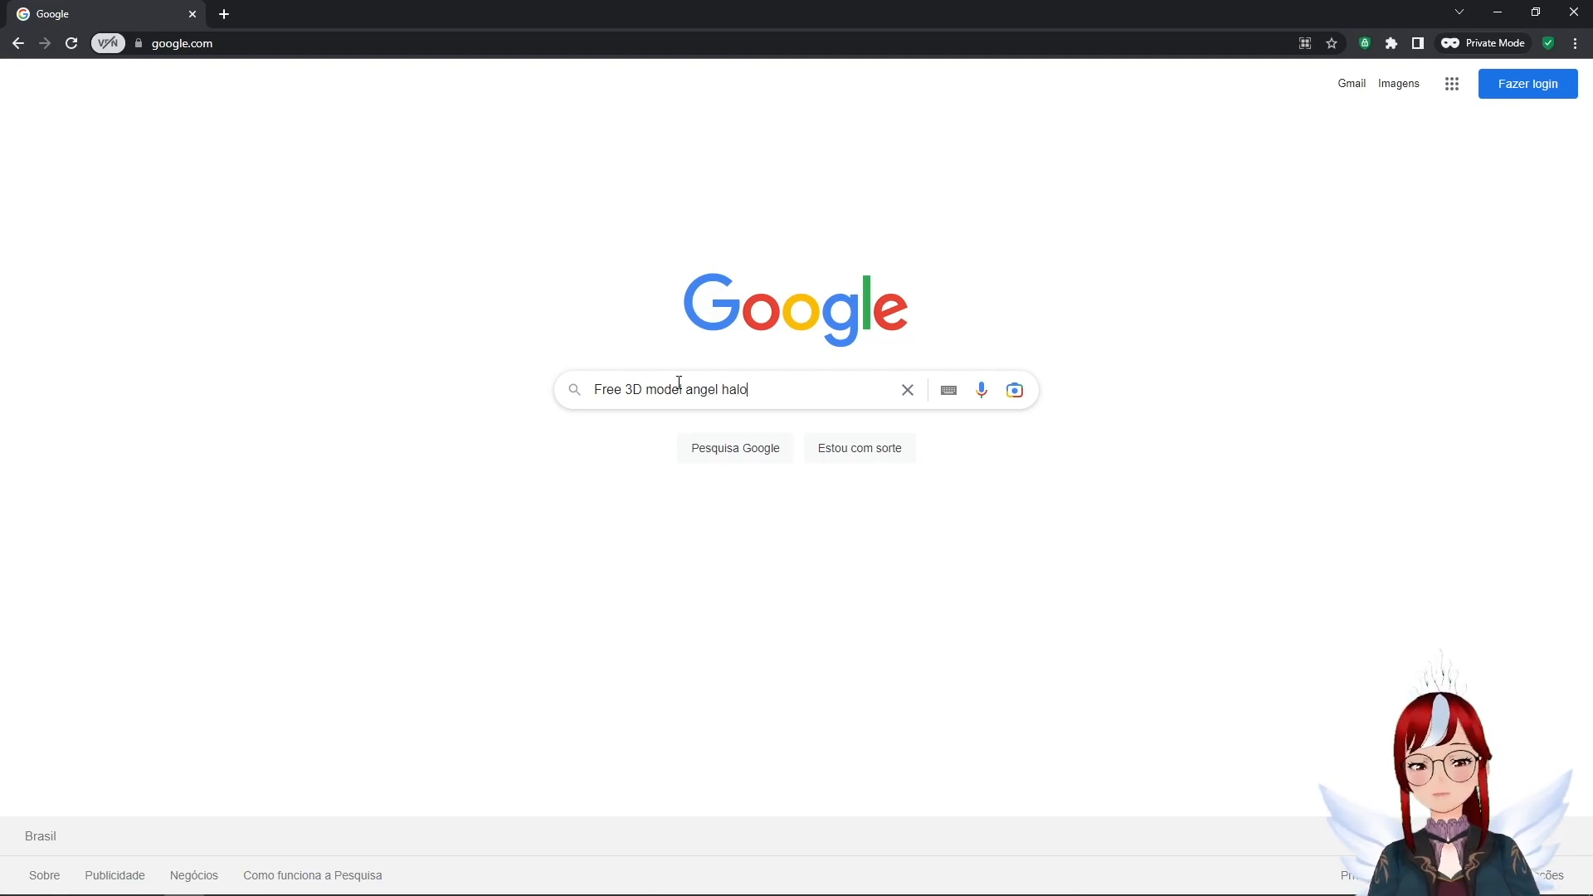
key(Enter)
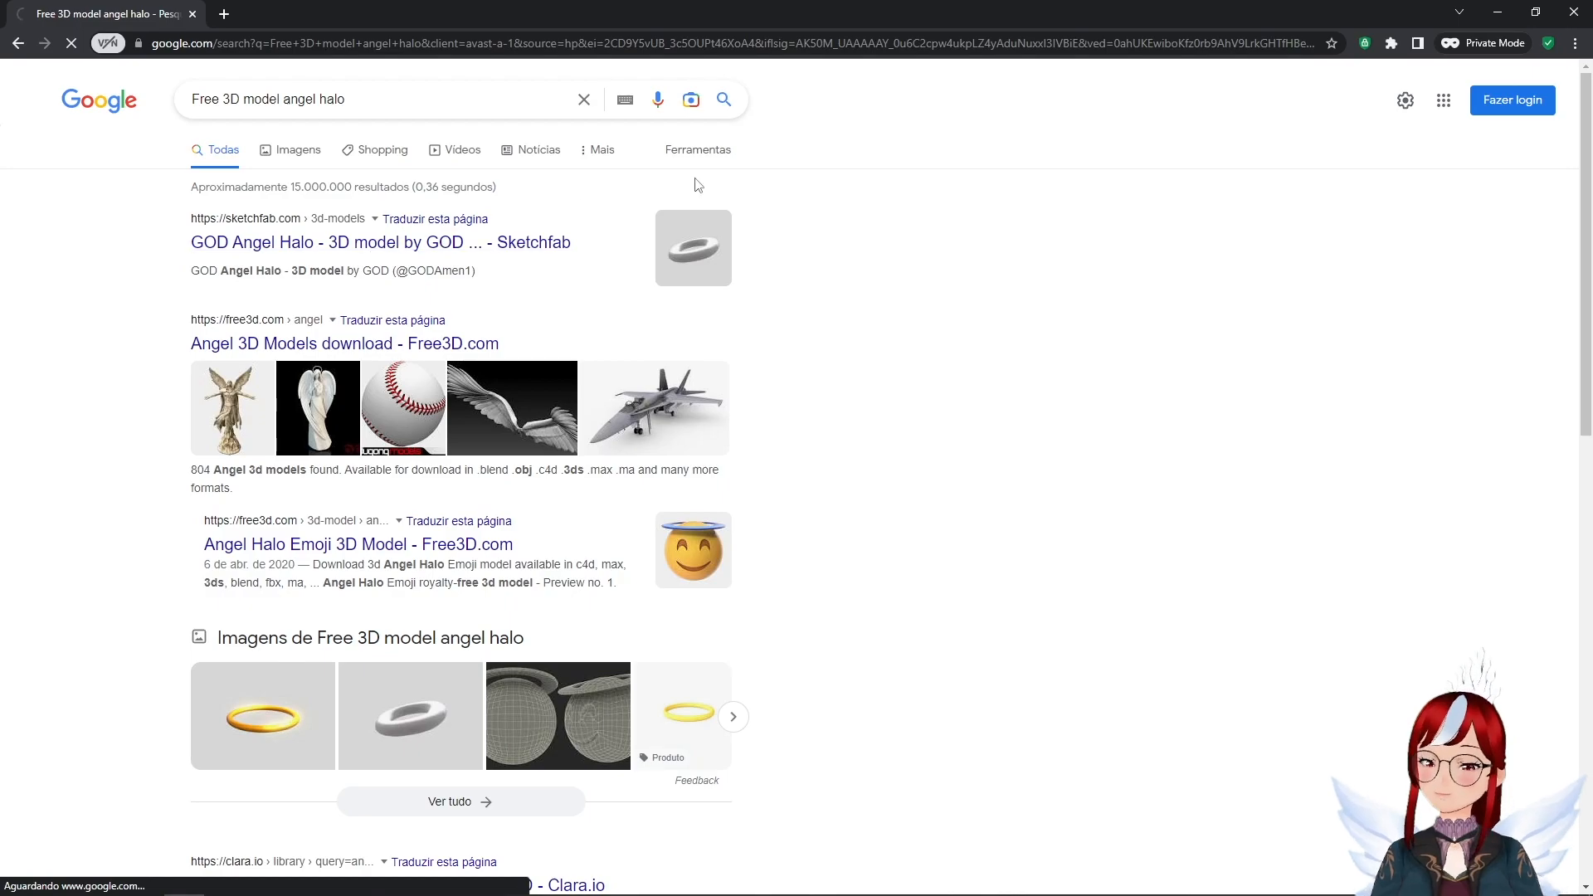
Step: Search Sketchfab for 'Angel Halo' filtered to downloadable models and scroll results
click(339, 241)
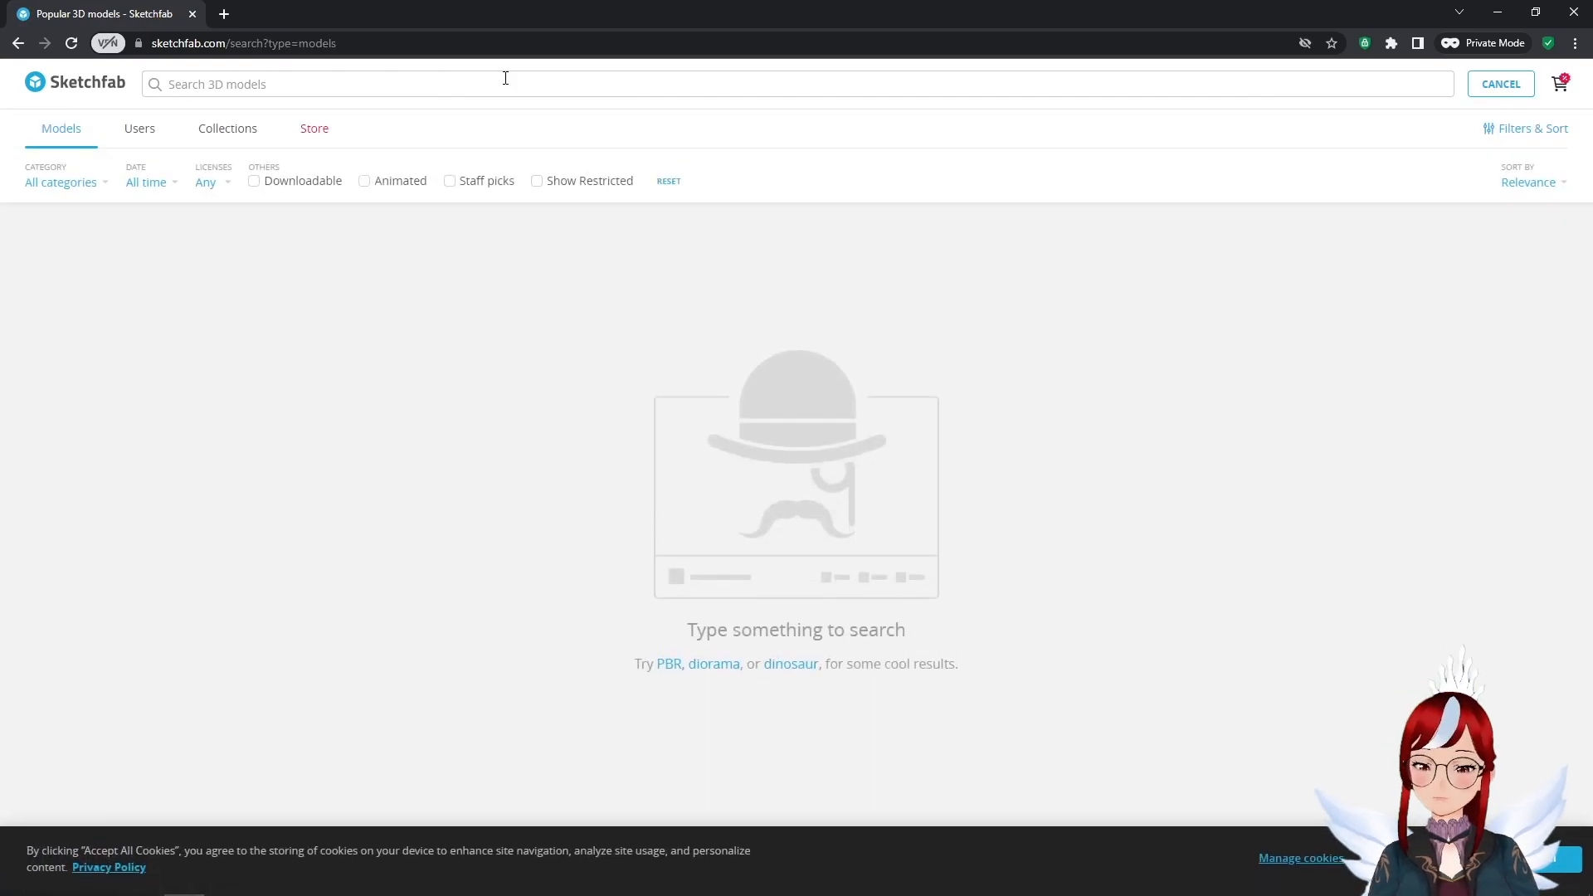
text(Angel Halo)
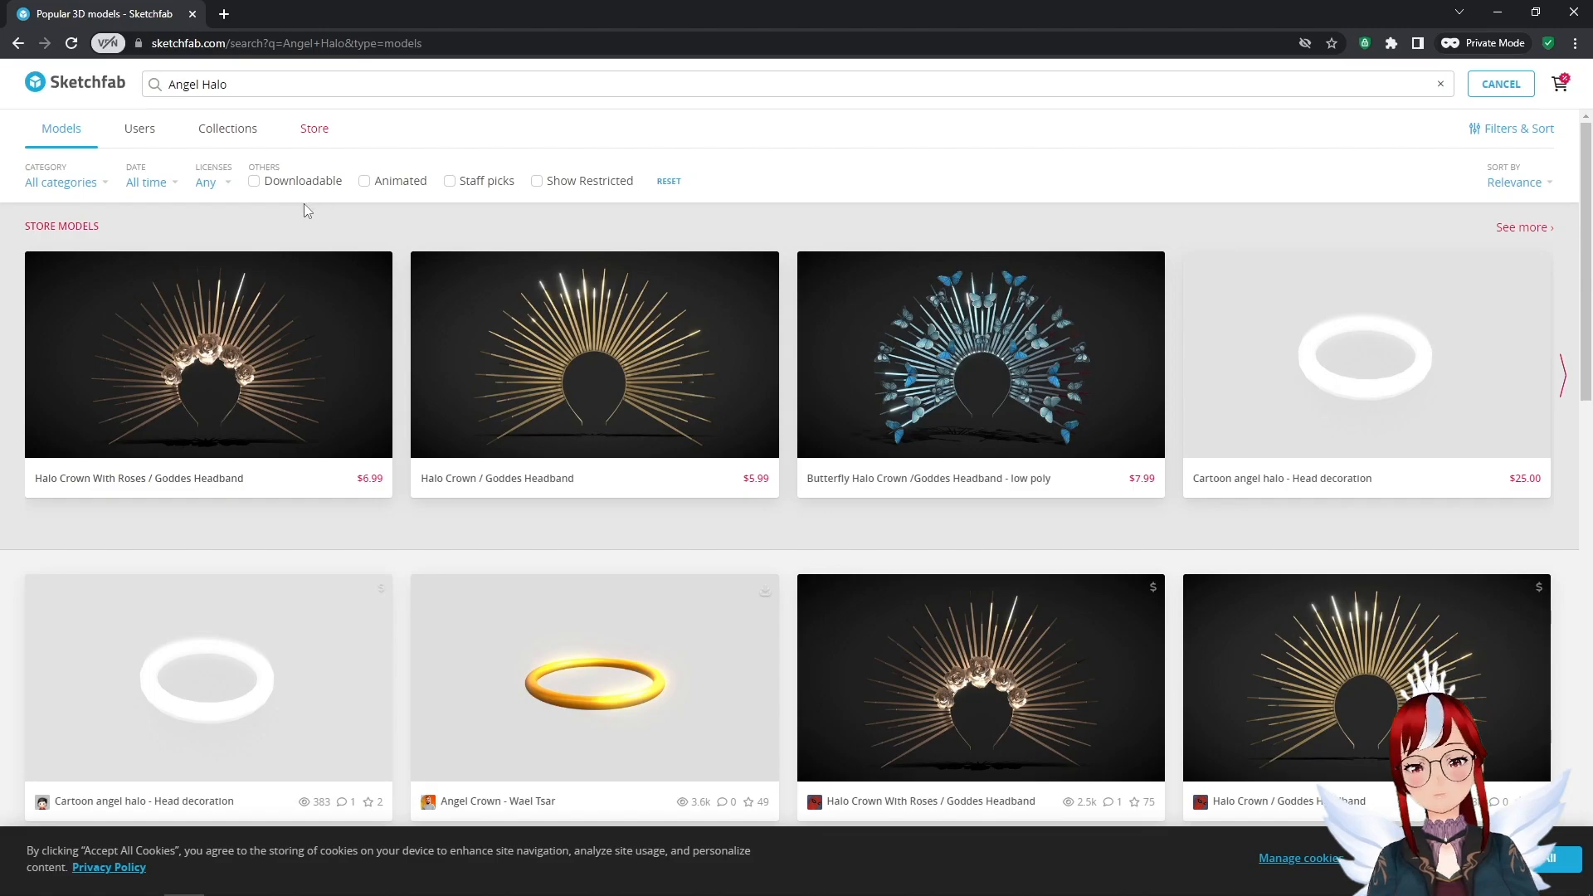
click(254, 180)
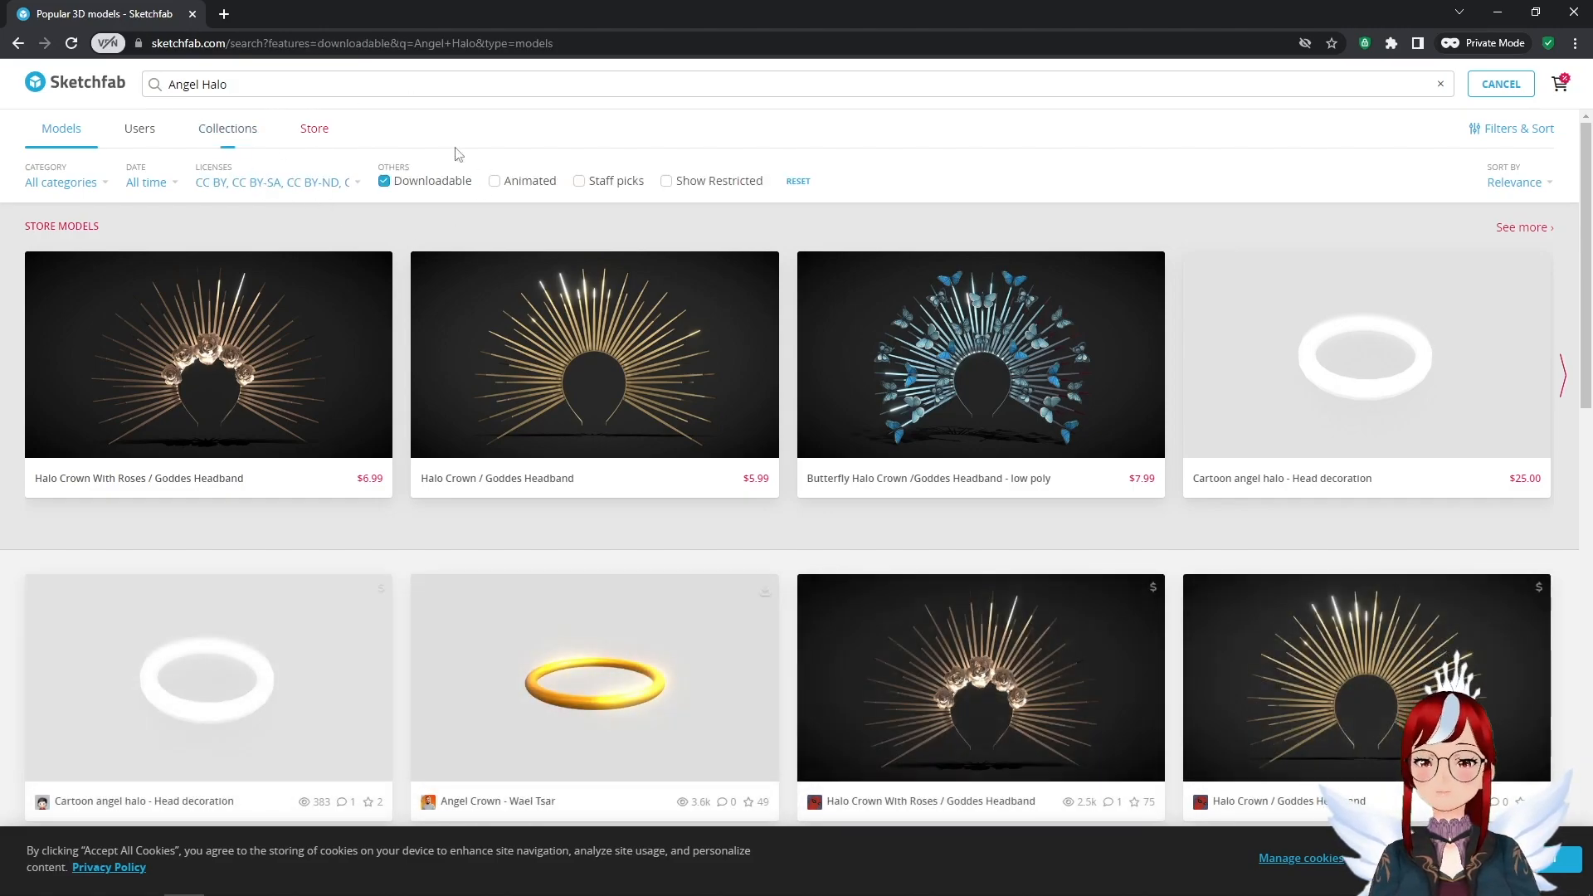
scroll(down, 3)
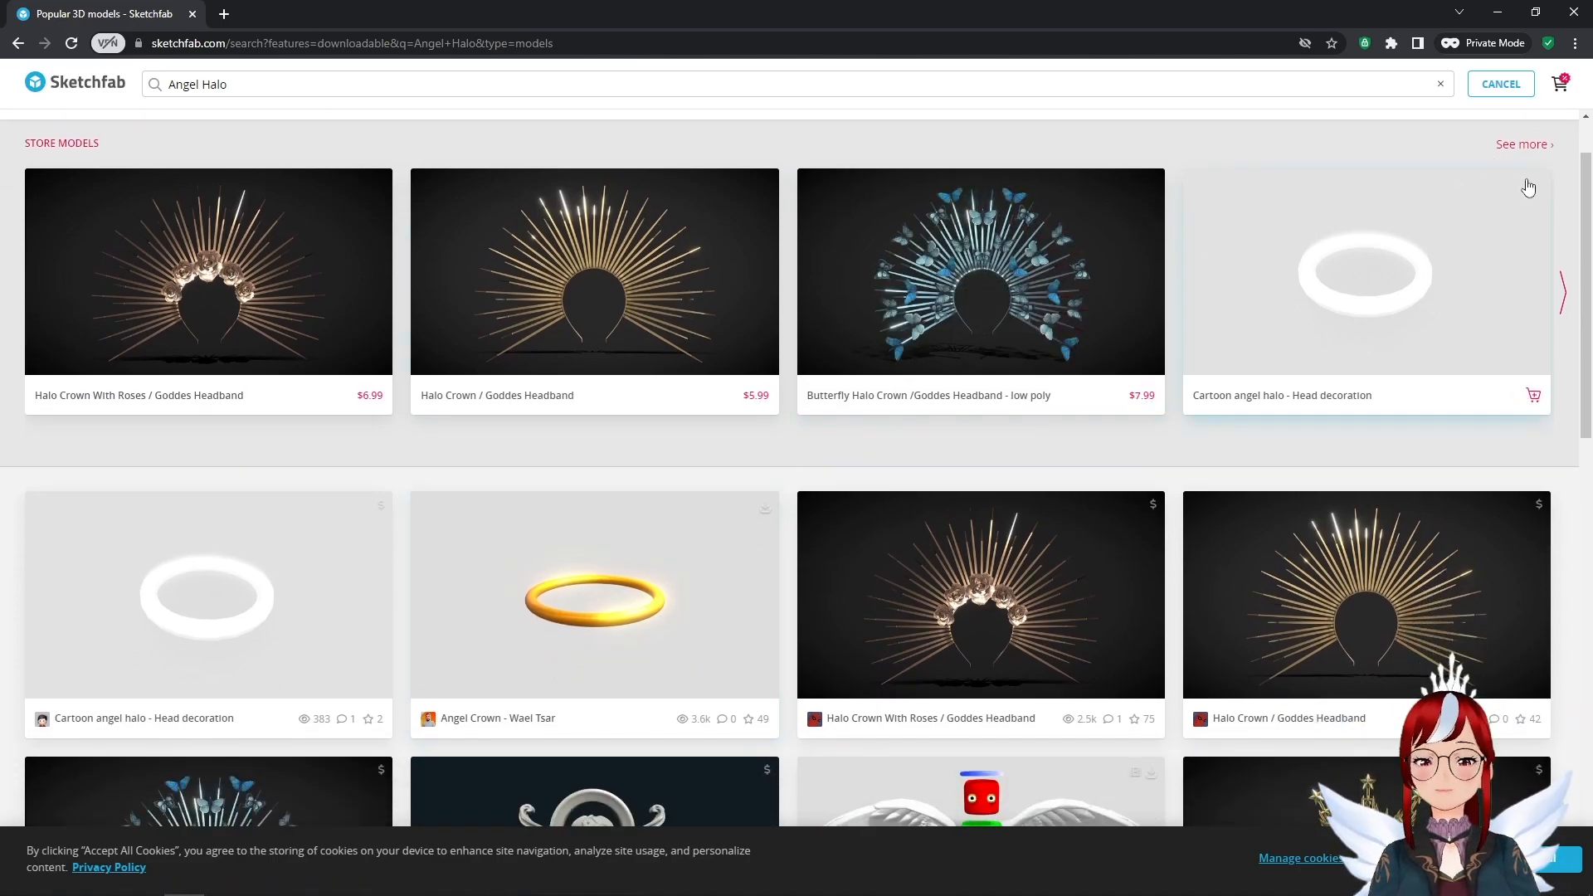
Step: Open the golden Angel Crown by Wael Tsar and review its CC BY 4.0 license
click(593, 594)
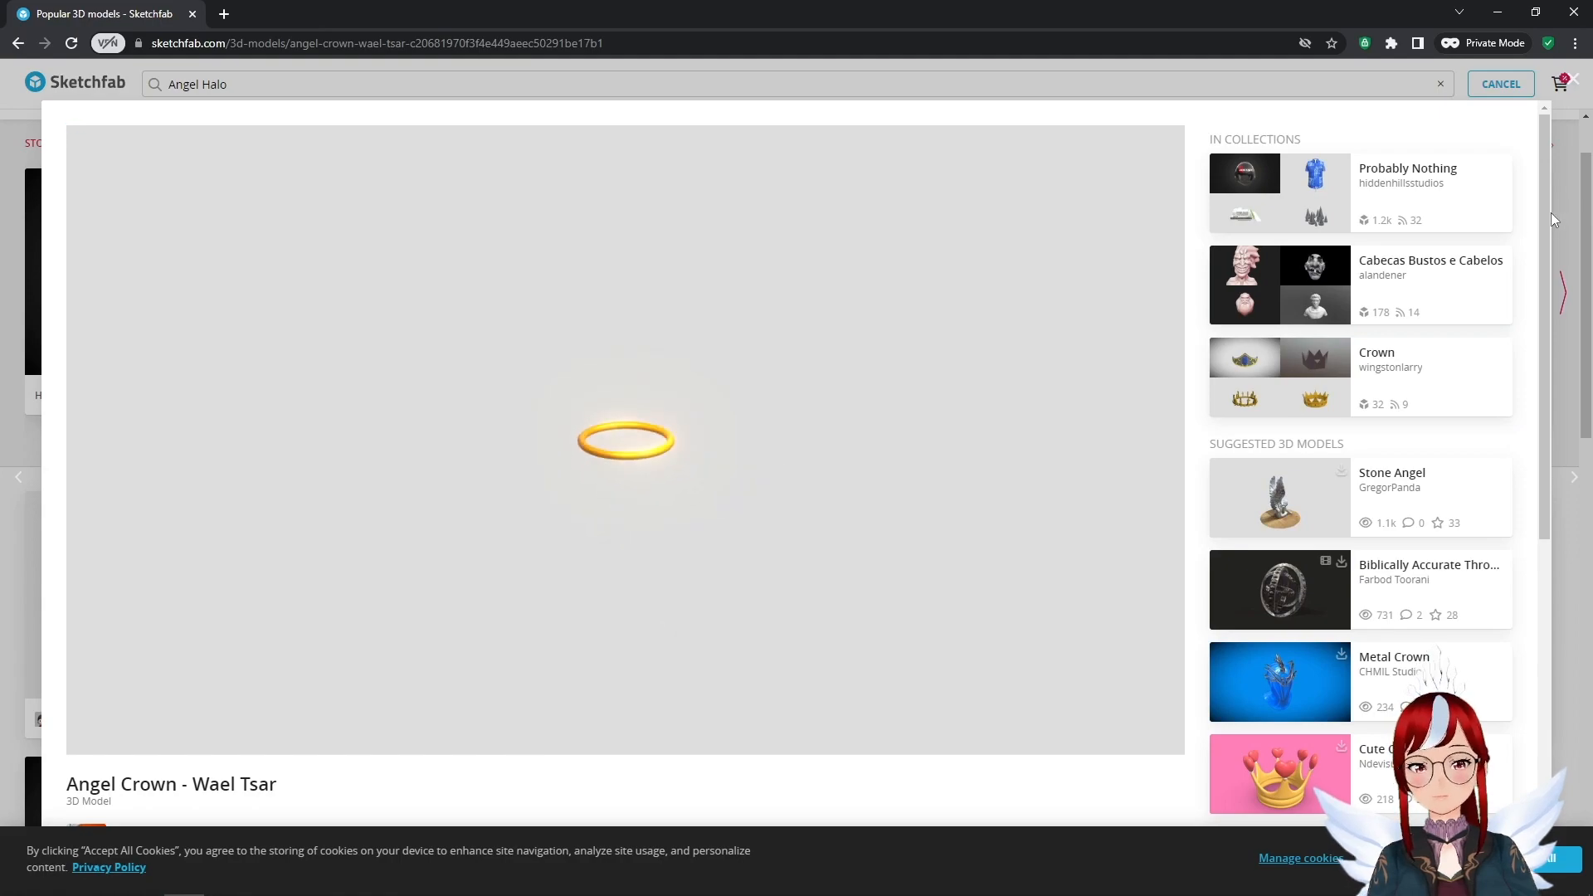
scroll(down, 3)
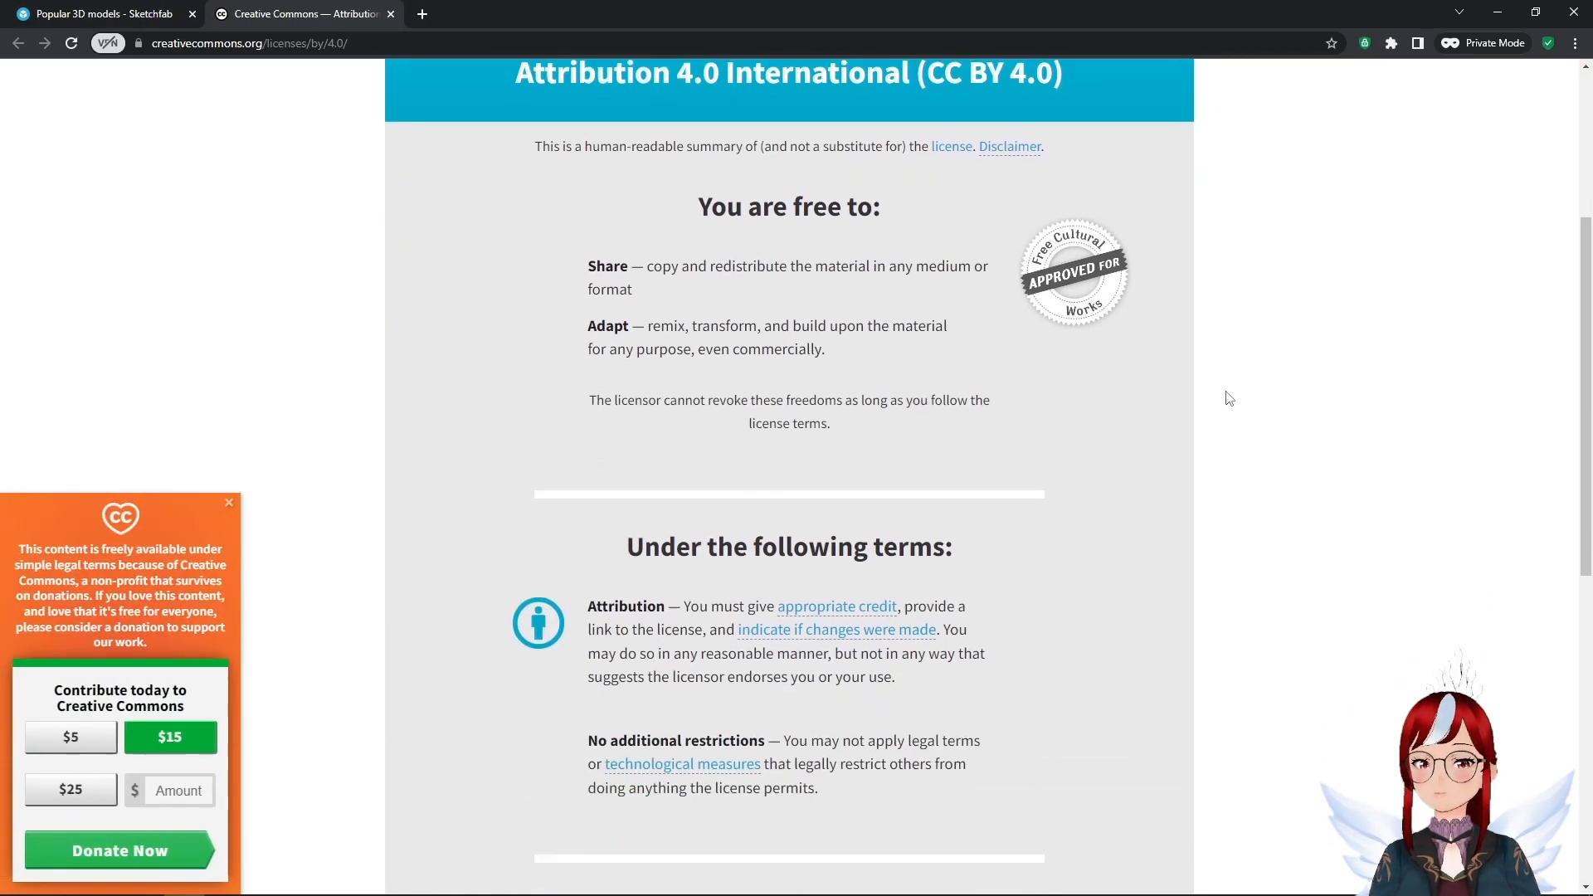
scroll(down, 3)
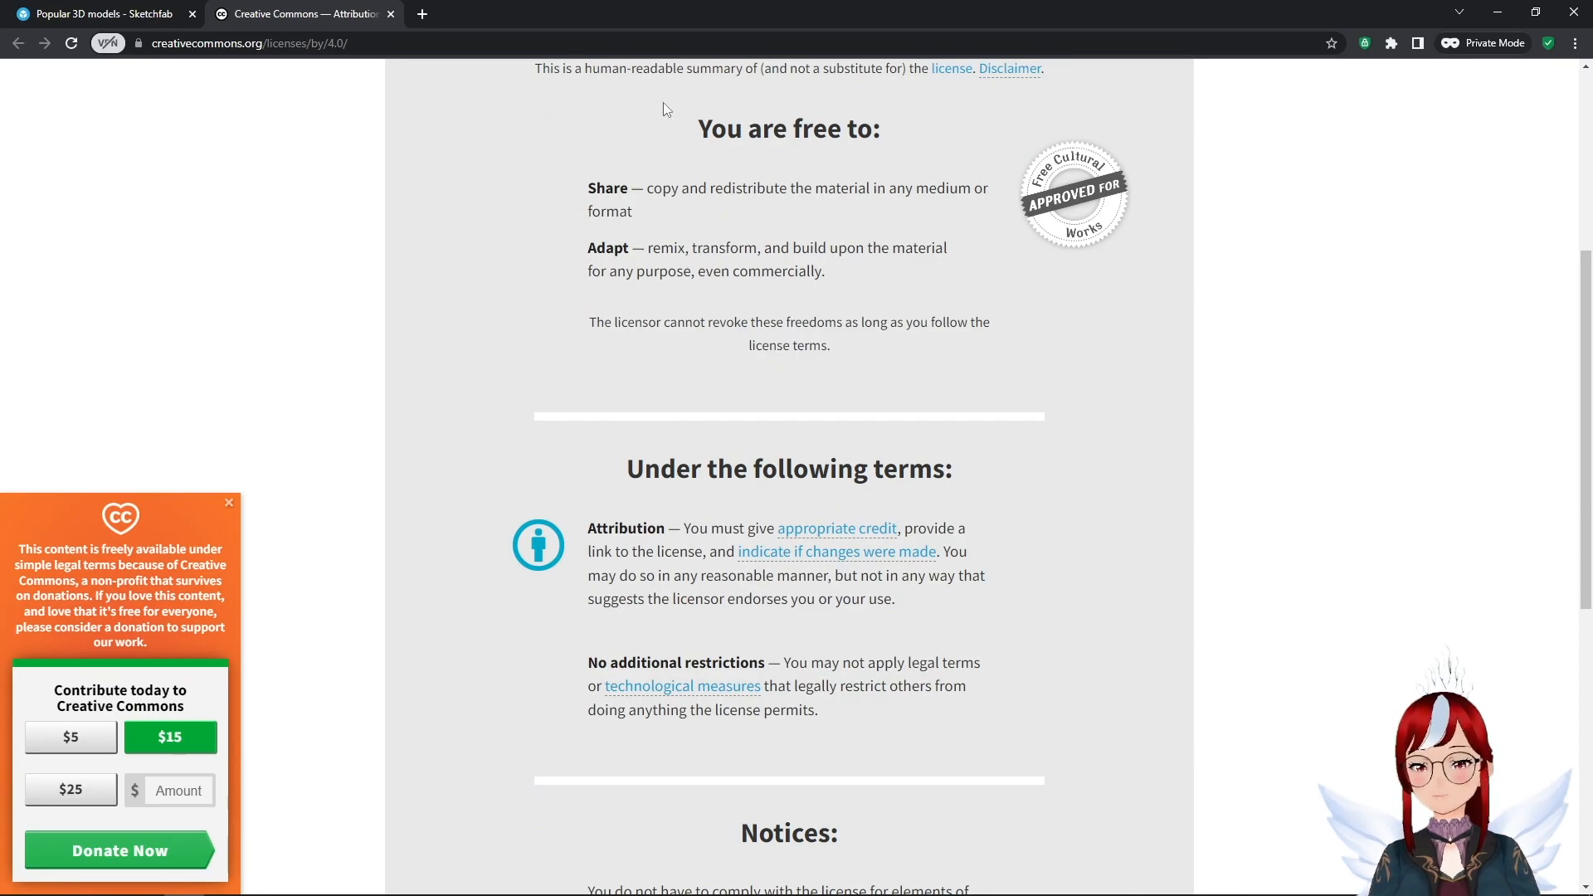
mouse_move(813, 222)
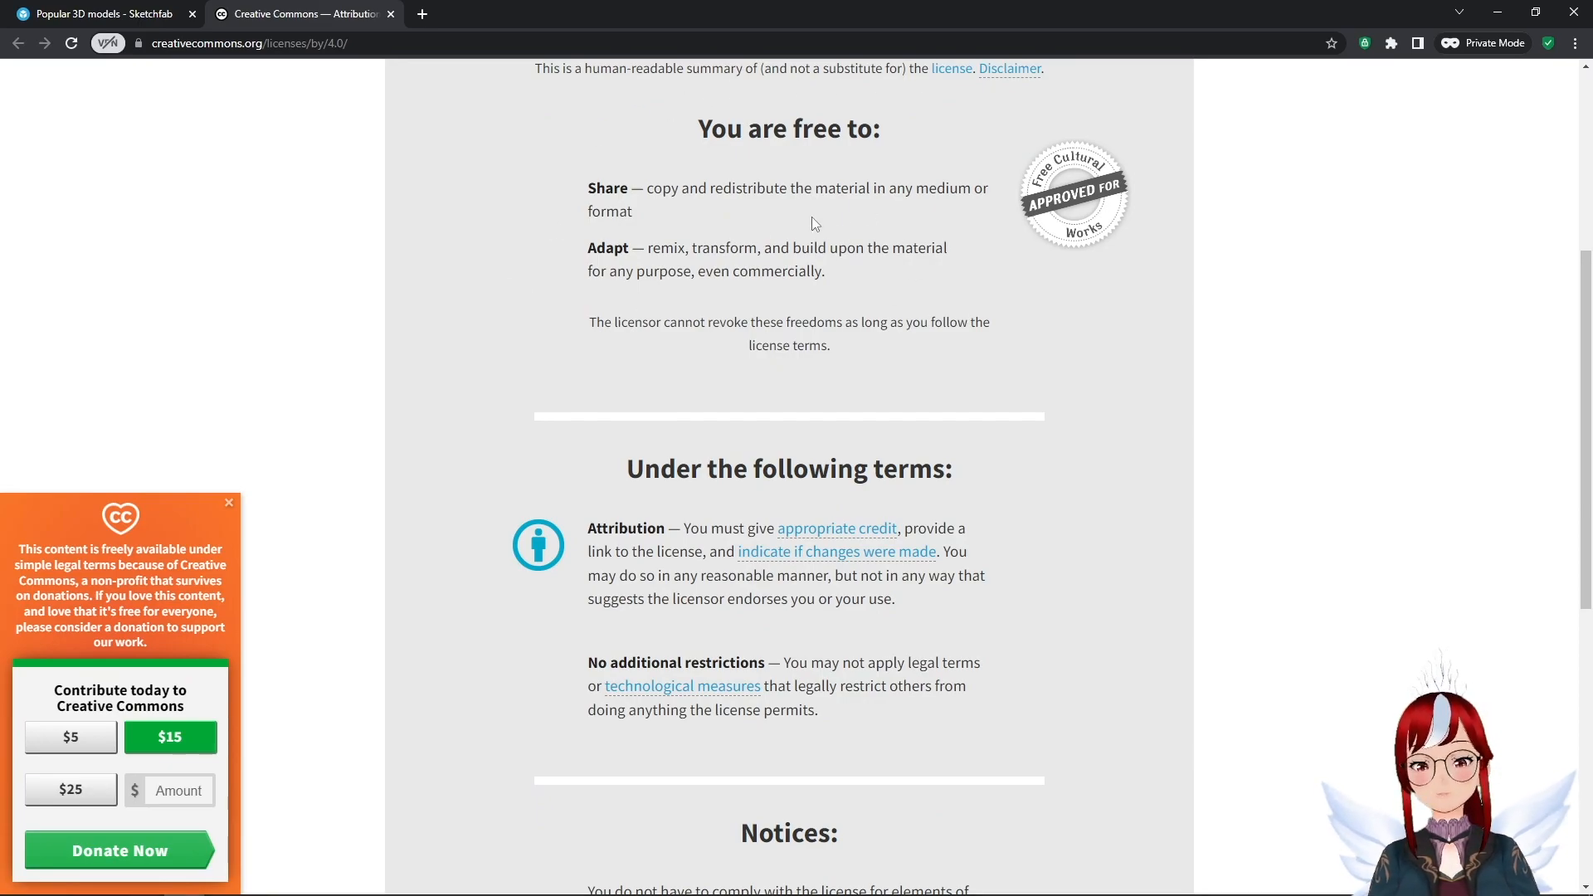
scroll(down, 3)
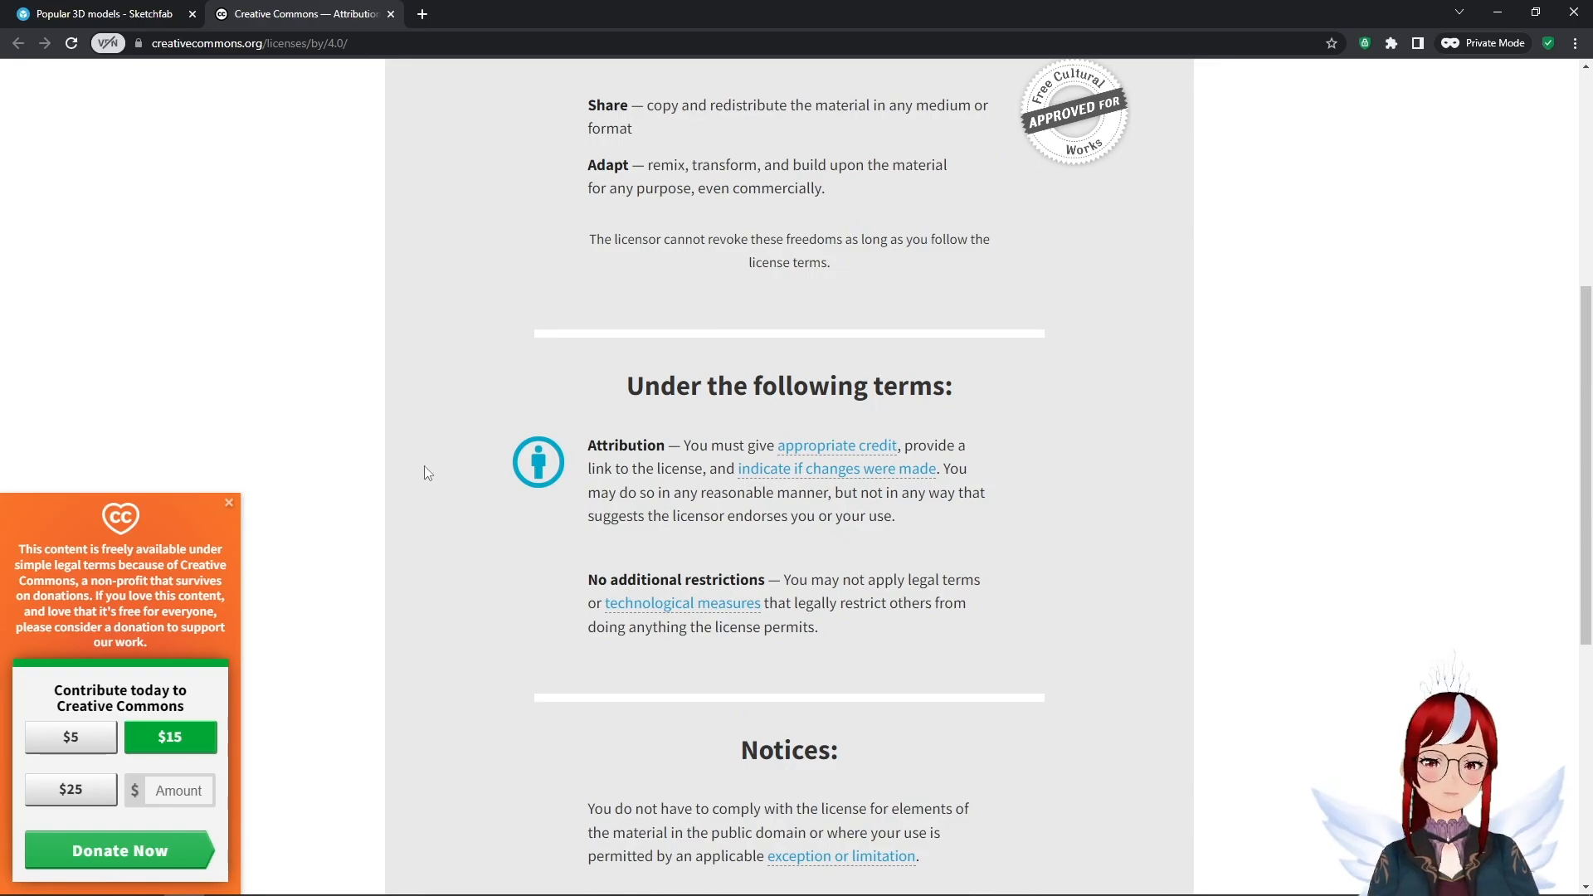
click(99, 13)
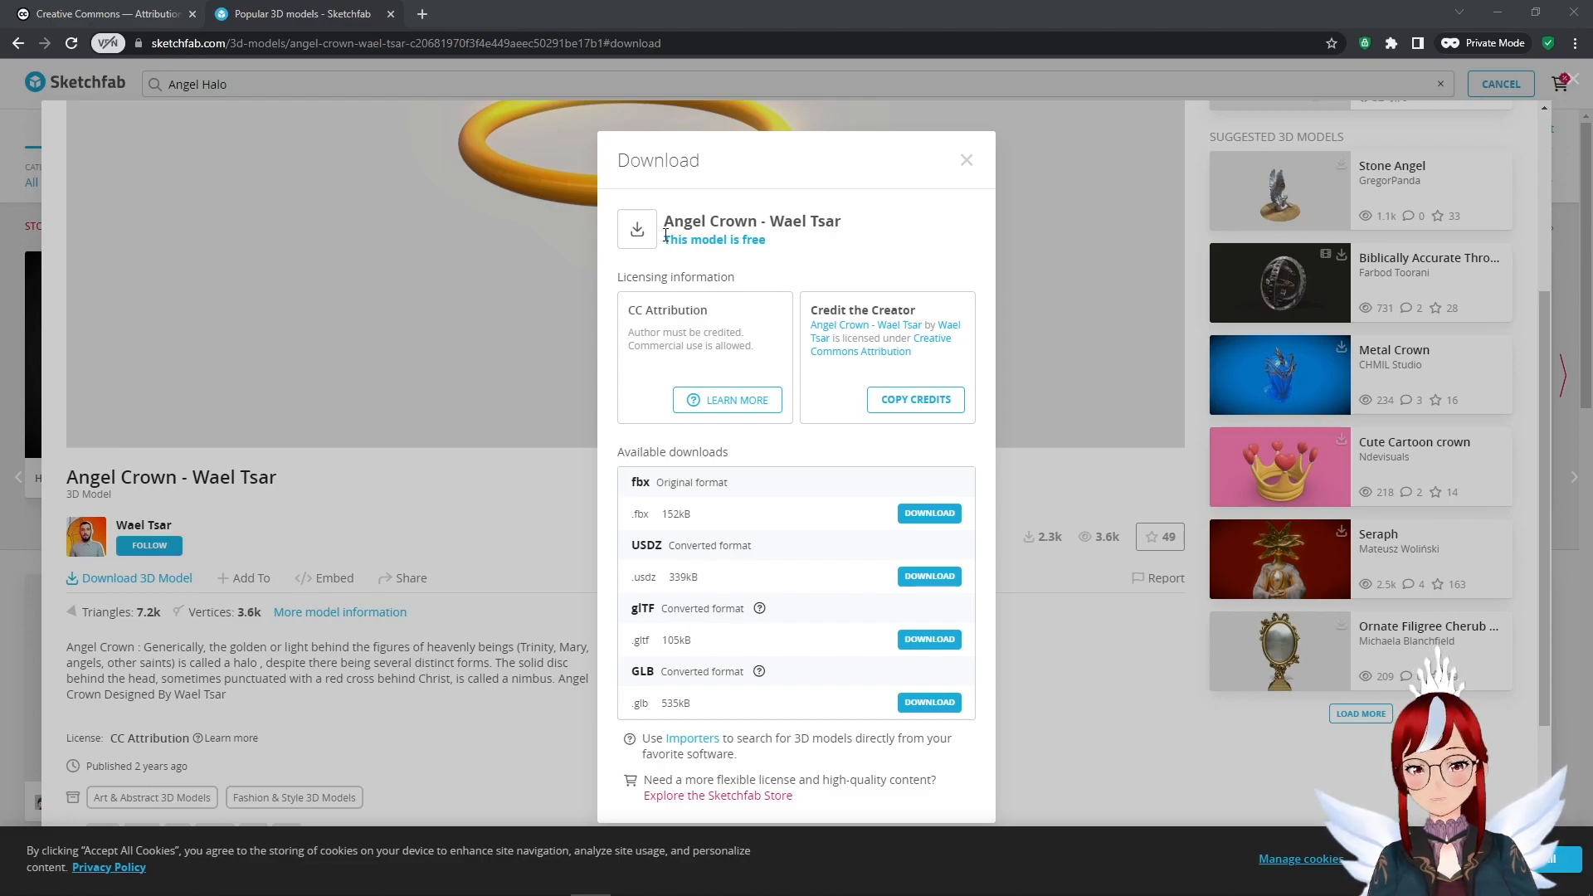
mouse_move(931, 564)
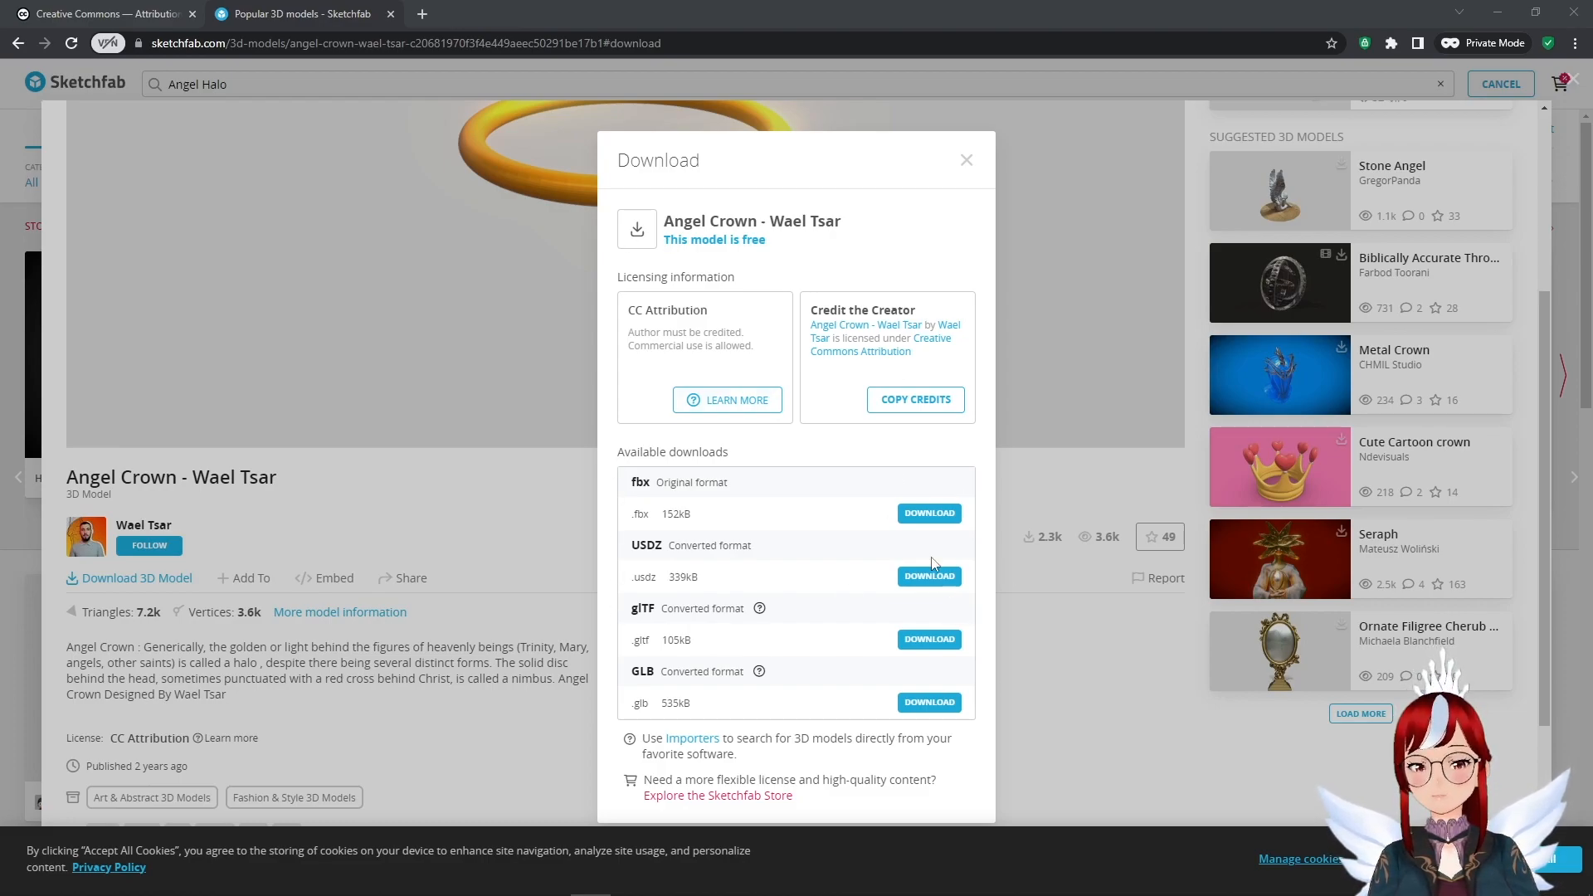
mouse_move(785, 513)
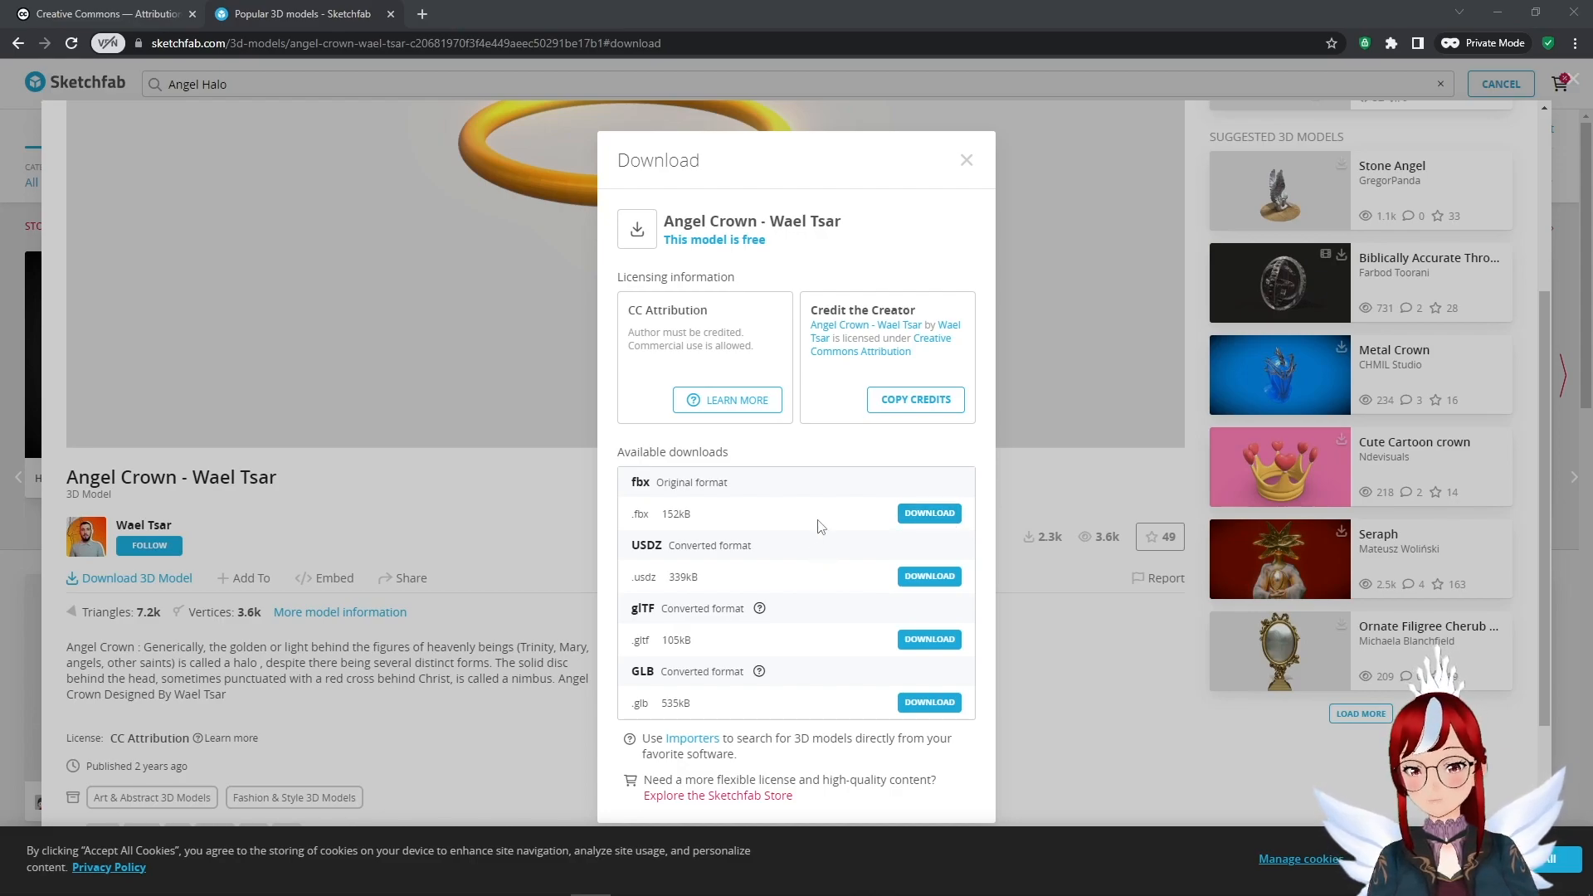
Step: Download the Angel Crown model from Sketchfab in its original FBX format
click(927, 513)
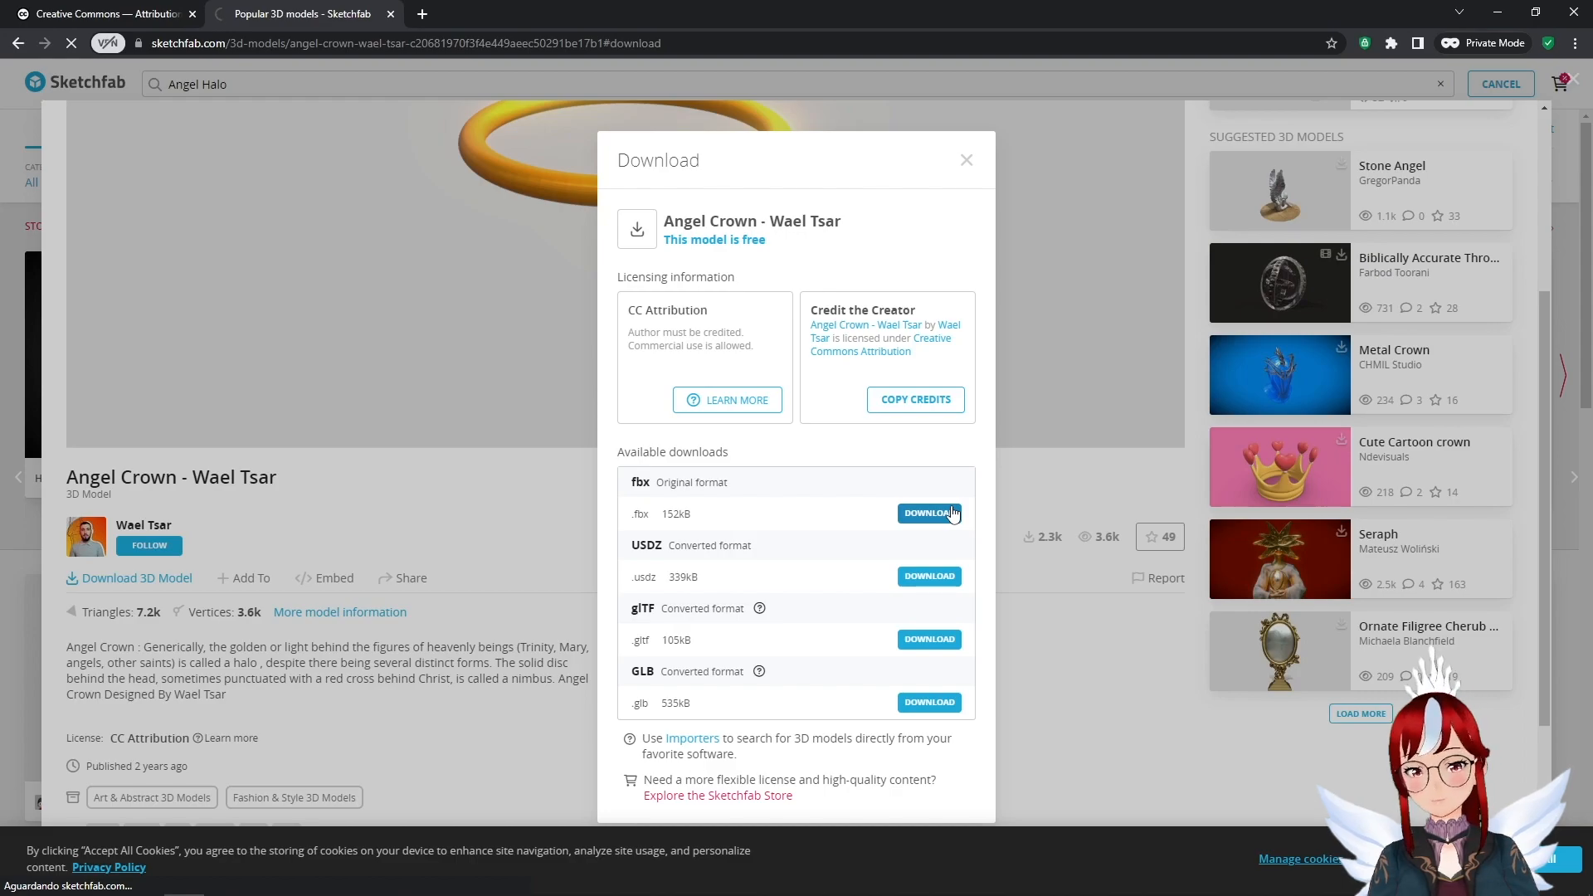
click(928, 512)
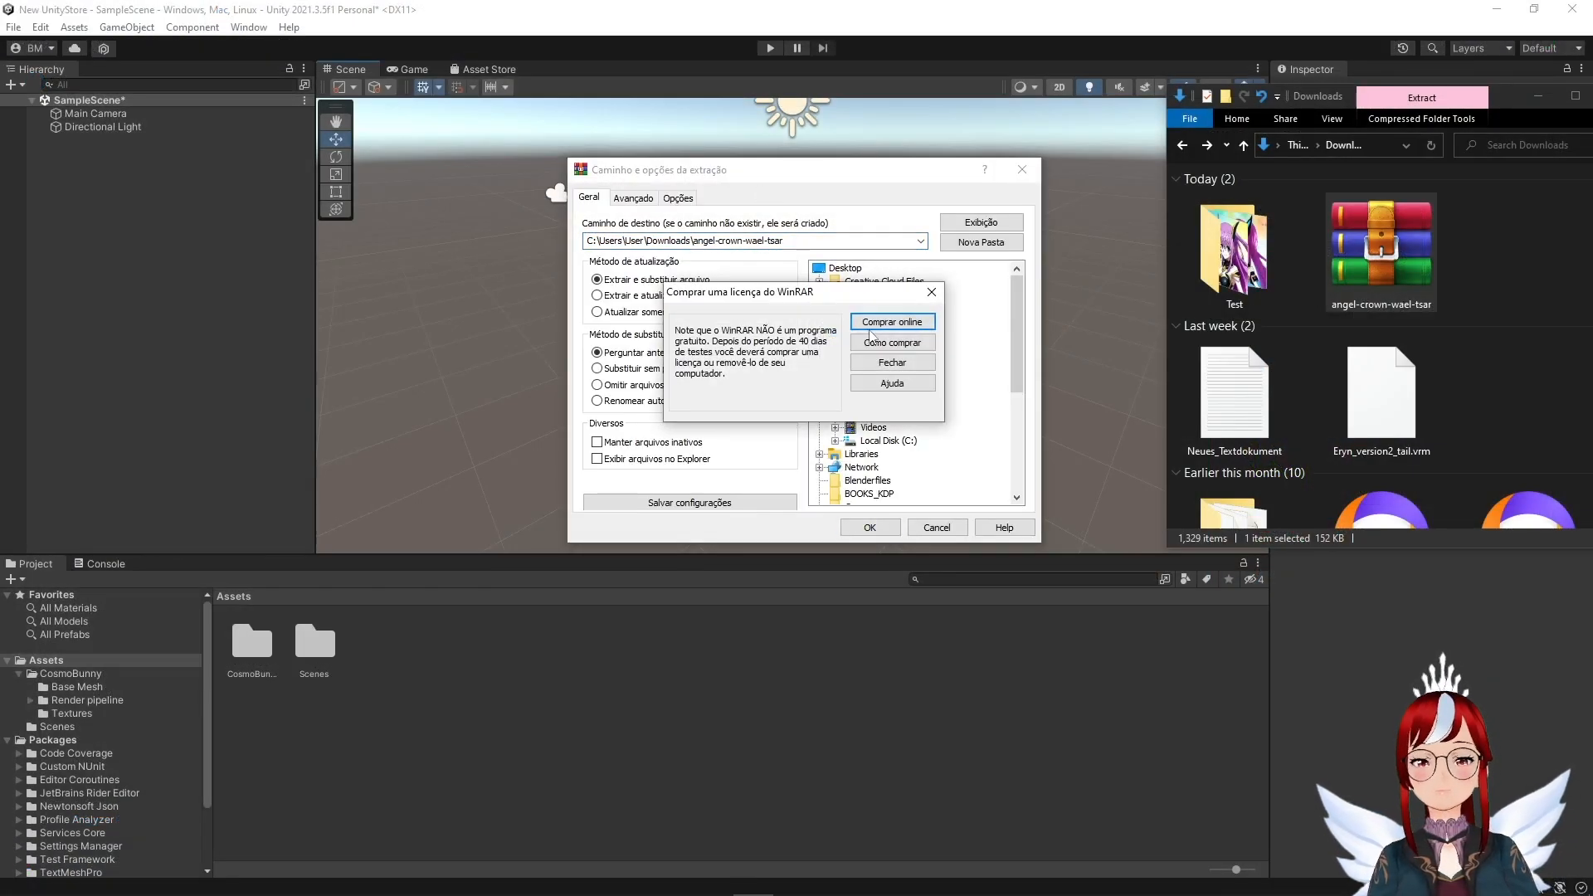
Step: Dismiss the WinRAR nag, extract angel-crown-wael-tsar into Downloads, and open that folder
click(891, 362)
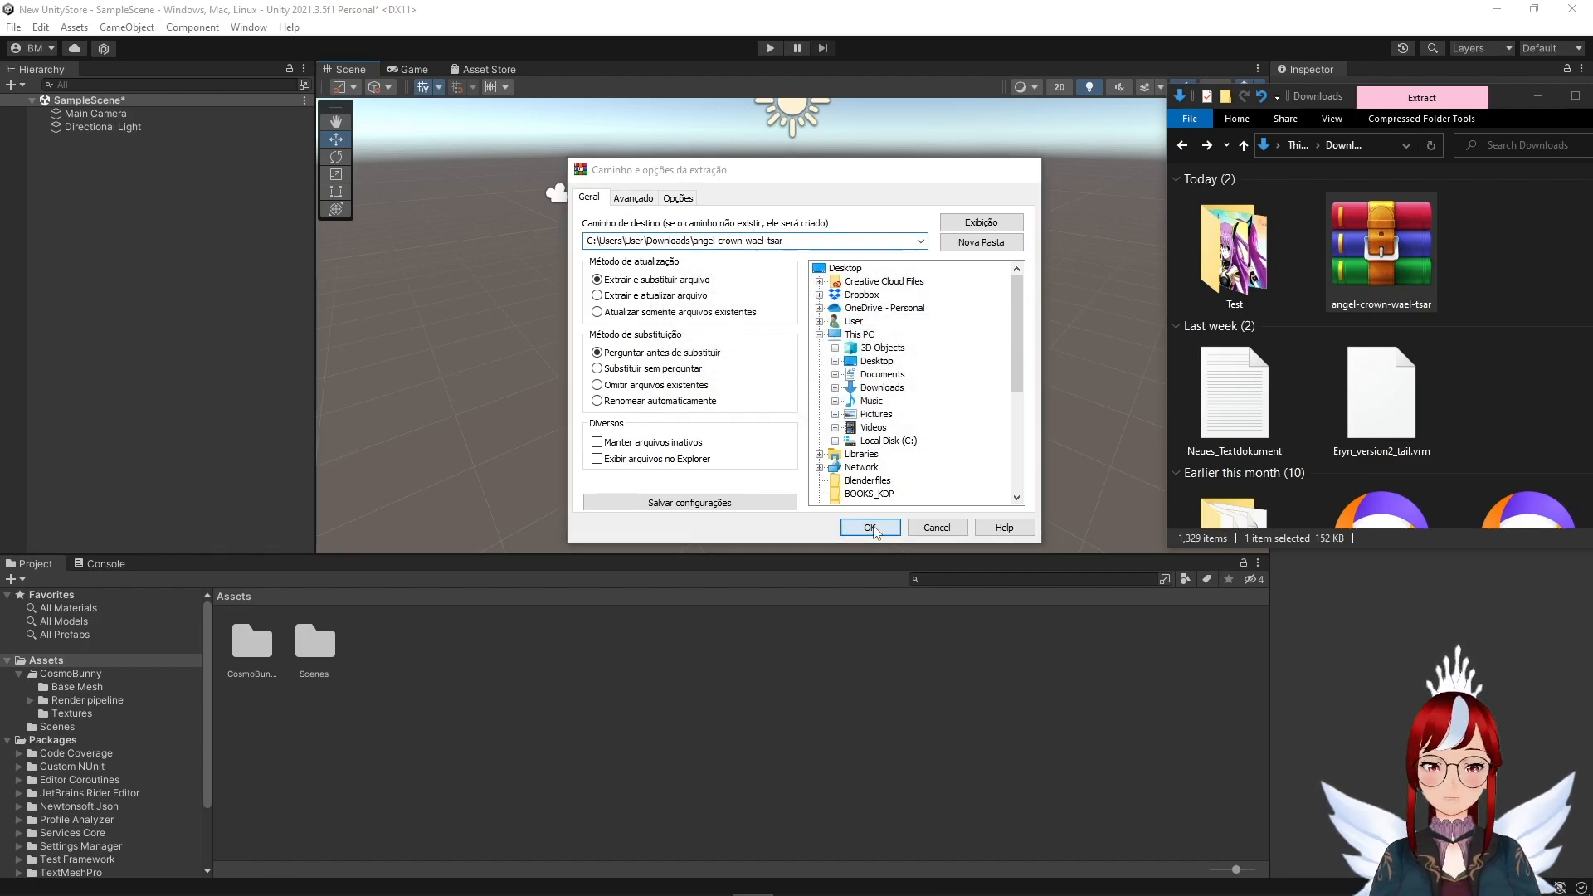
click(868, 527)
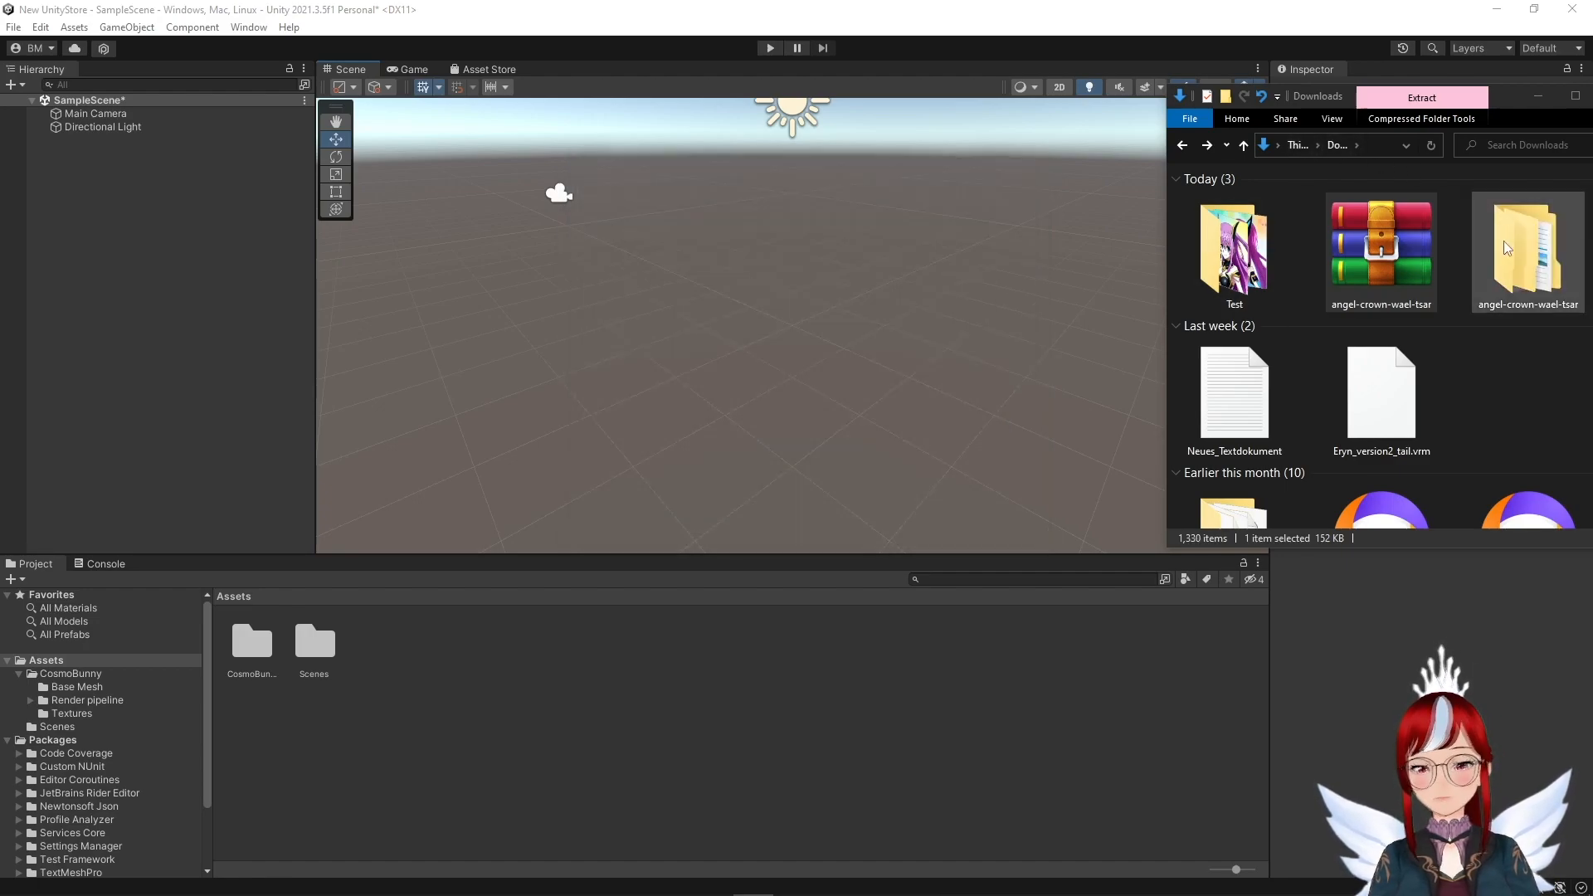
double_click(1527, 253)
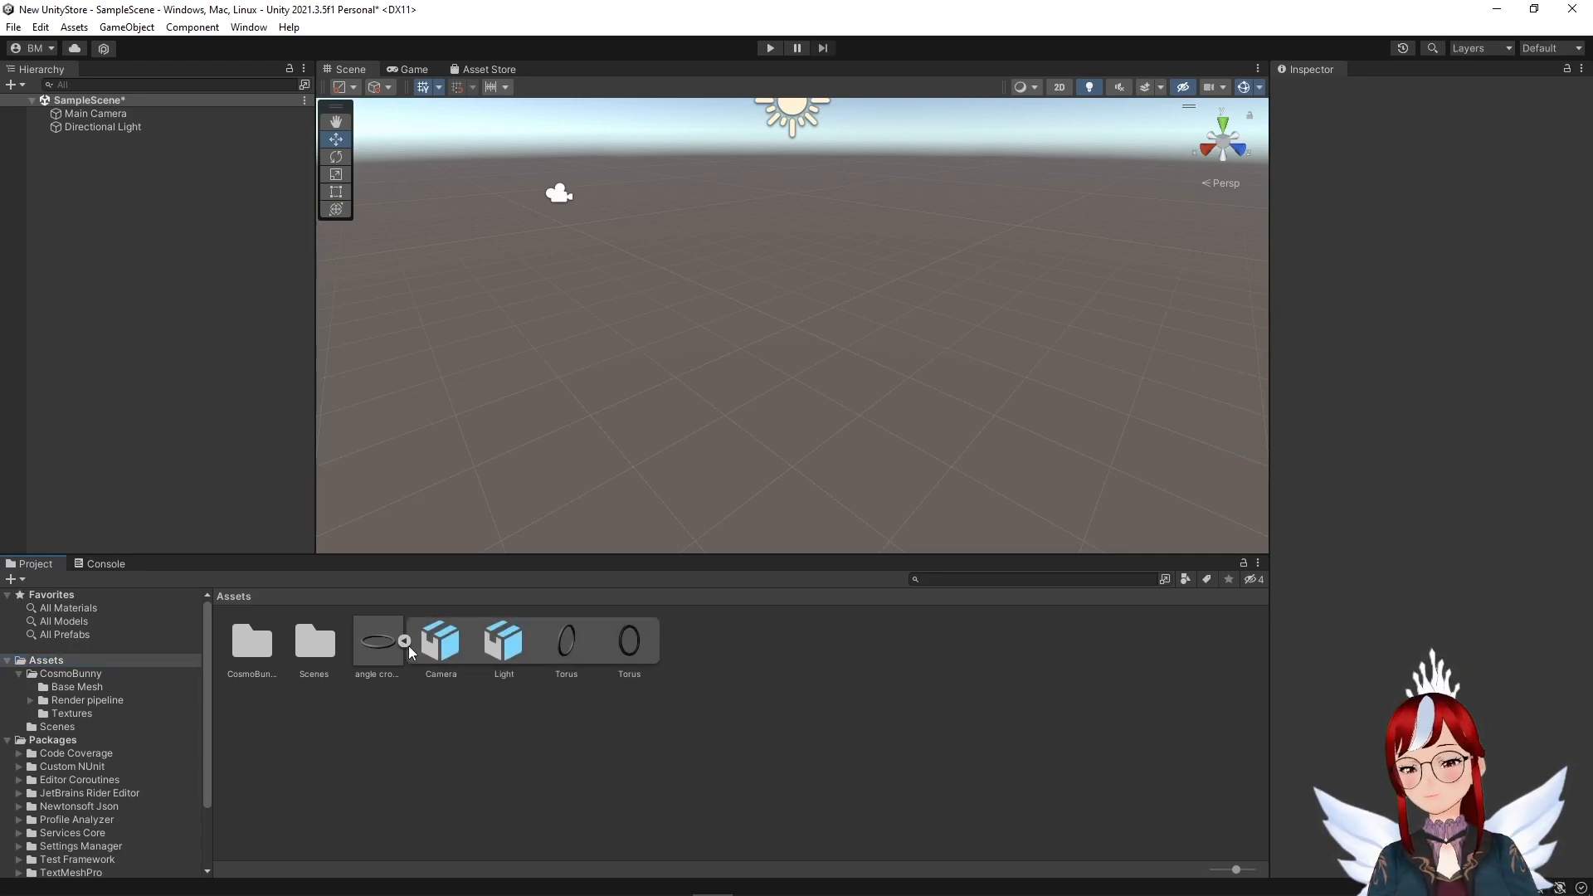
Step: Import the halo FBX into Assets, create a Halo material, and start editing its Albedo colour
click(377, 640)
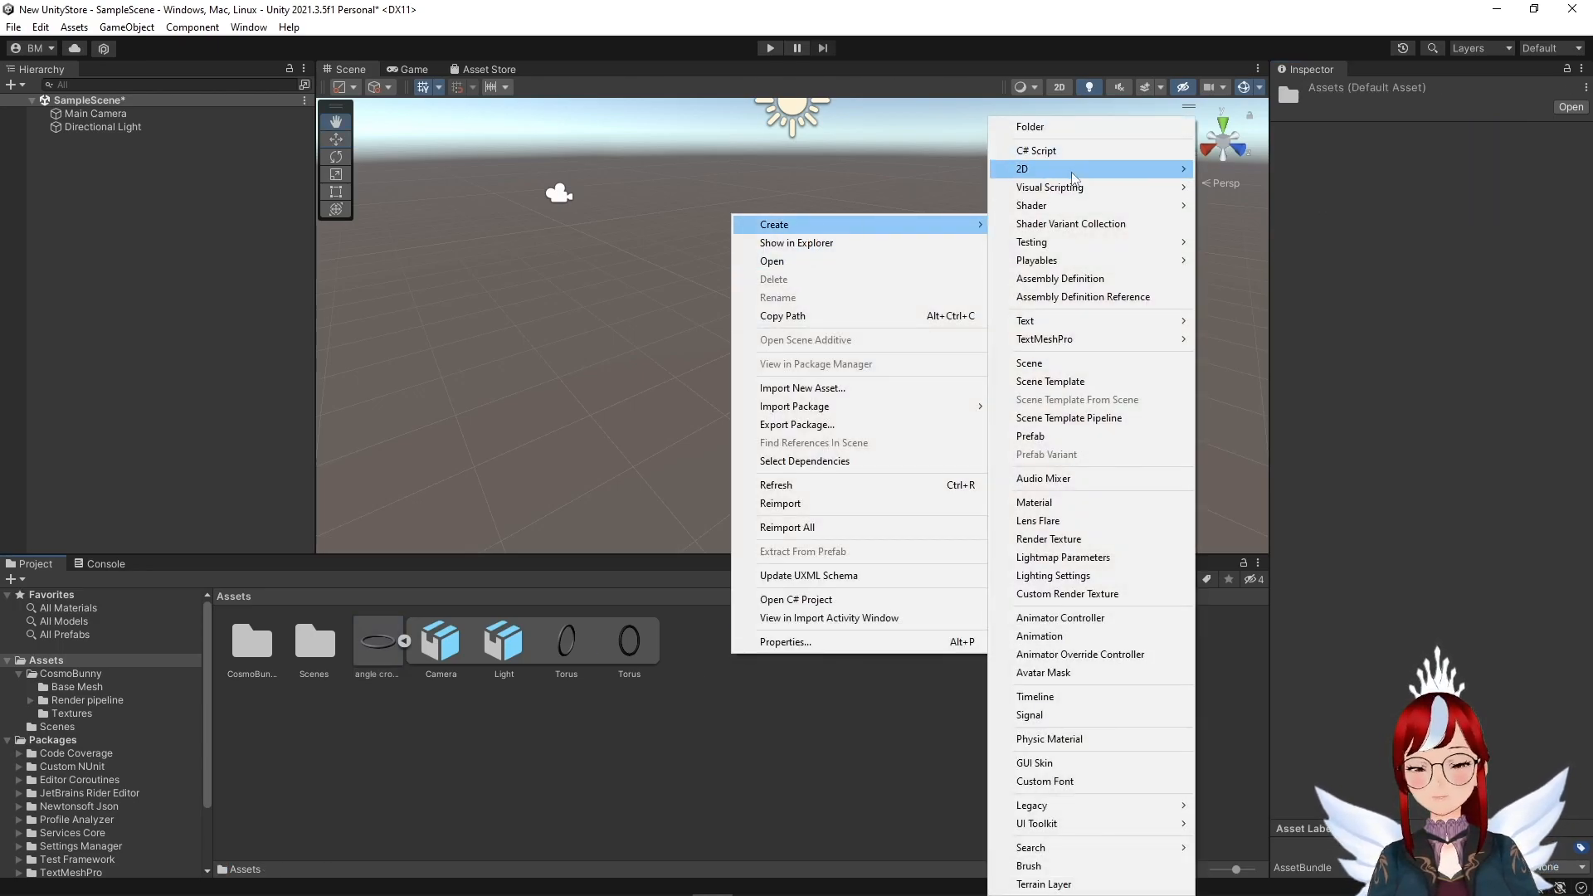
click(1033, 502)
text(Halo)
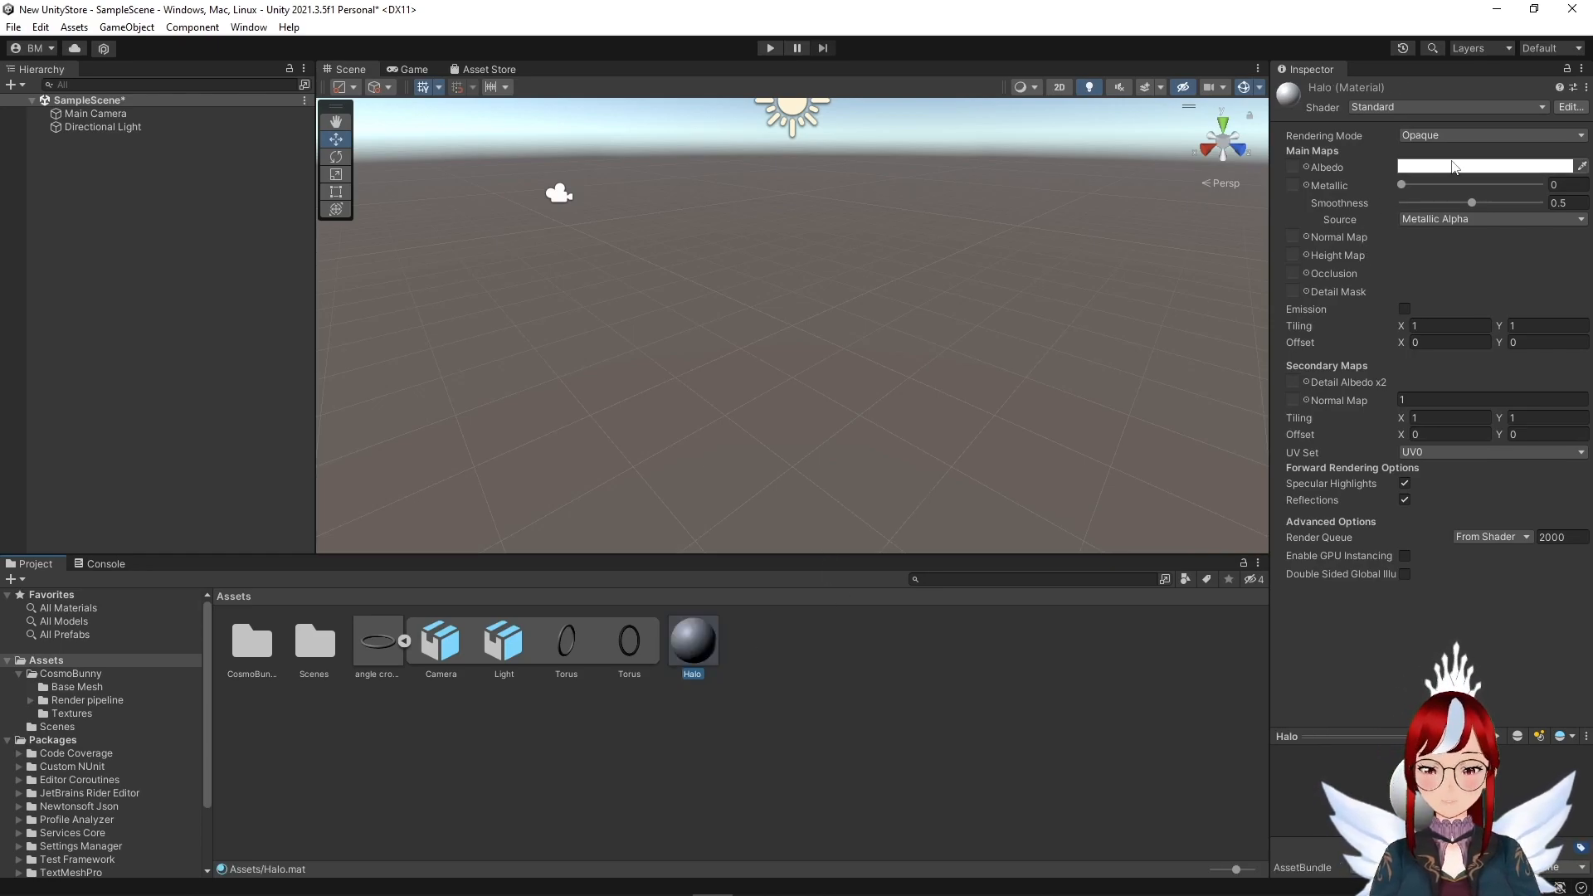
click(1483, 166)
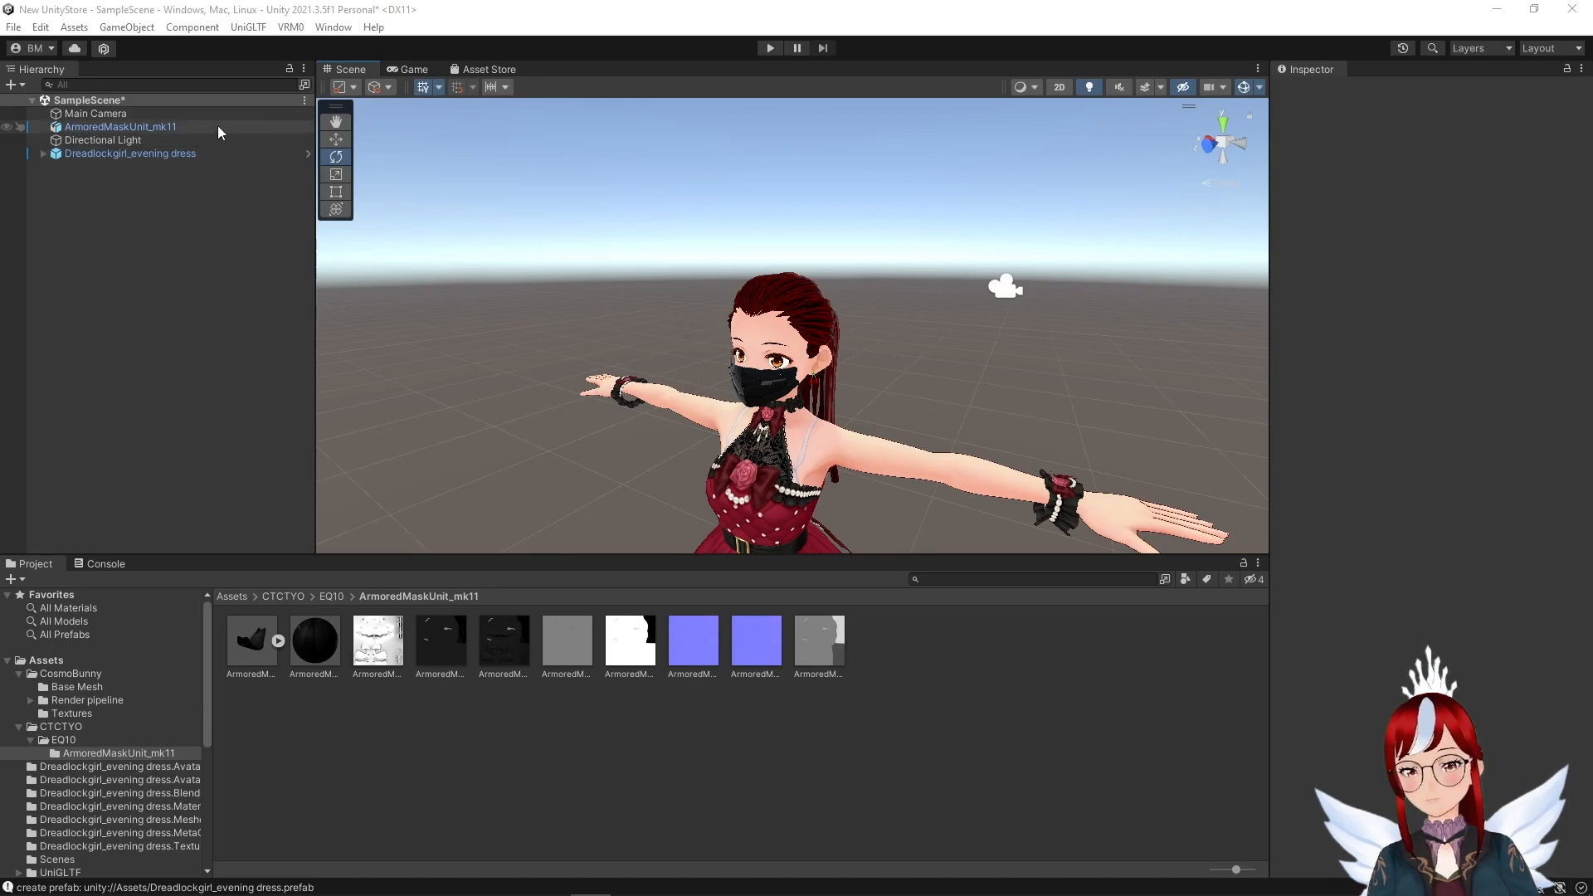
Step: Nest angle crown under J_Bip_C_Head, delete its Camera child, and select the Torus
click(129, 153)
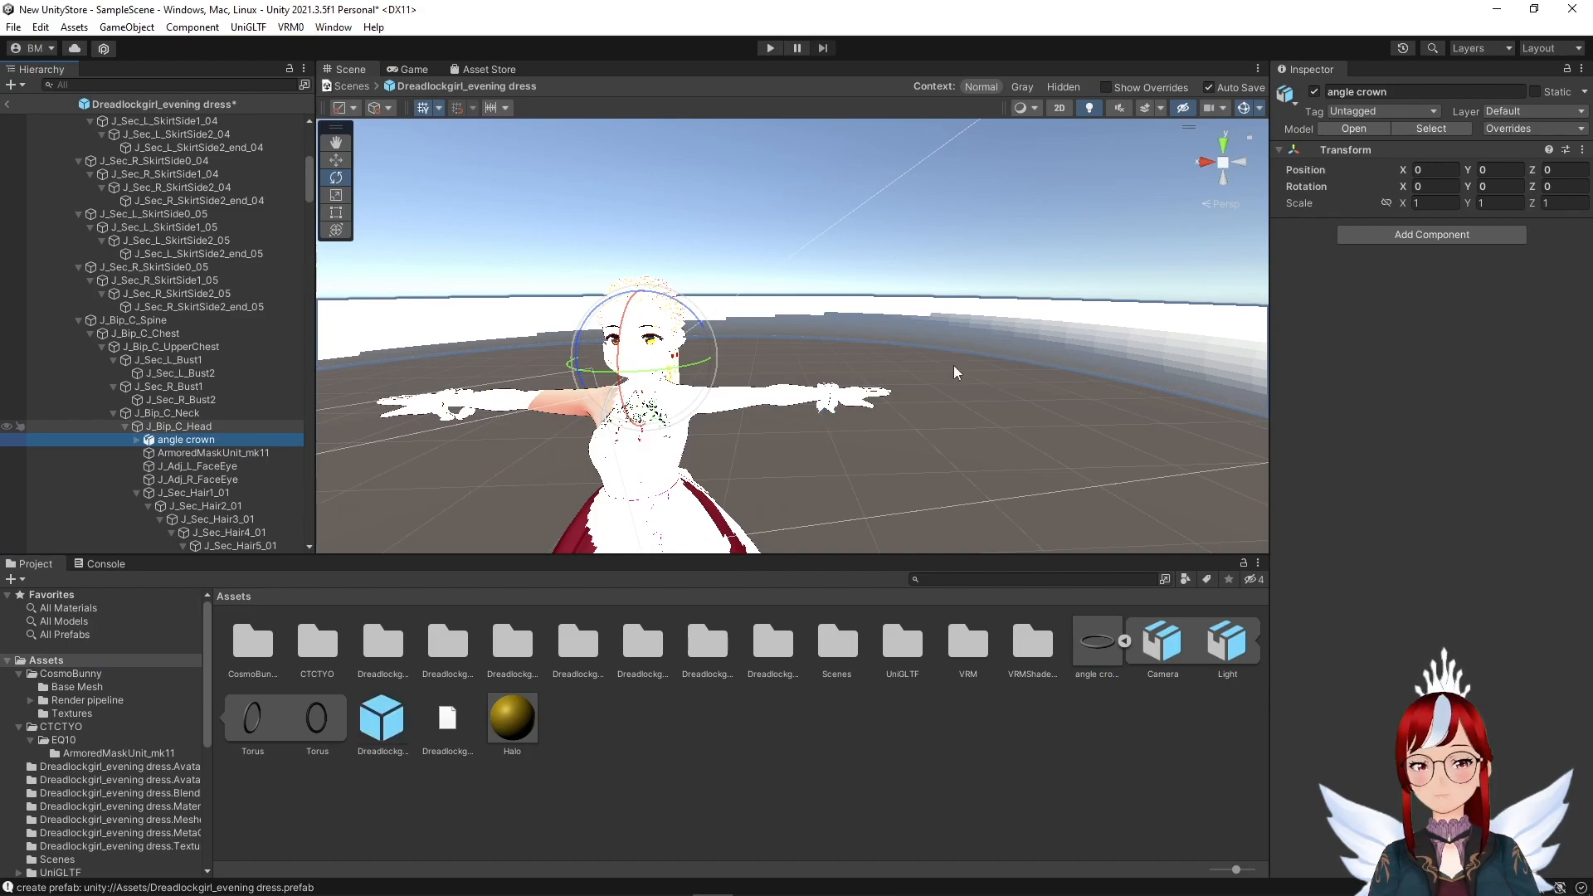
right_click(189, 439)
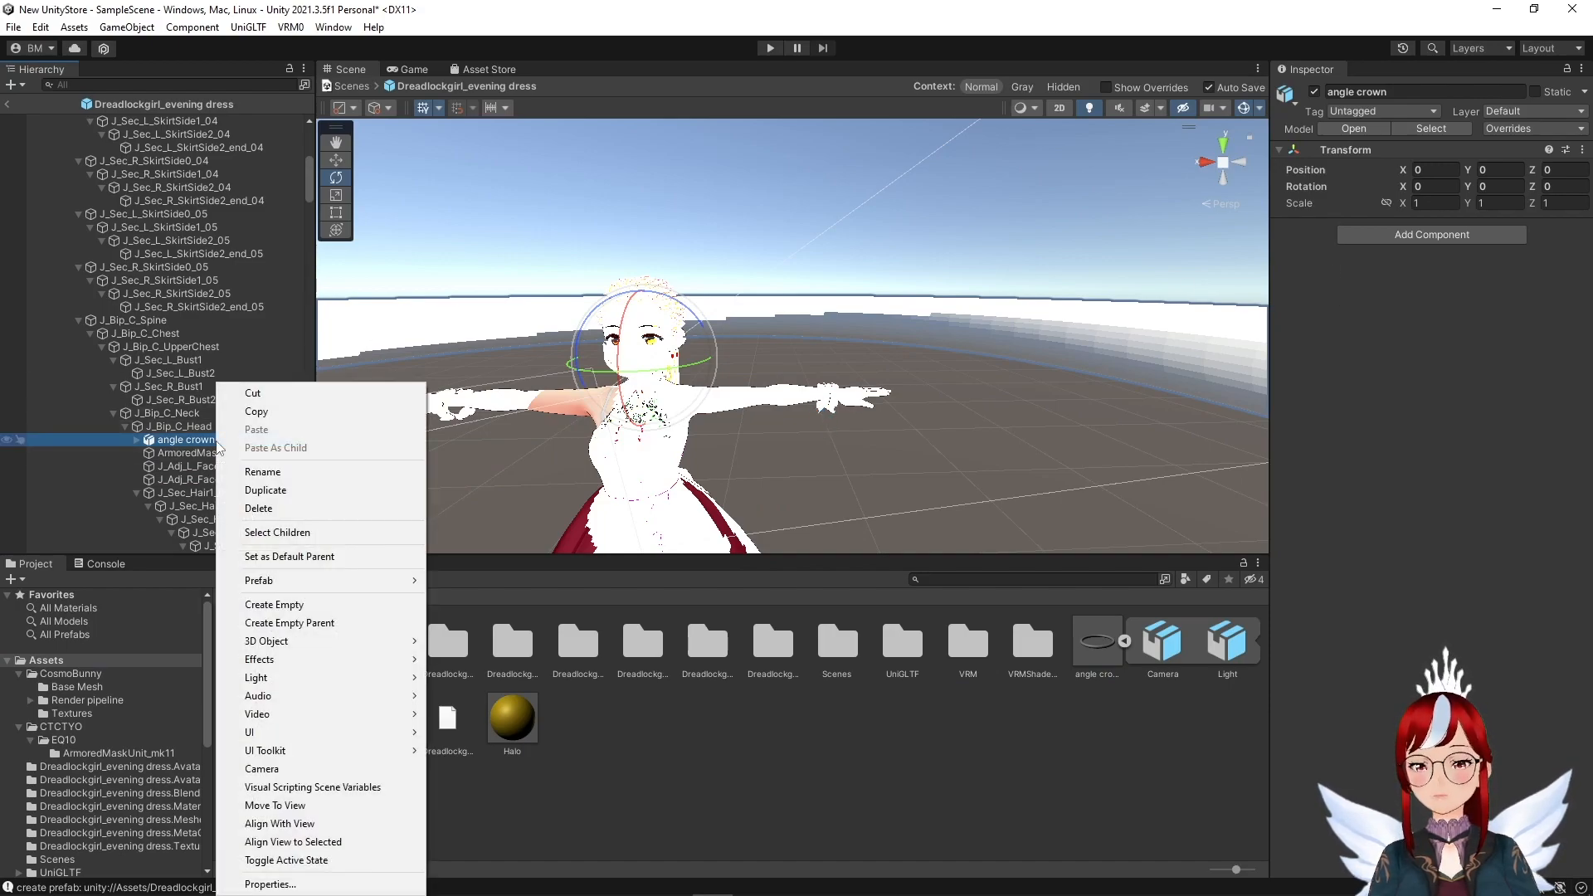
mouse_move(267, 642)
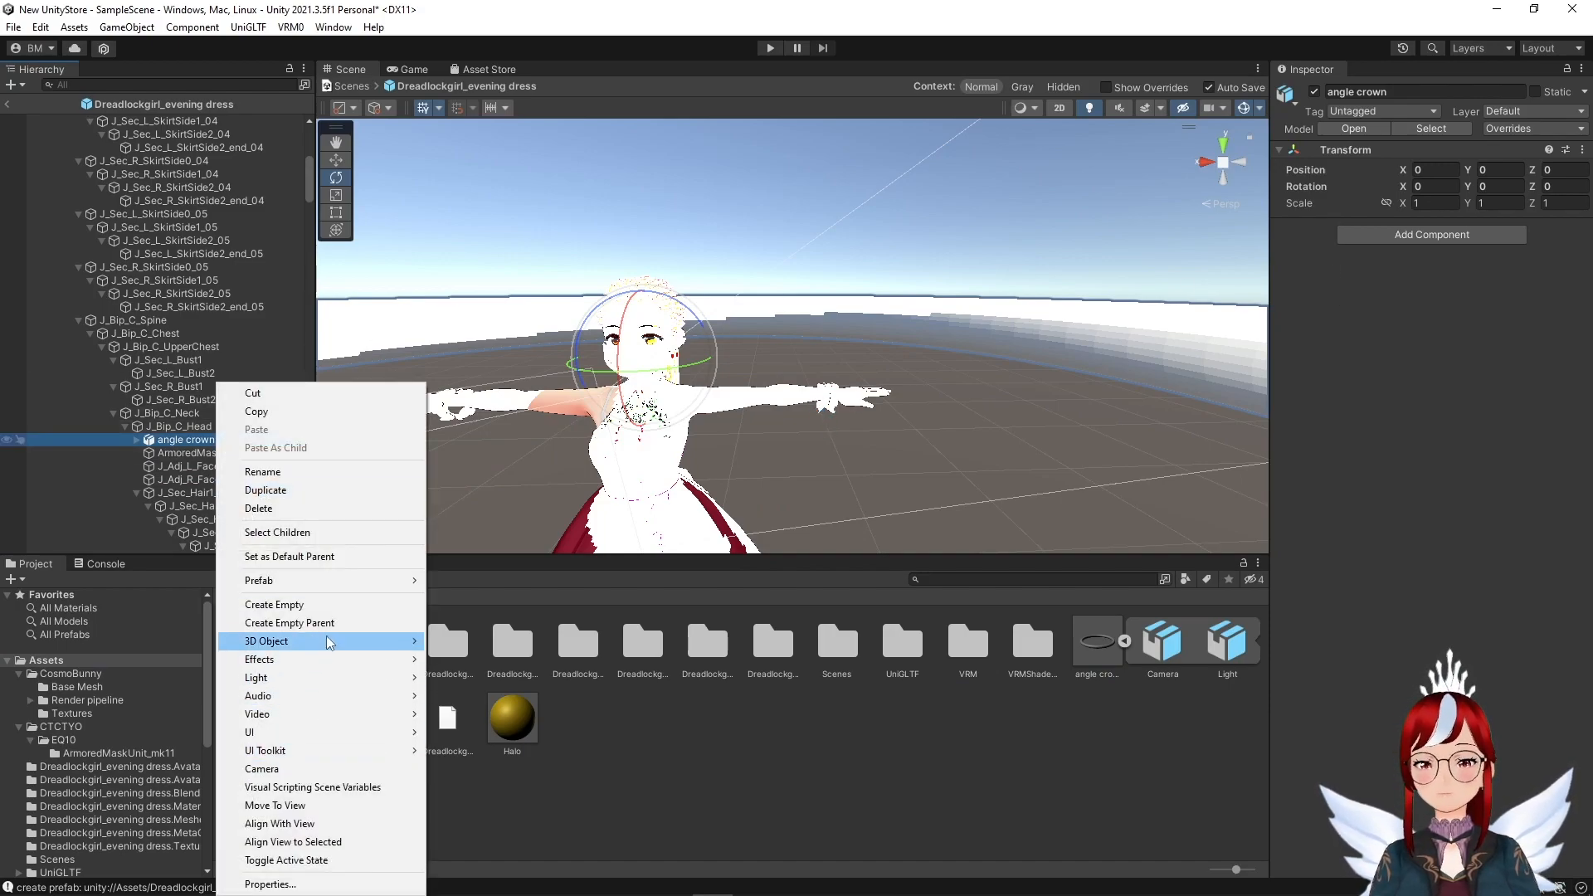
mouse_move(299, 580)
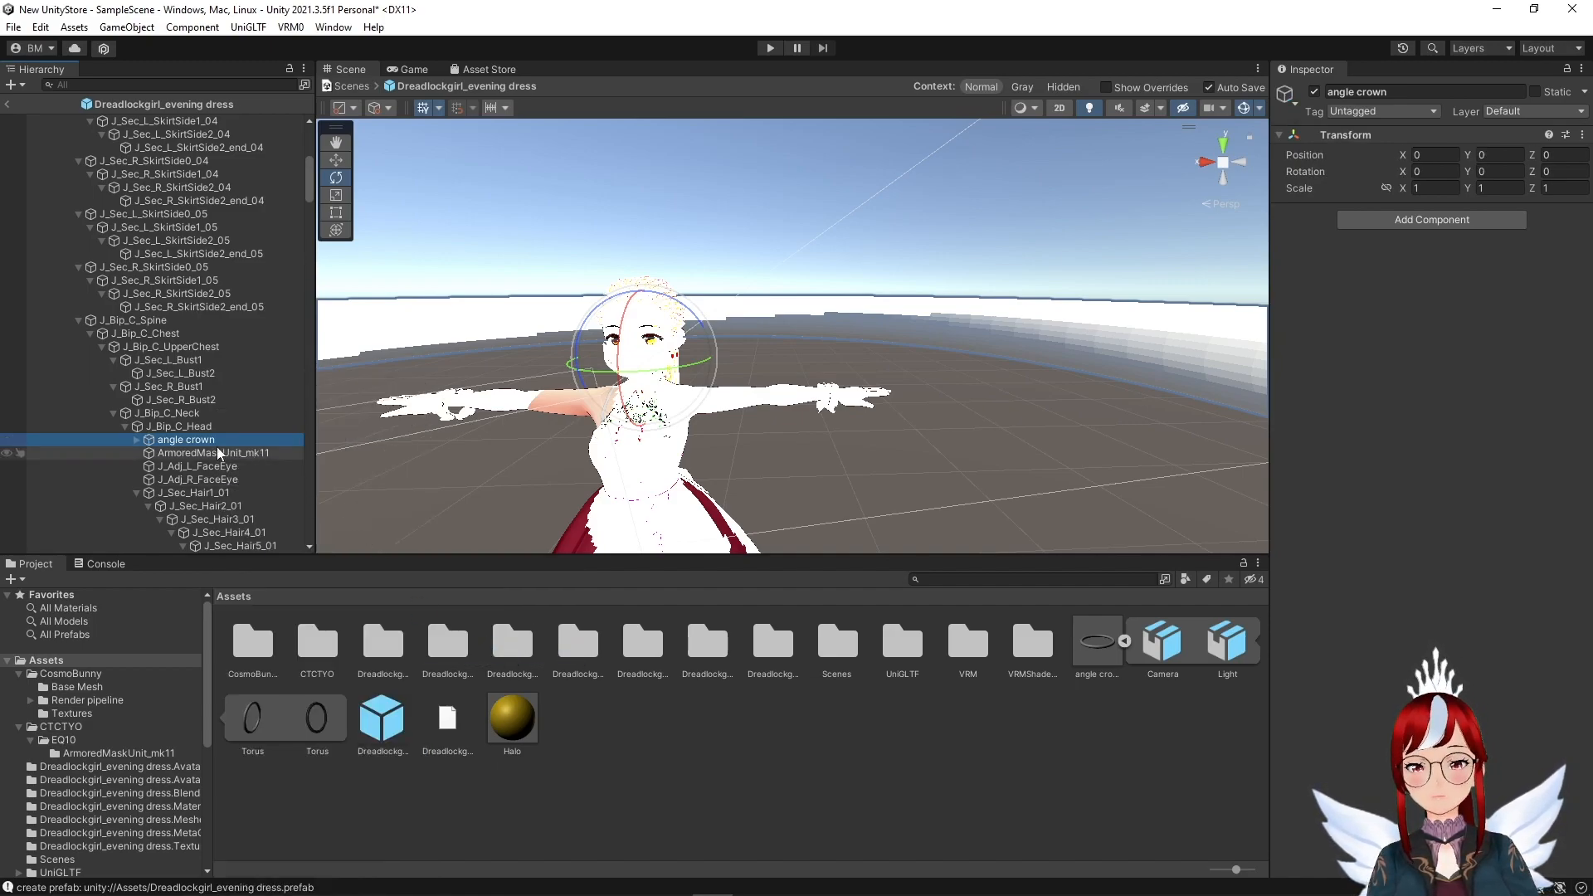
click(183, 465)
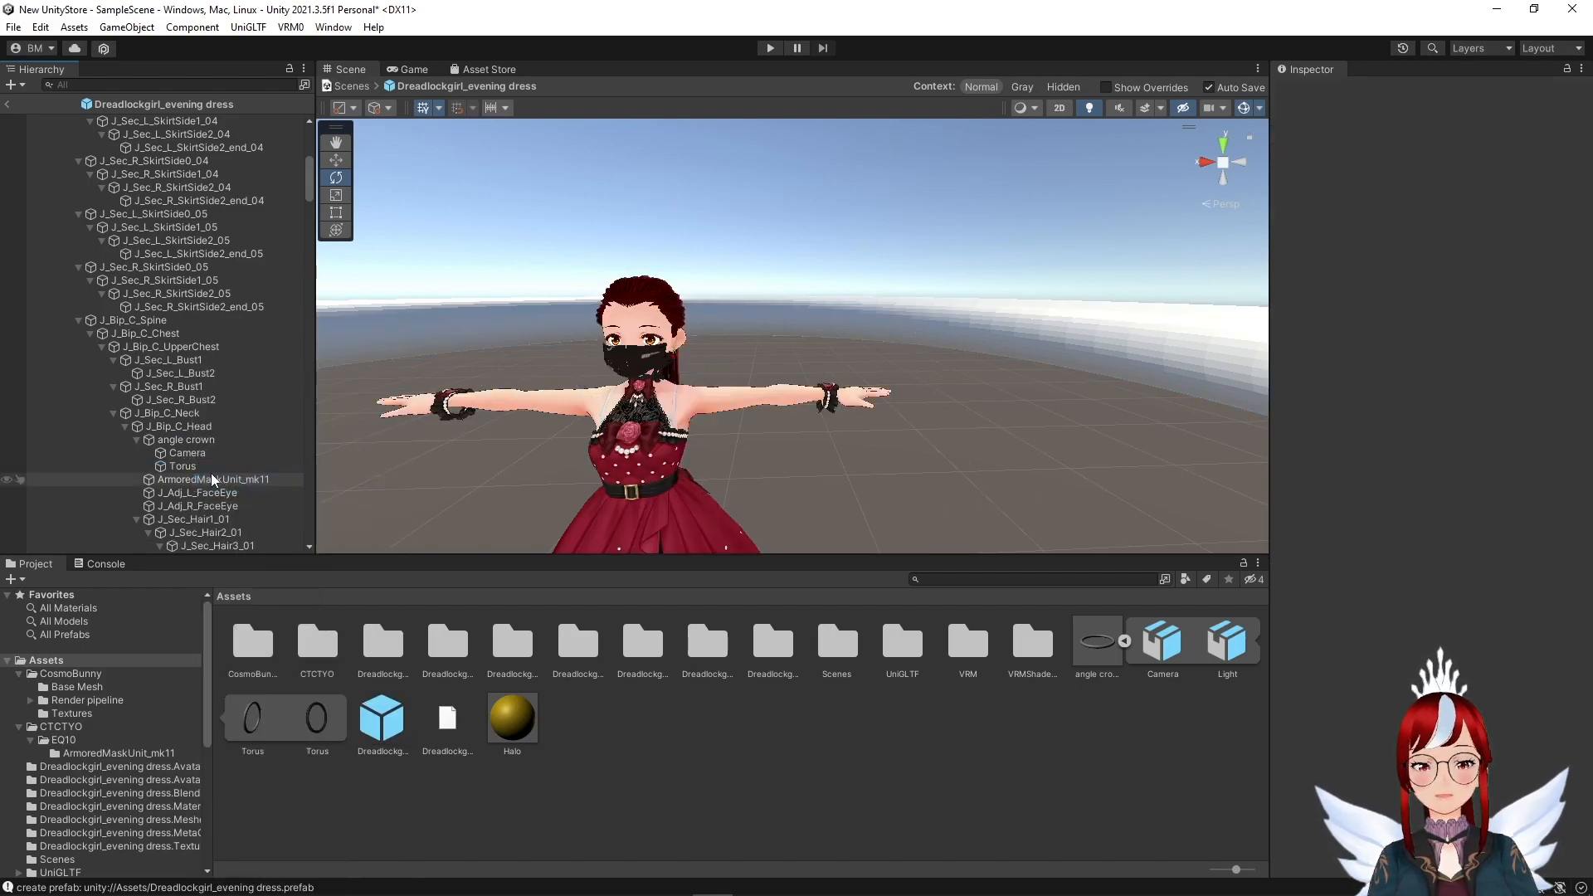
right_click(188, 453)
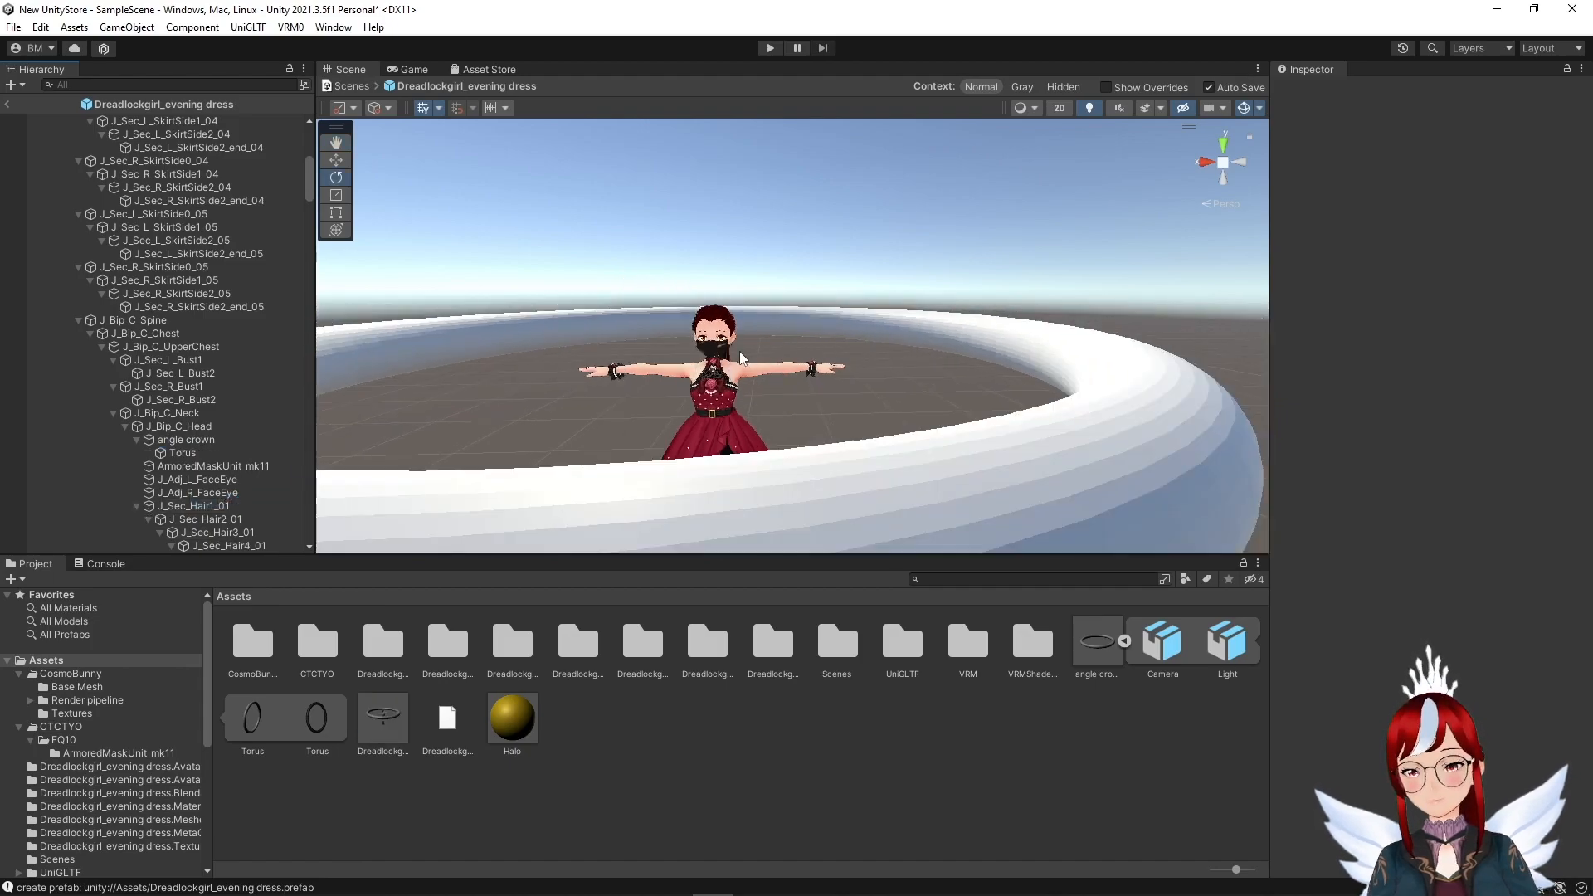
click(183, 452)
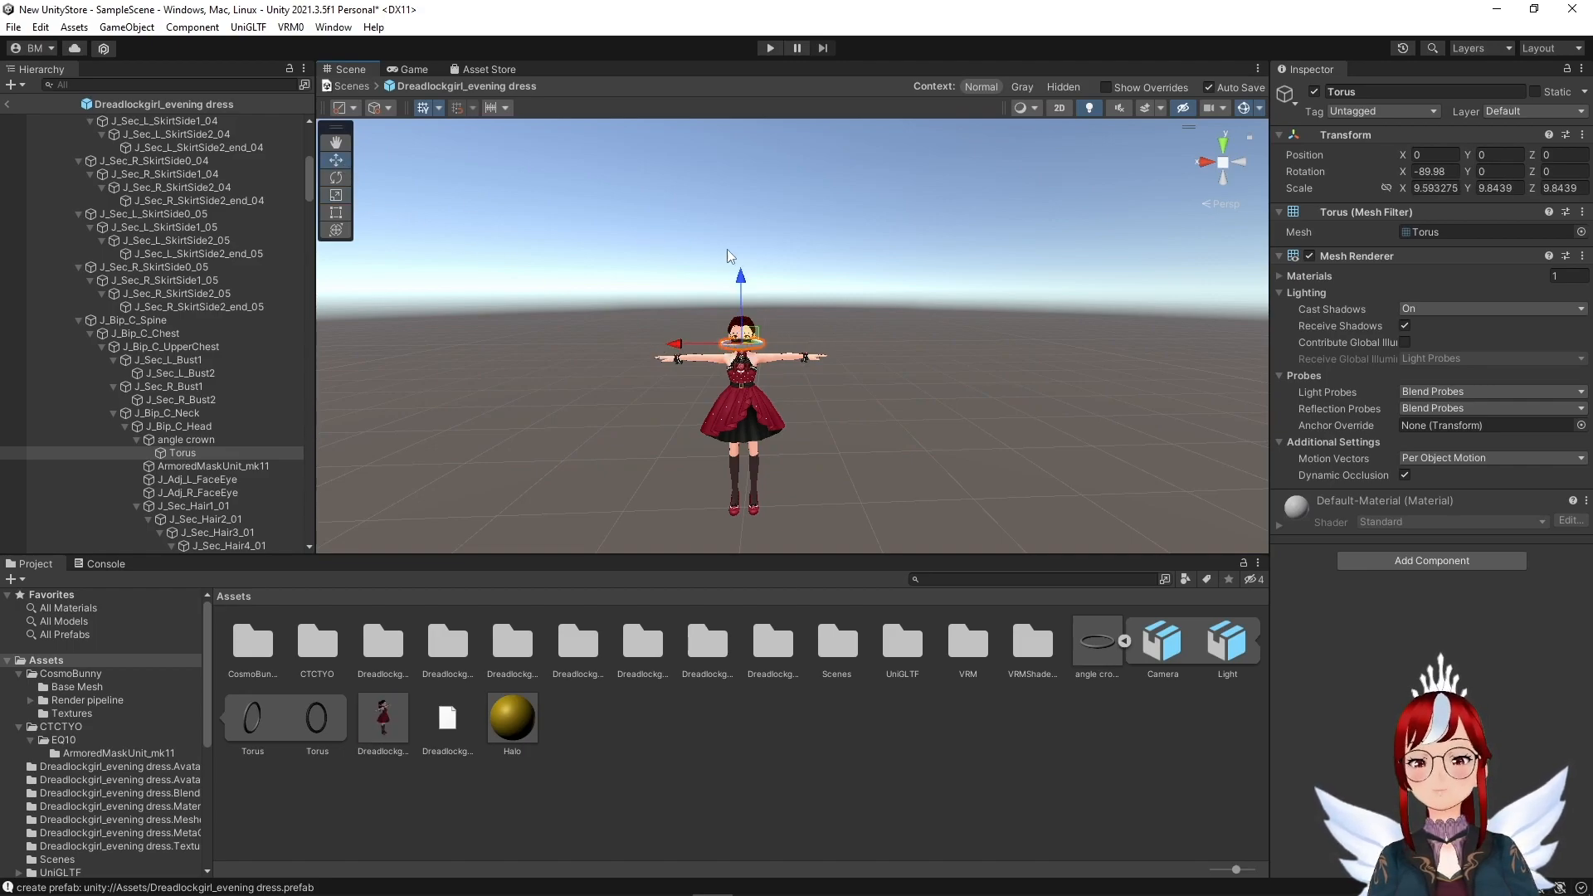
Step: Raise the Torus above the head and set the mask material to VRM/MToon, Opaque
drag(740, 274, 708, 231)
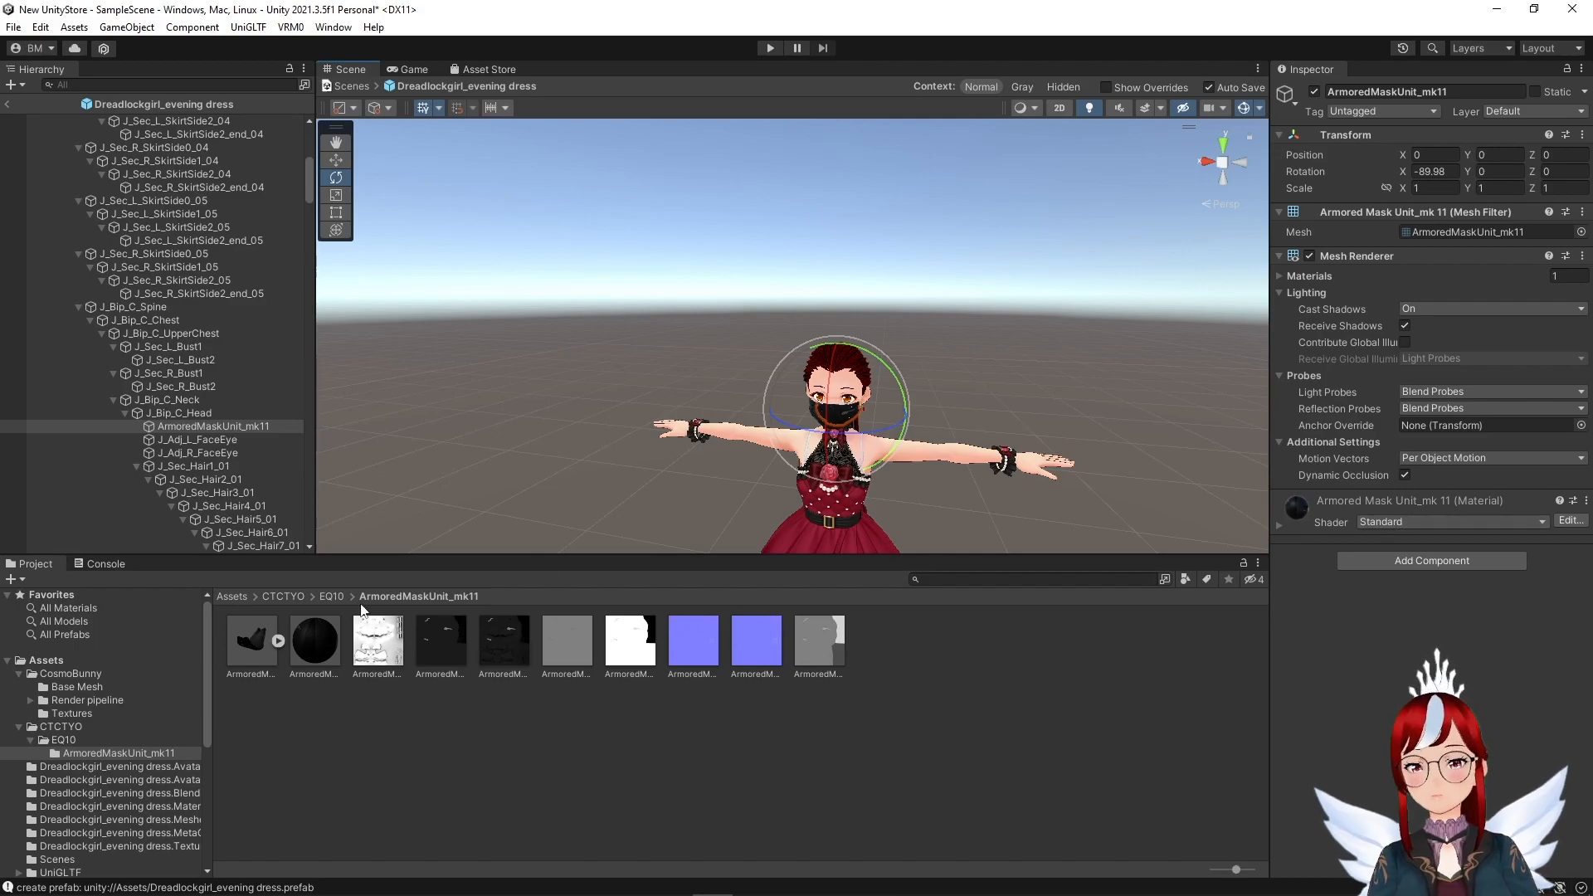
click(313, 641)
text(mt)
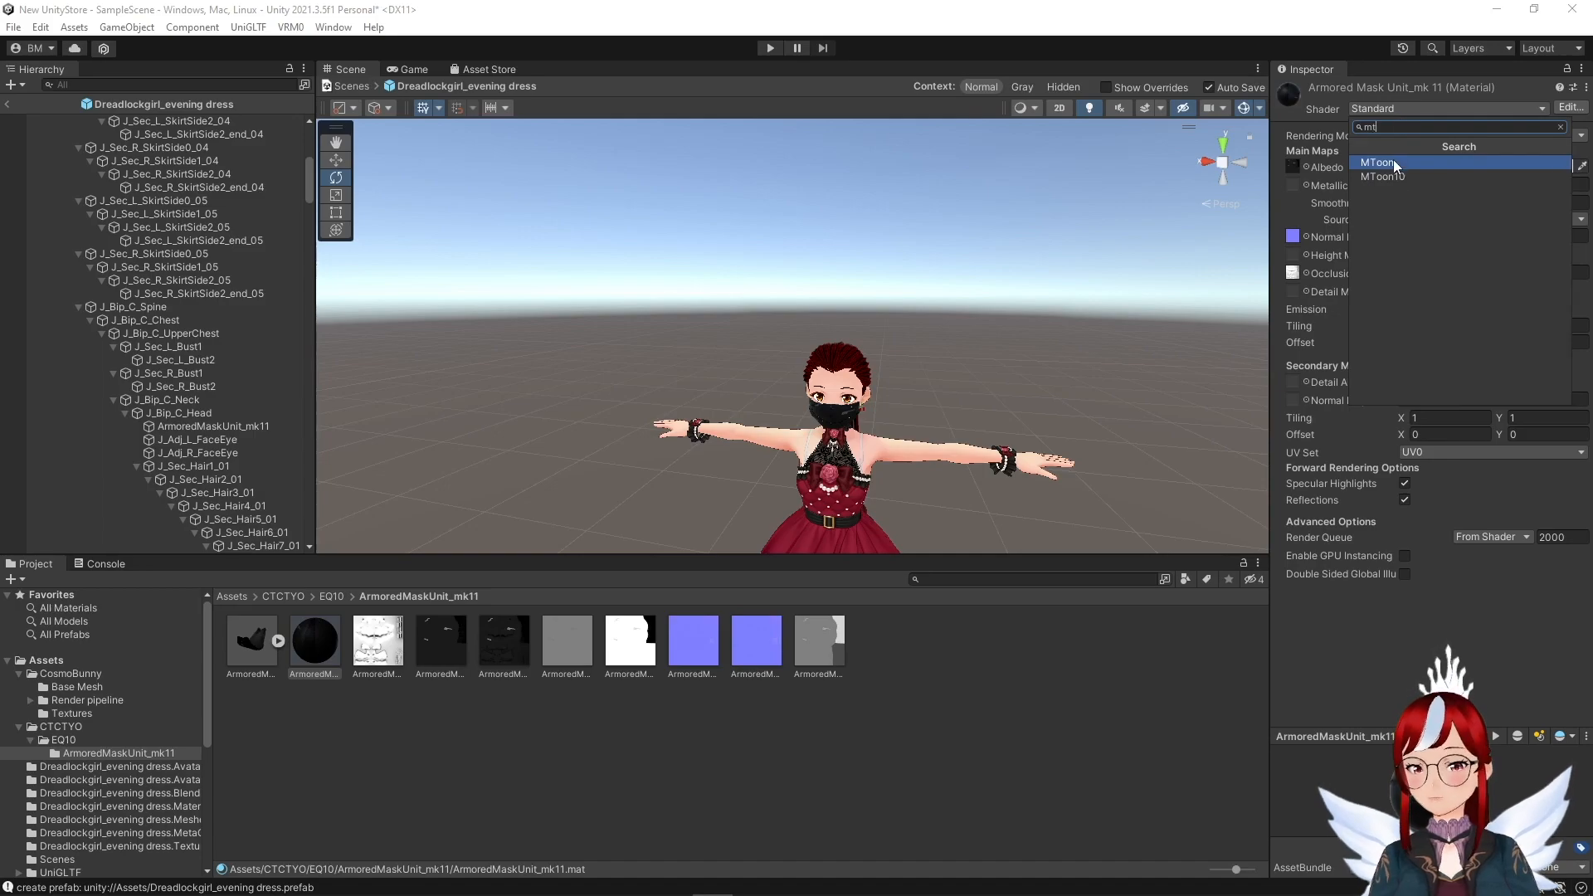
click(1377, 162)
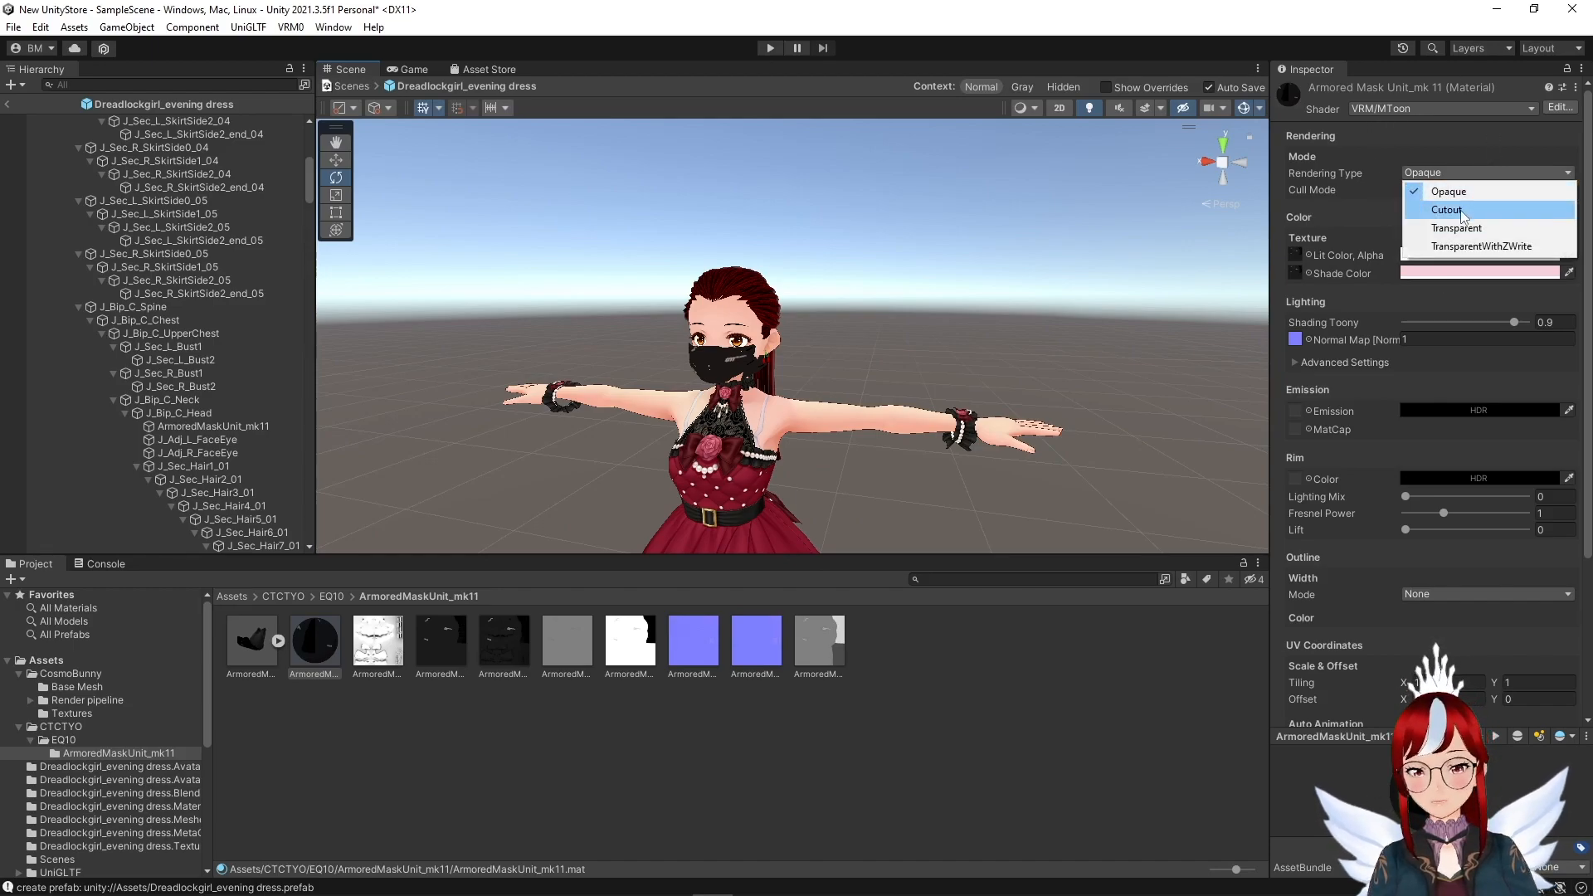
click(1458, 227)
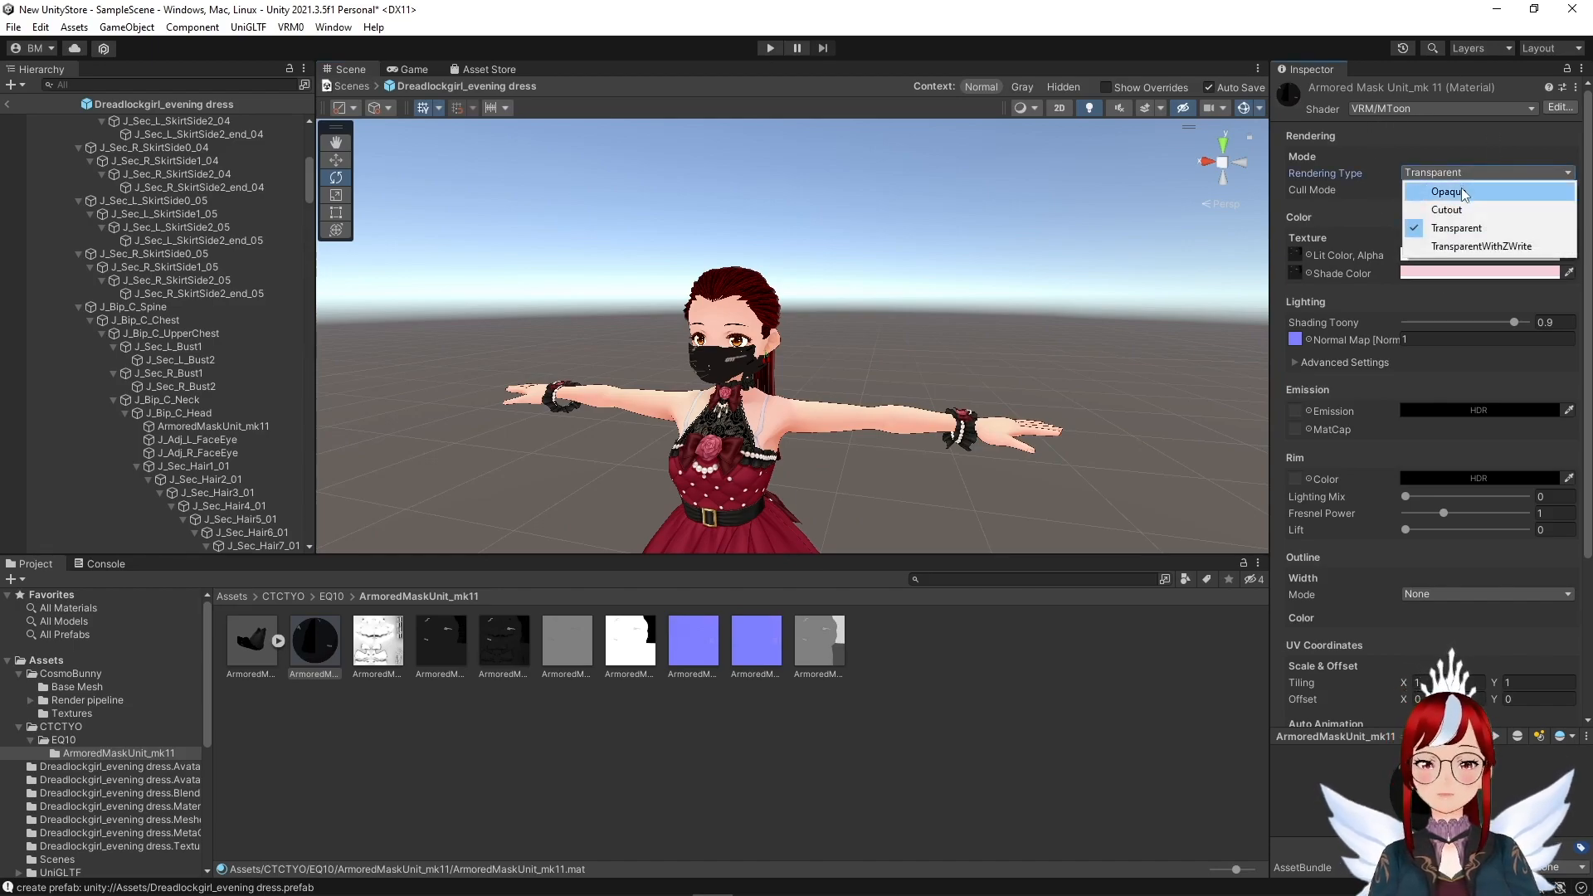
click(1448, 191)
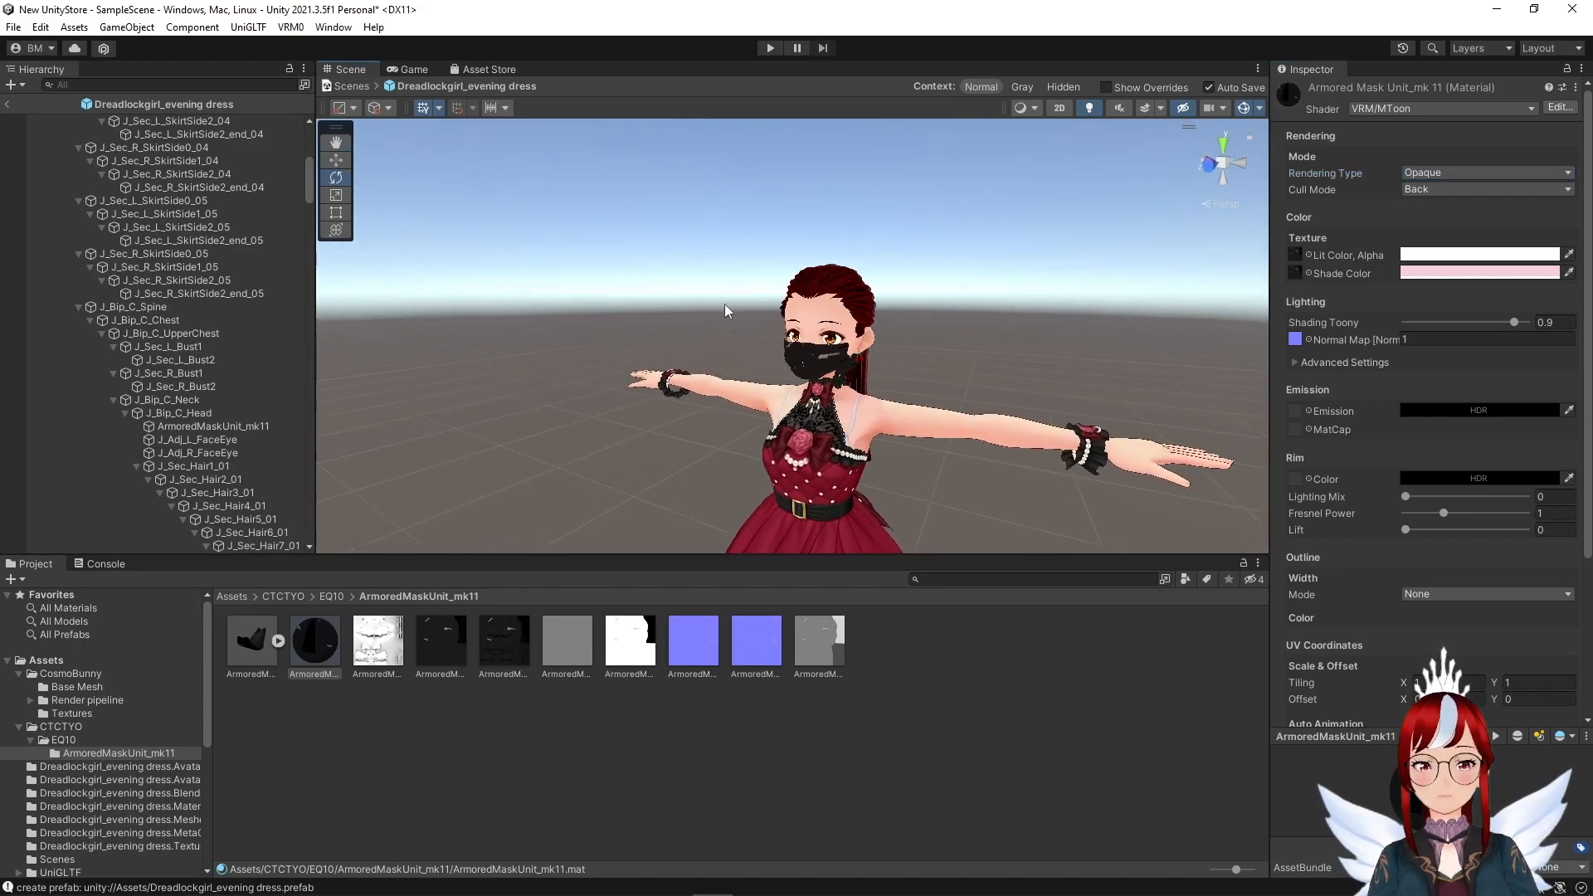
mouse_move(795, 288)
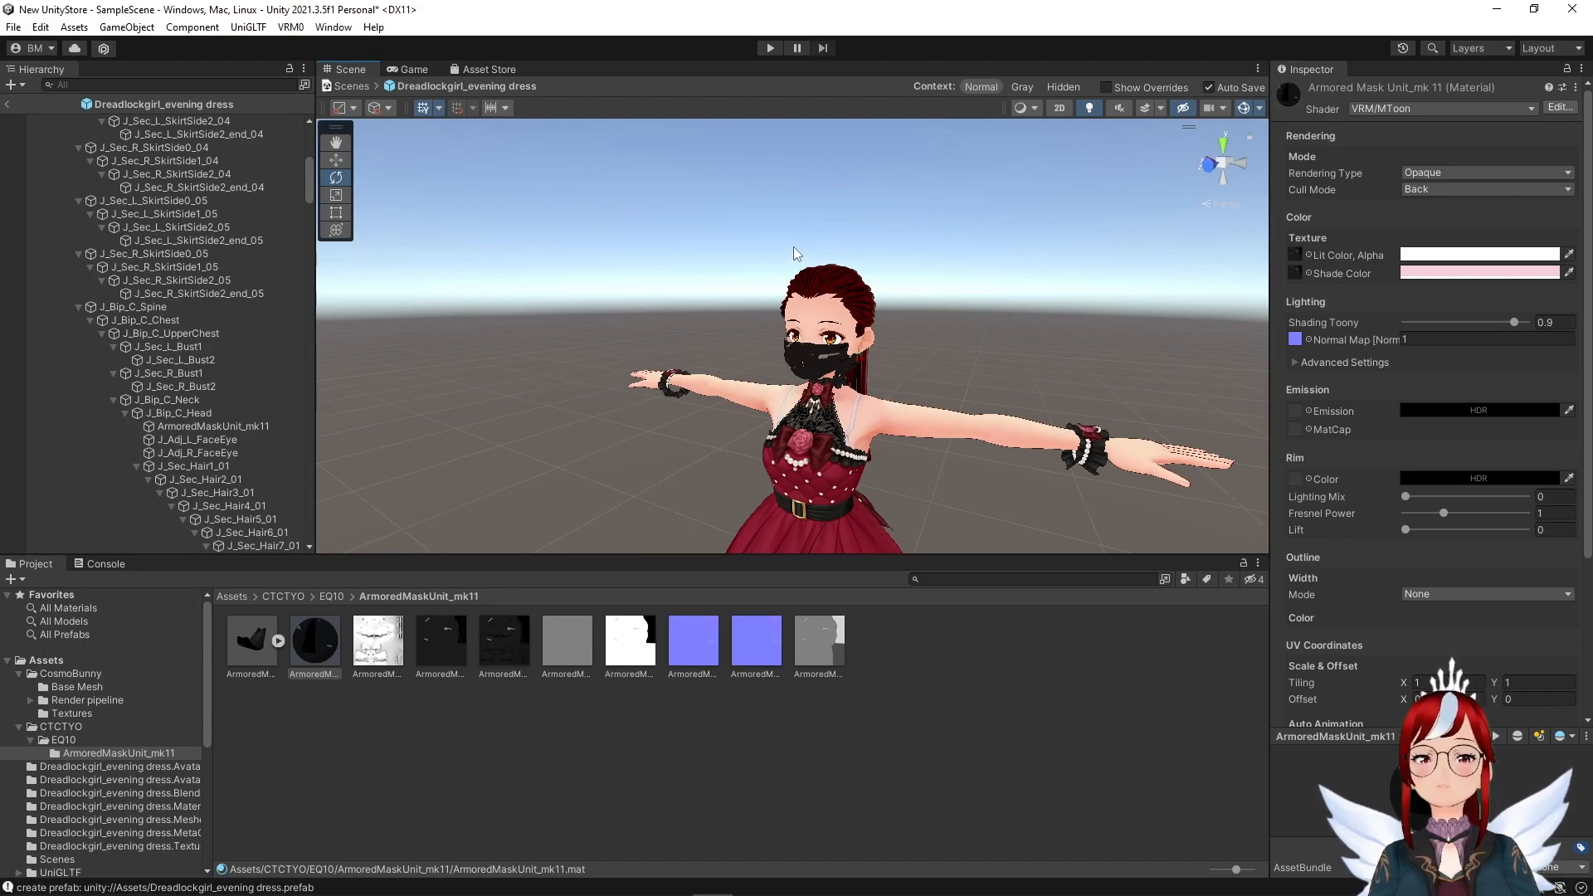
mouse_move(589, 122)
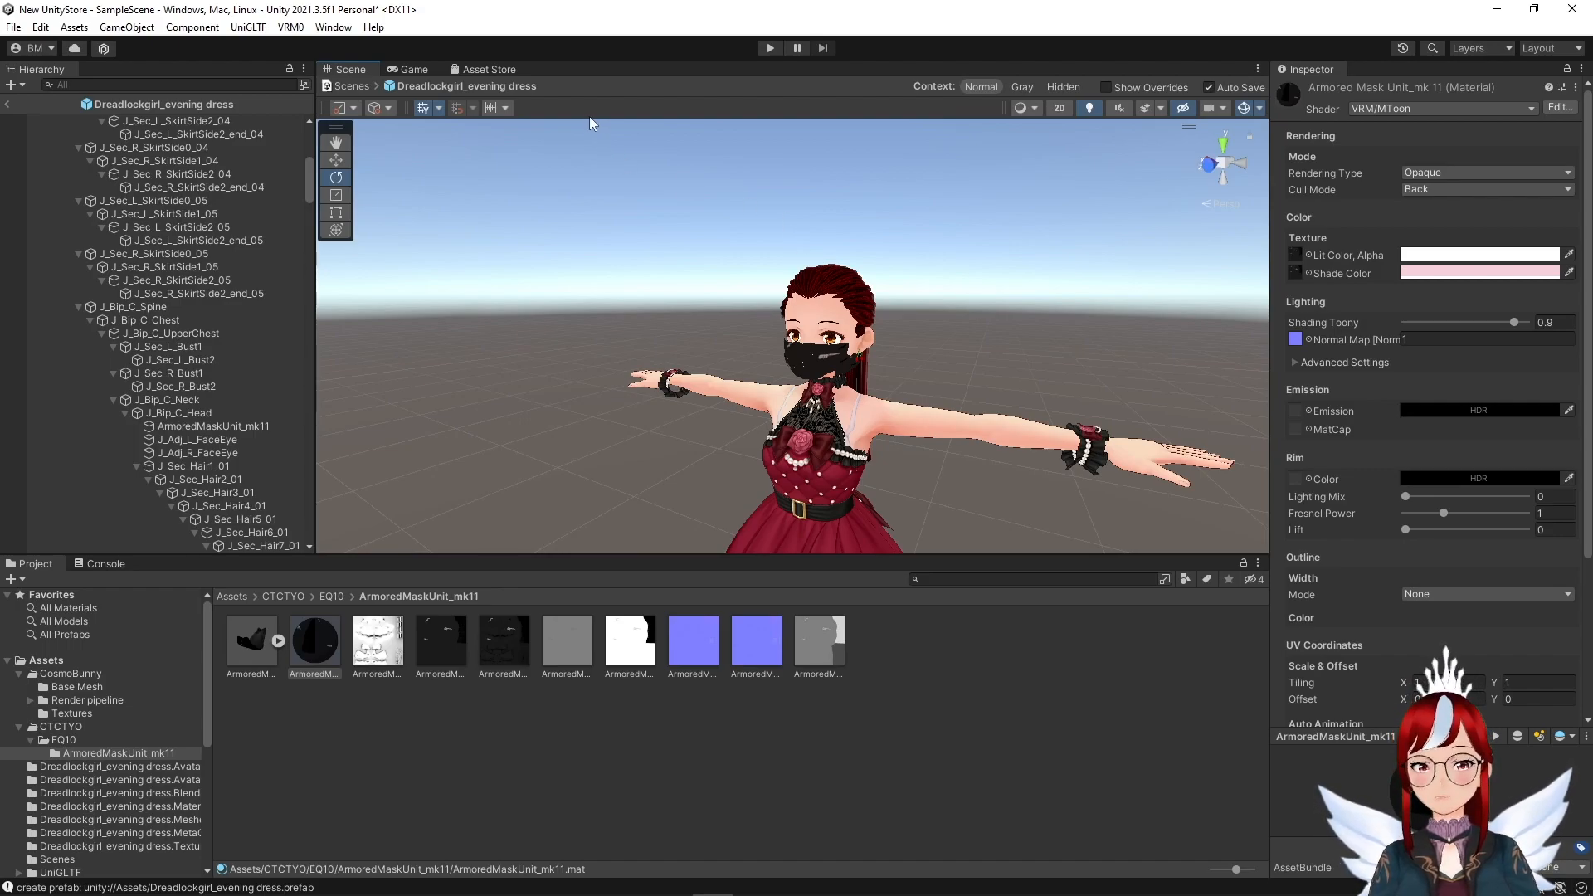
mouse_move(807, 280)
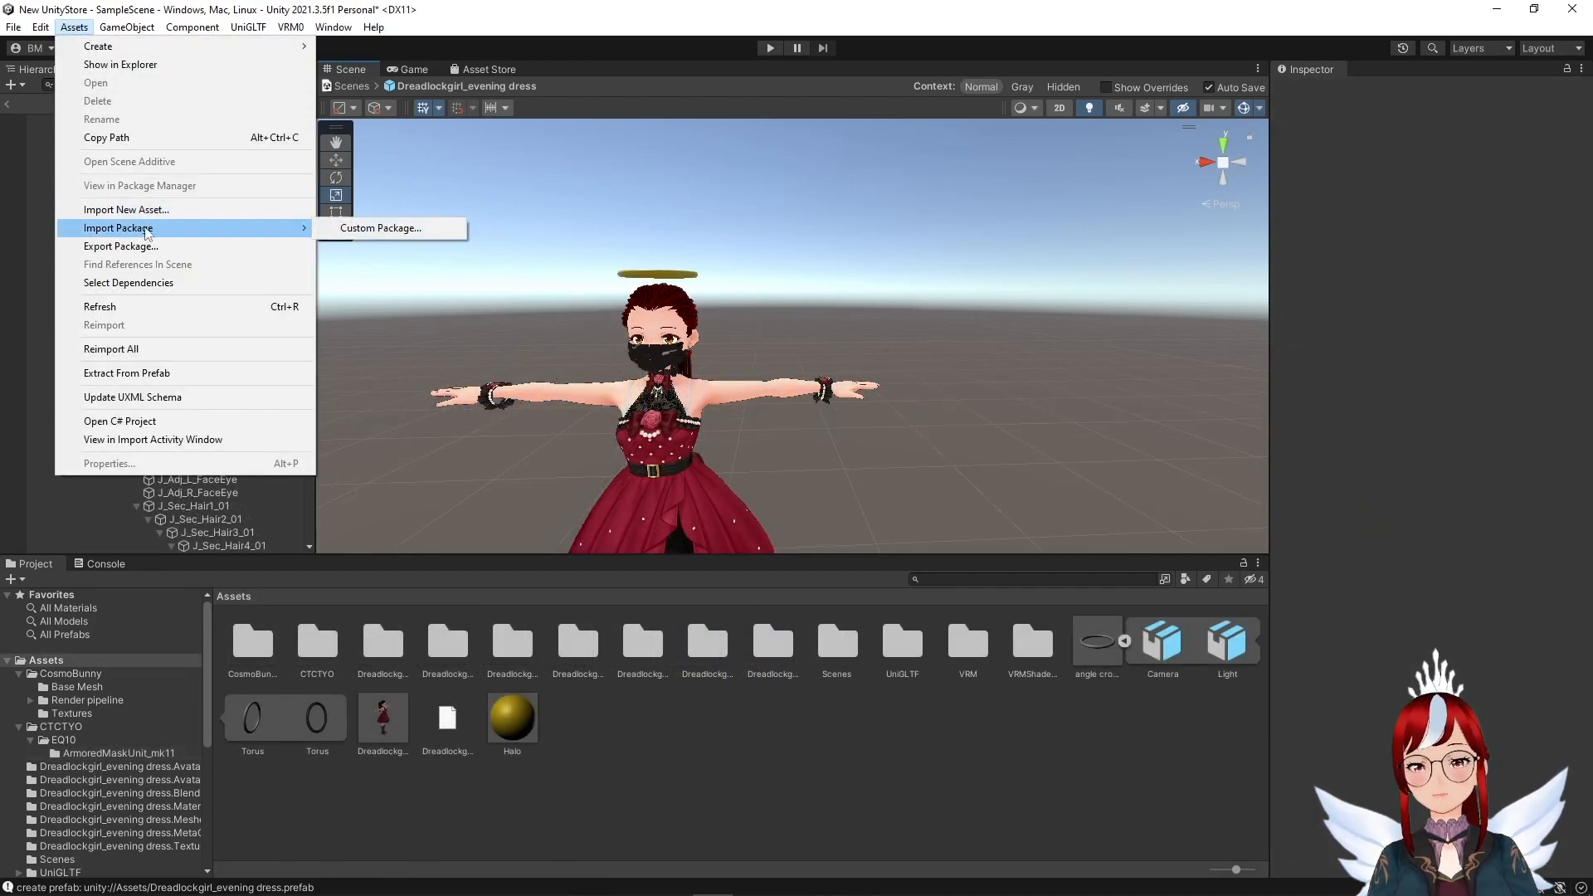
Step: Import the VSF_SDK custom package into the project
click(381, 228)
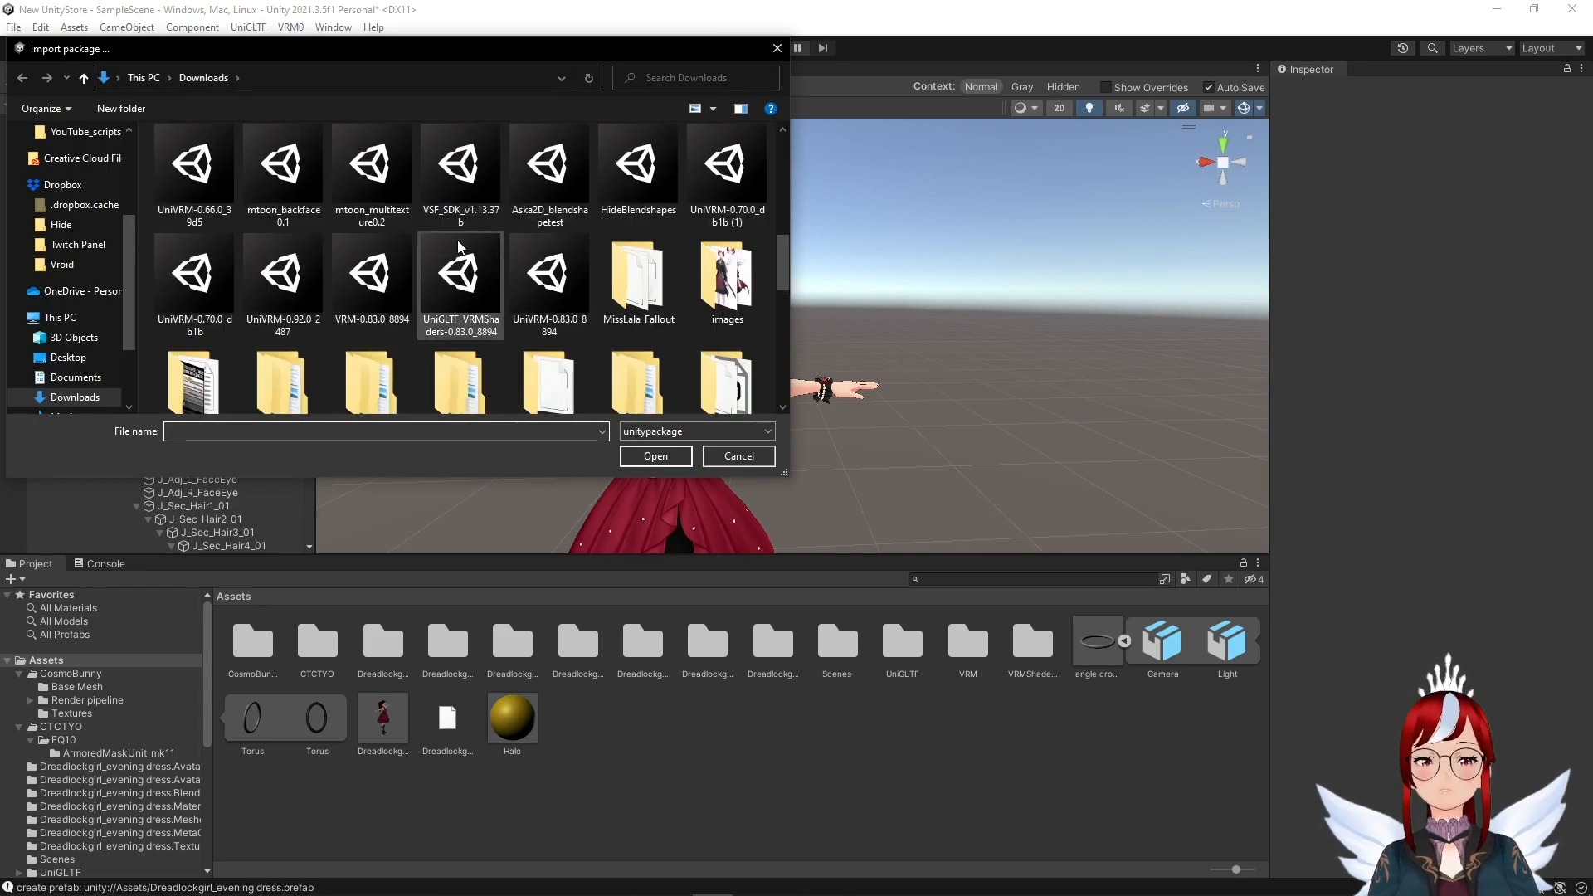
click(739, 455)
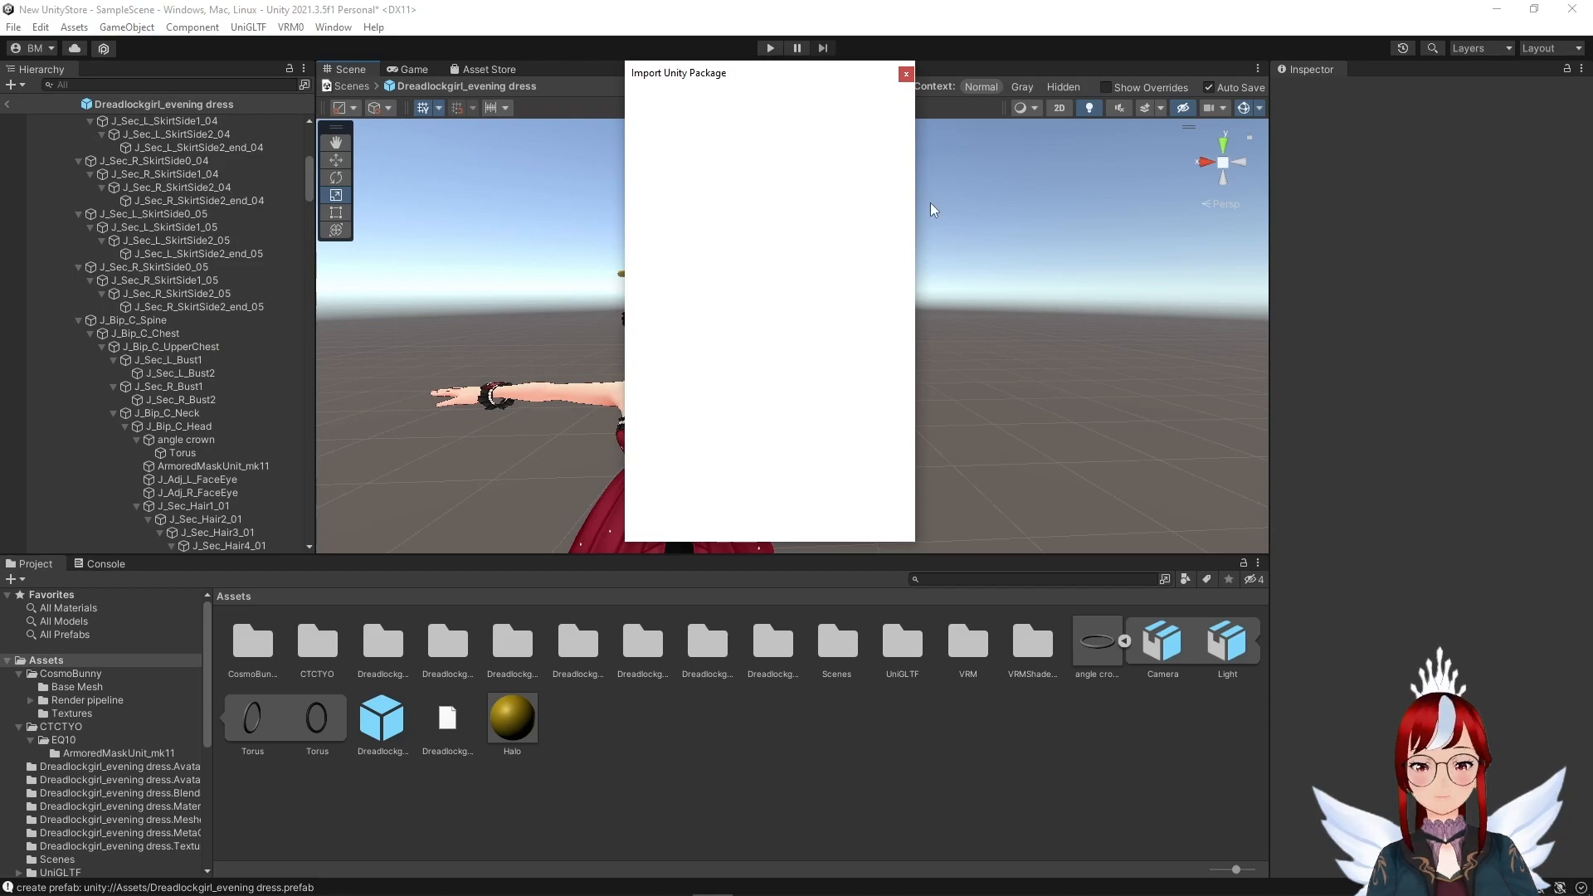
click(904, 73)
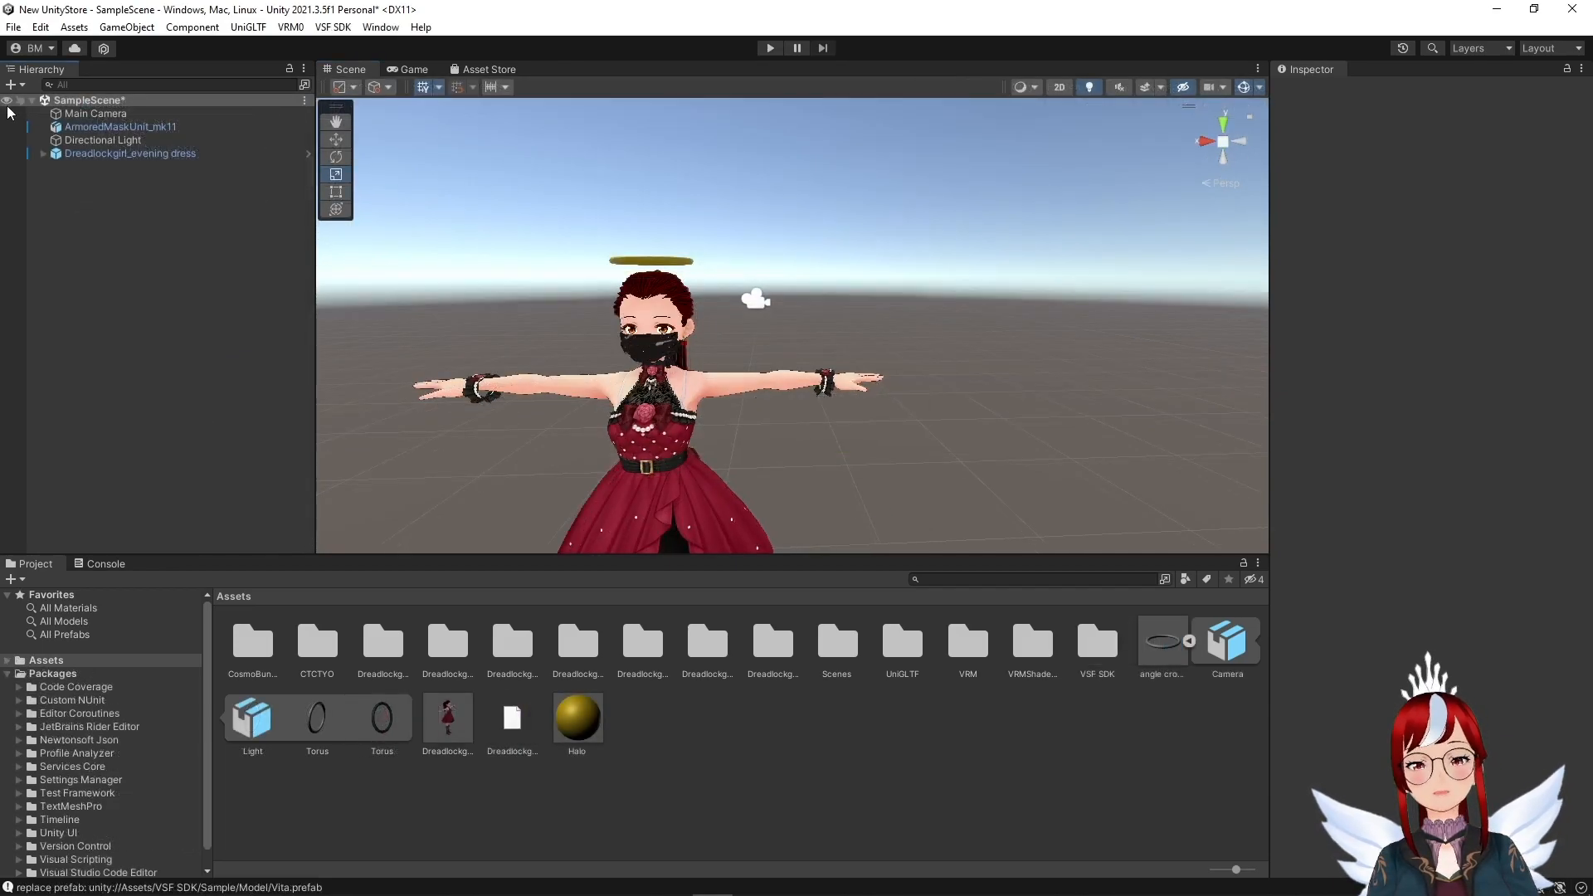
Step: Select the avatar root, open the VRM0 Export UniVRM-0 window, and enter the version
double_click(130, 152)
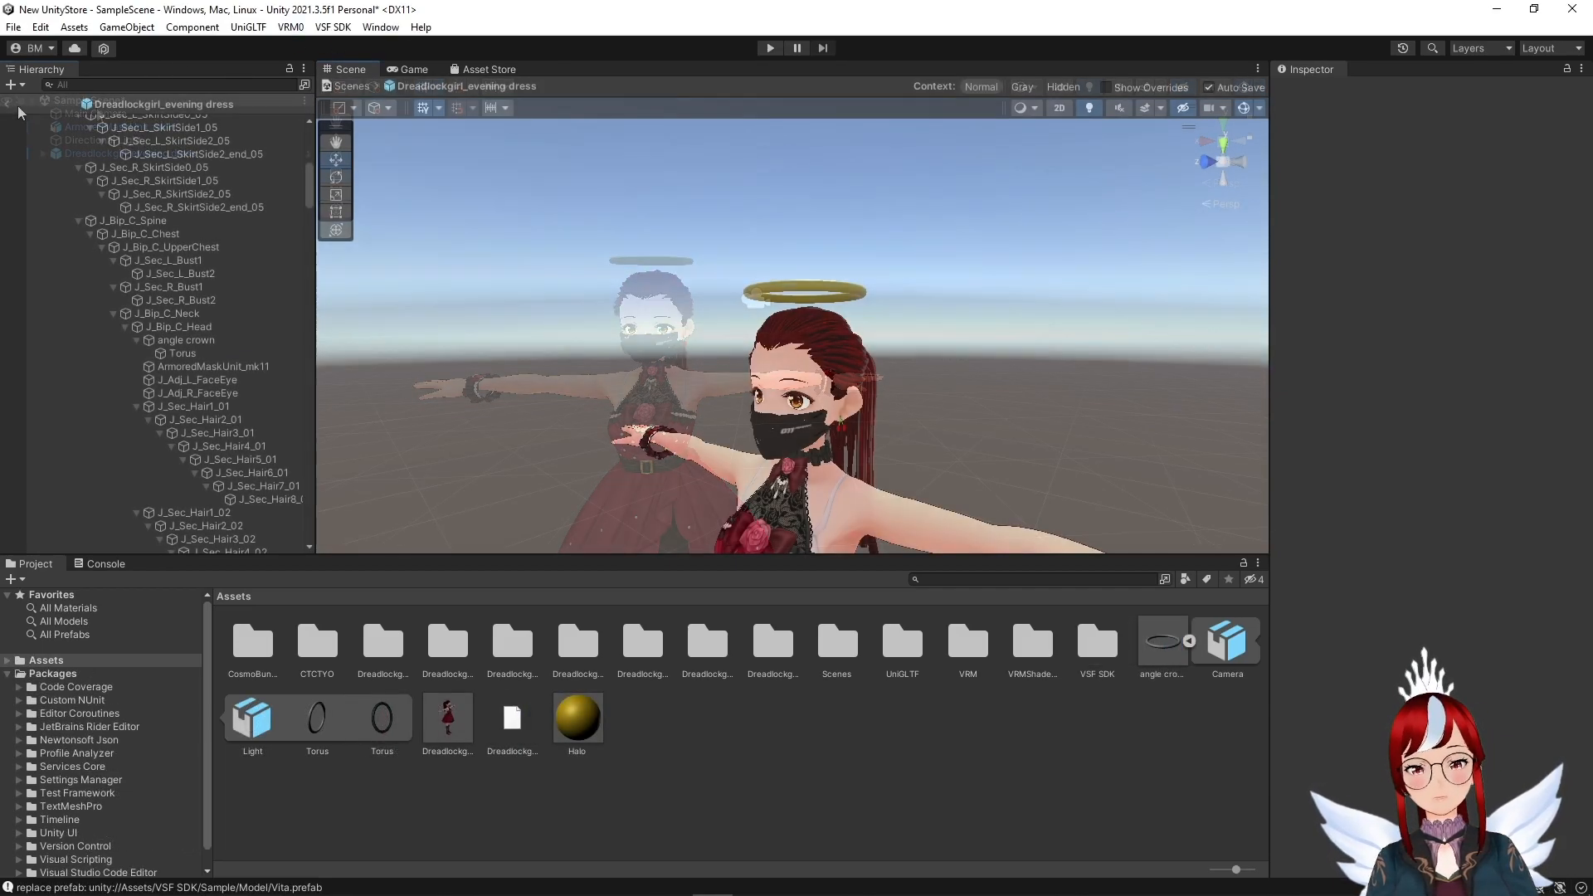
click(129, 140)
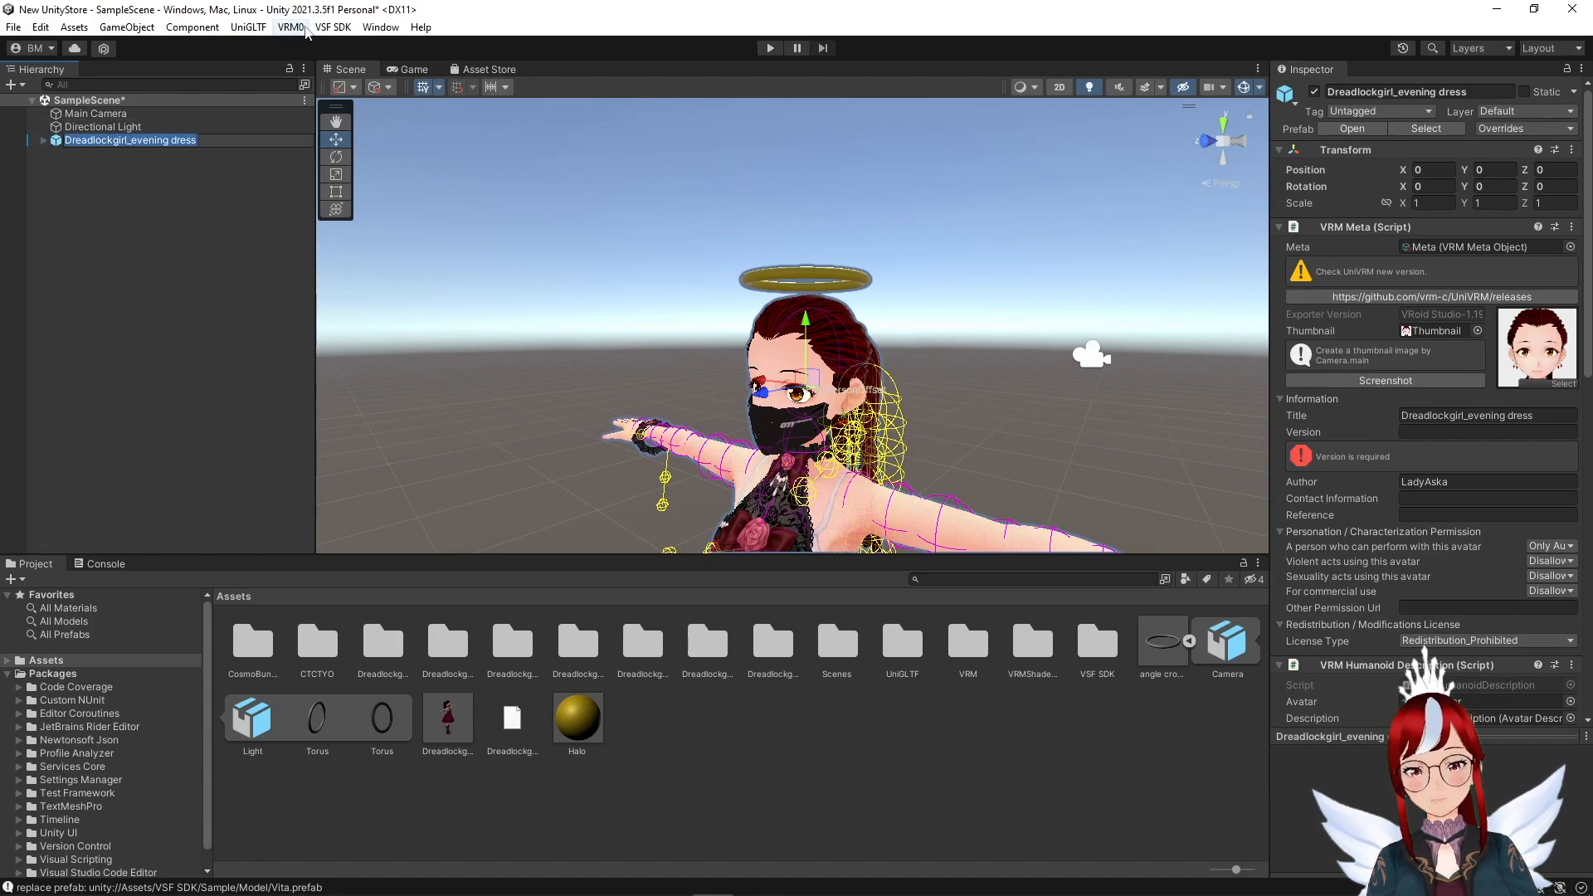
click(291, 27)
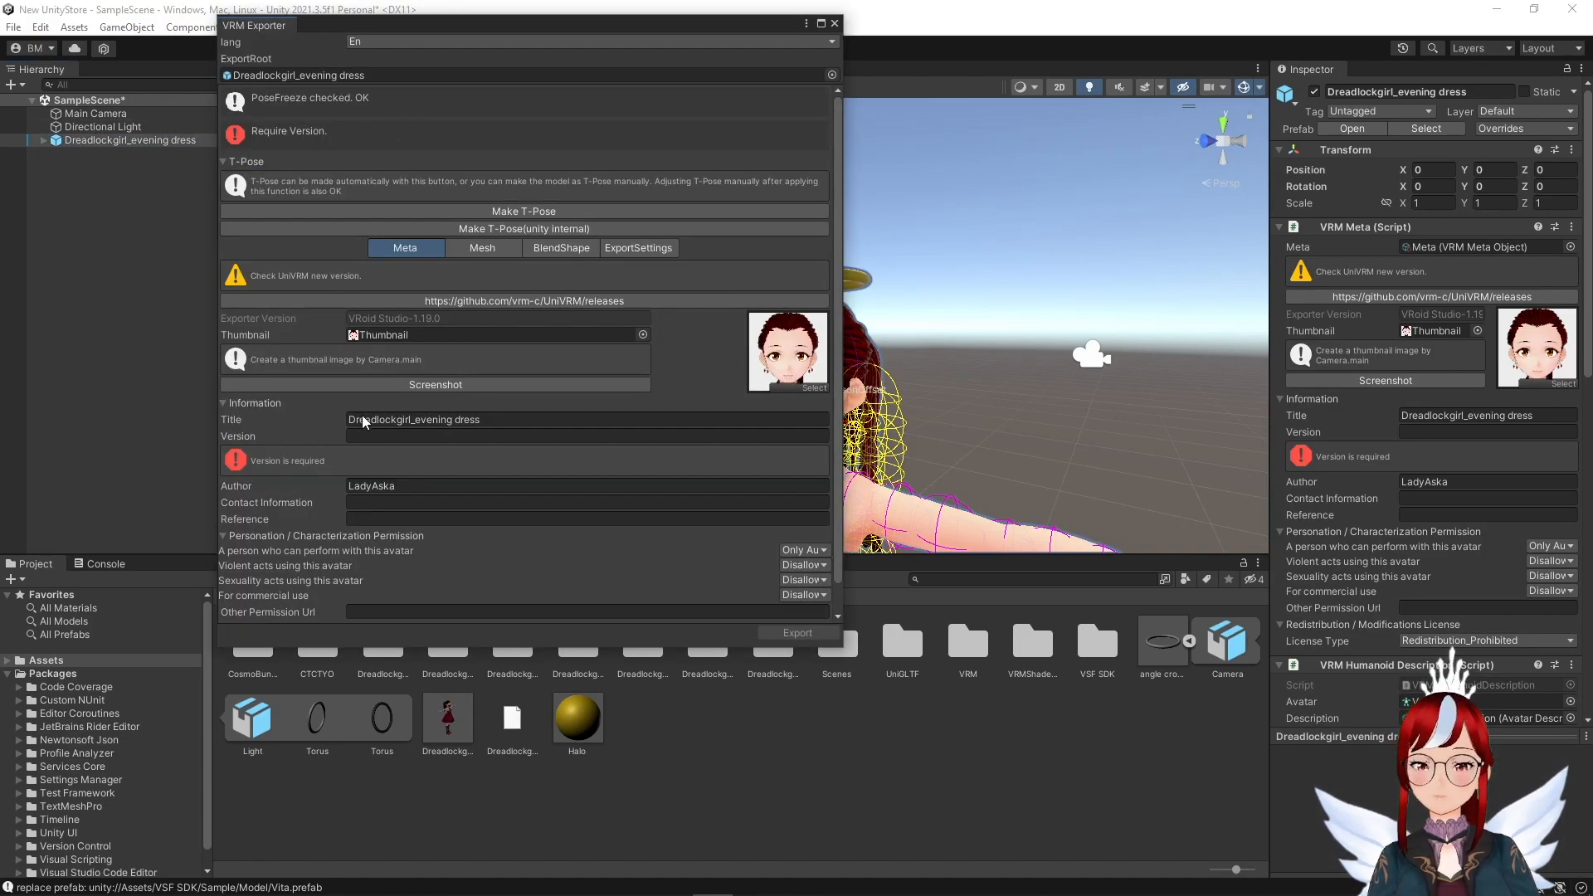
text(v)
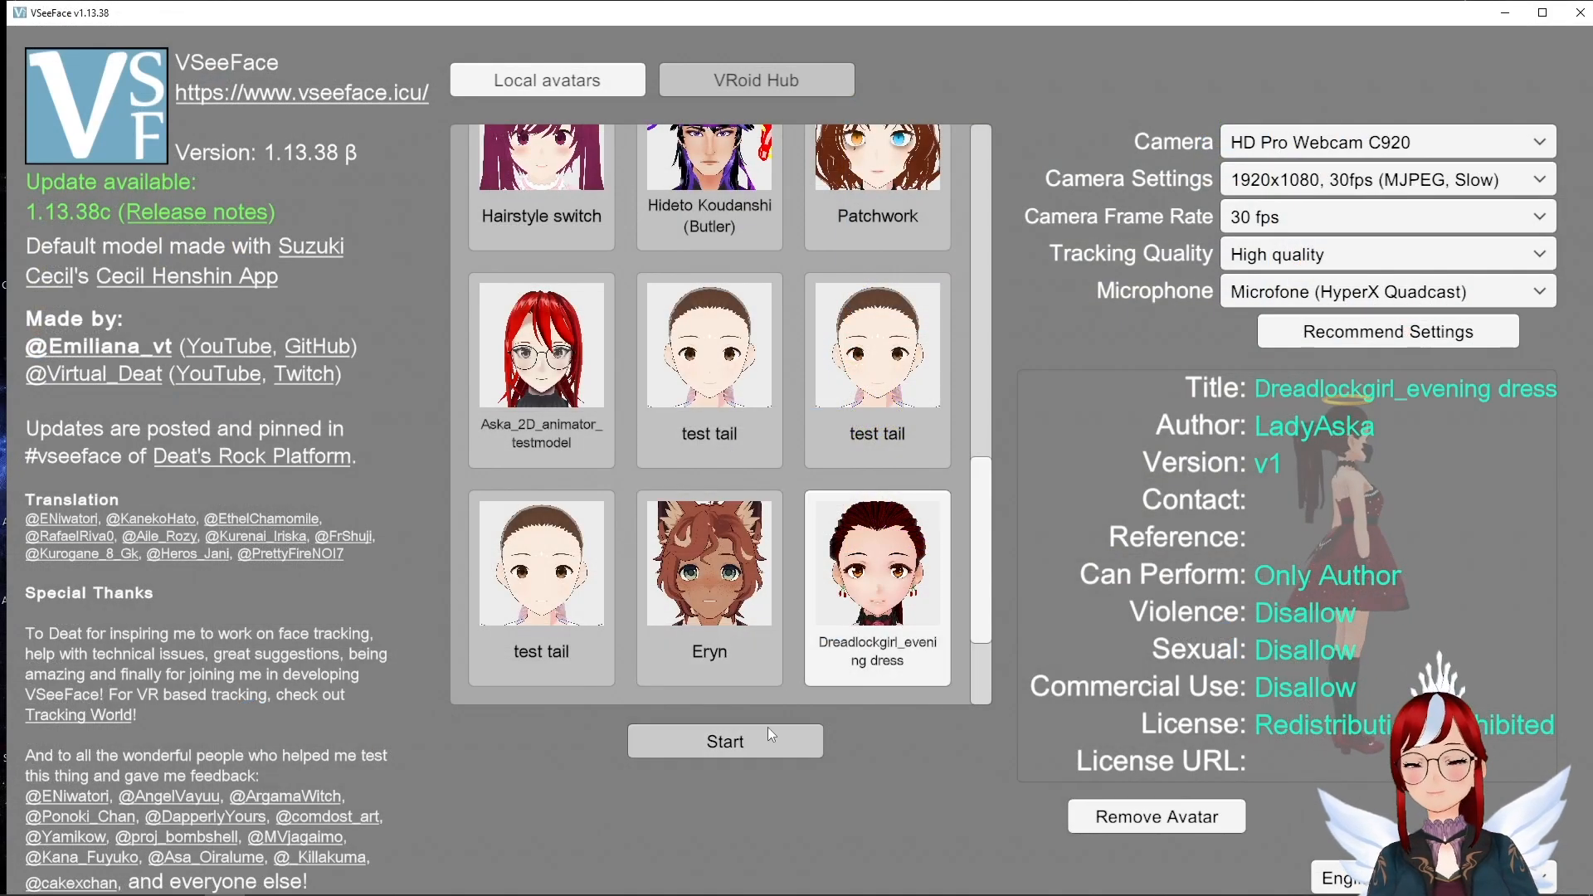
Step: Start VSeeFace with the Dreadlockgirl_evening dress avatar selected
click(725, 741)
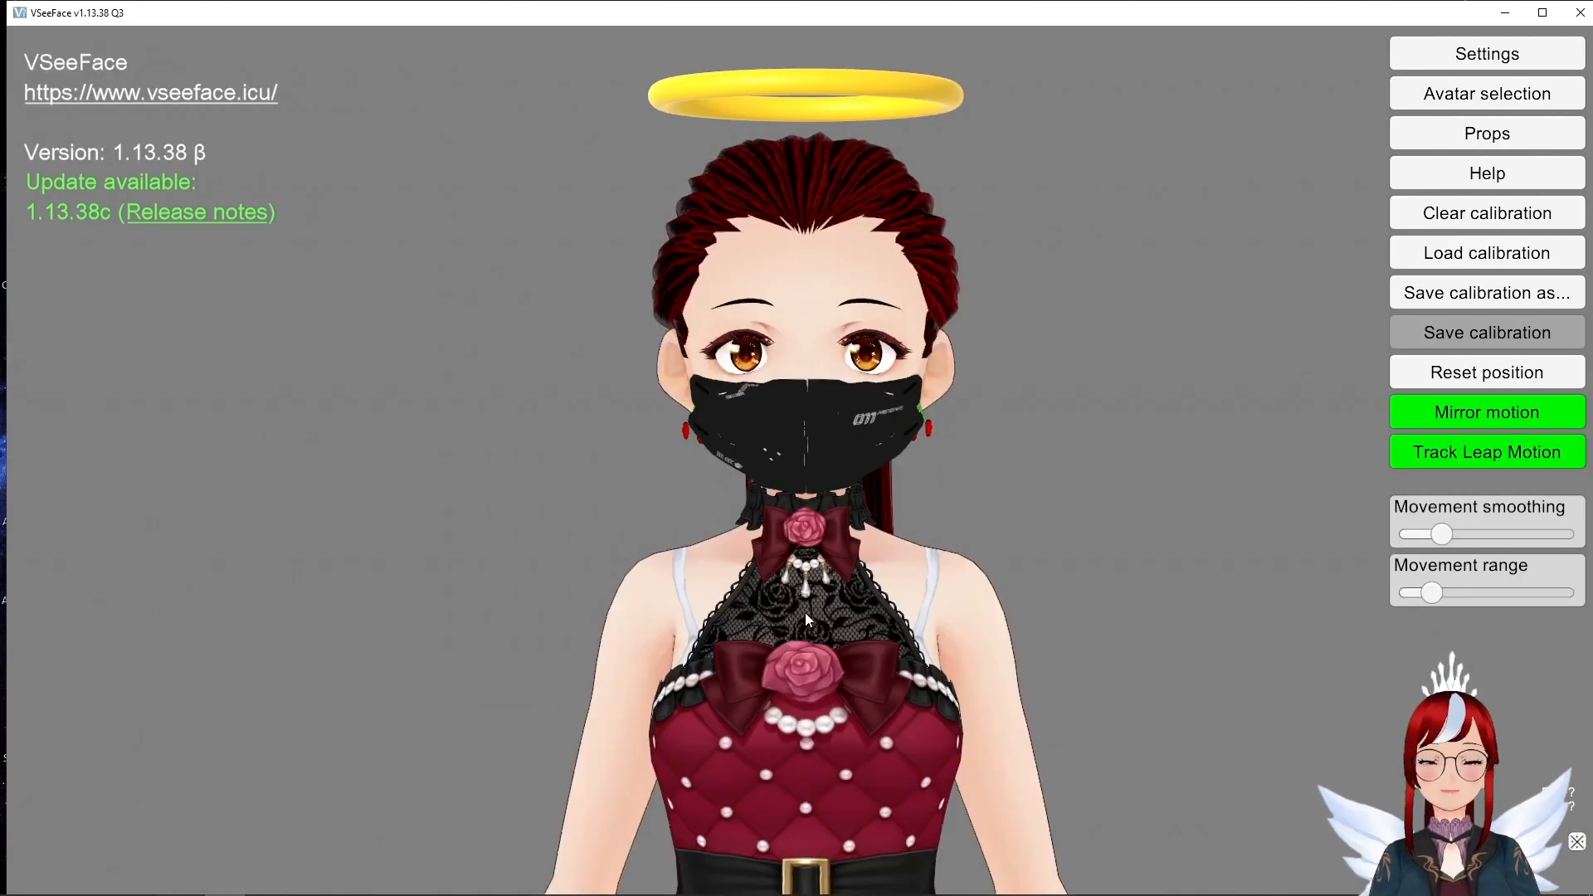